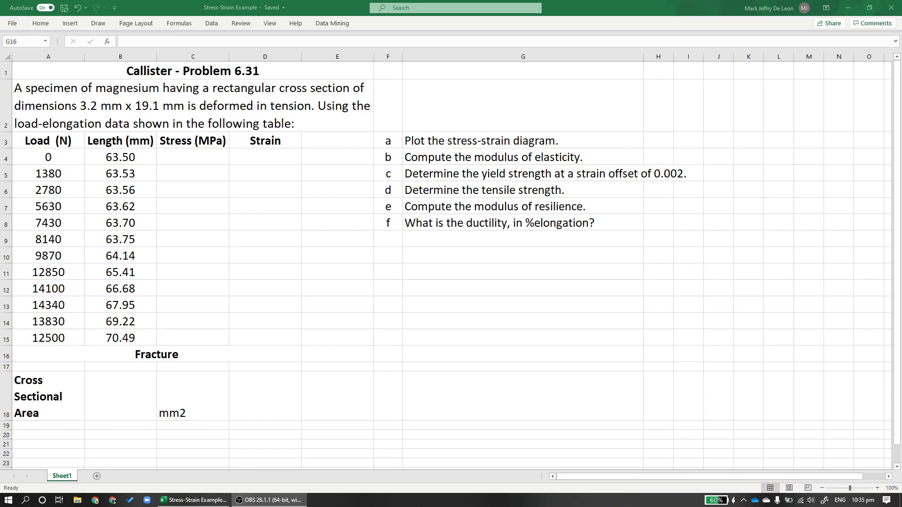
# Review the question list and the Load, Length, Stress and Strain column headings
pyautogui.click(522, 239)
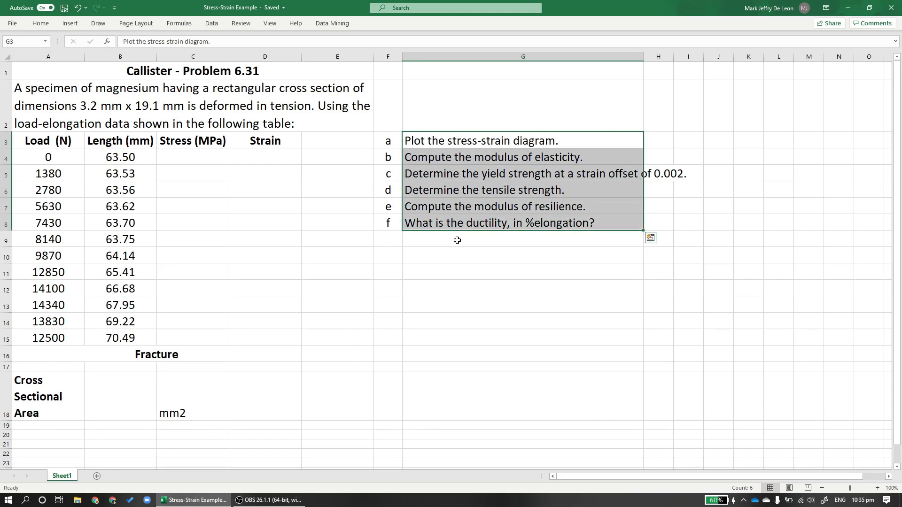
pyautogui.click(337, 255)
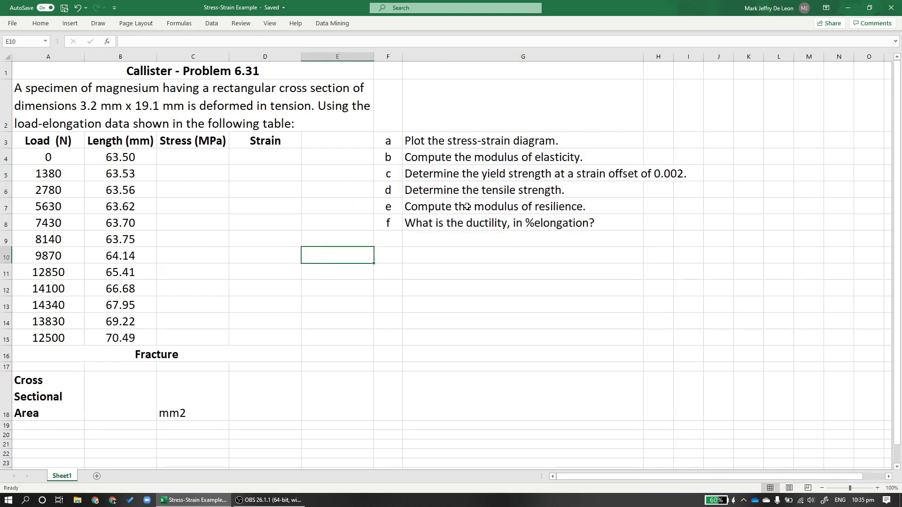
pyautogui.moveTo(256, 223)
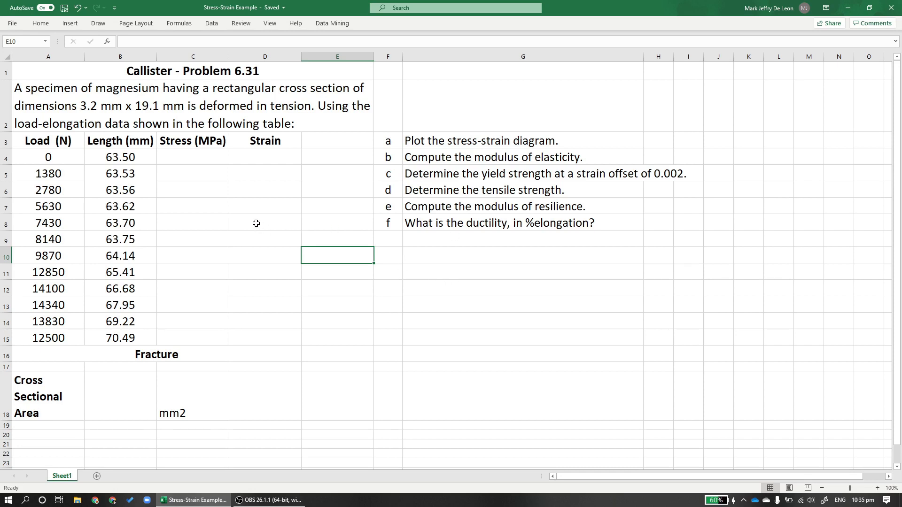
pyautogui.moveTo(241, 233)
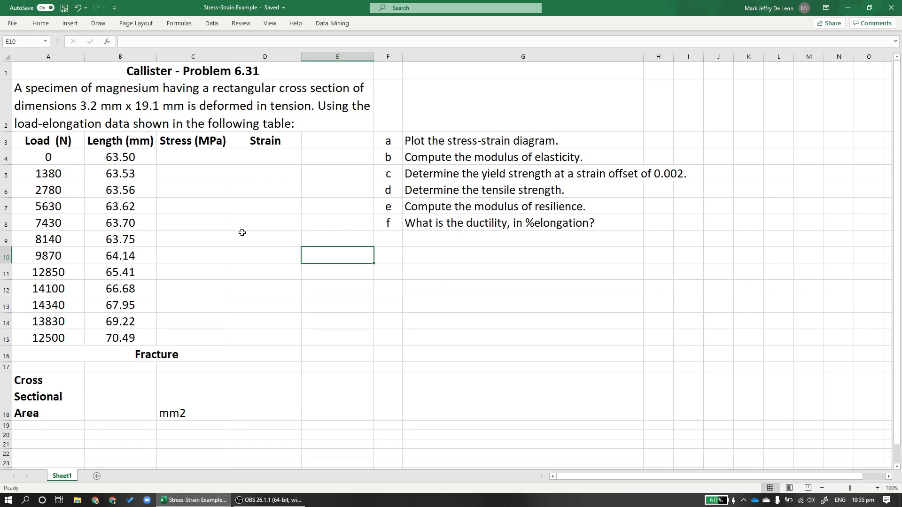
pyautogui.moveTo(192, 210)
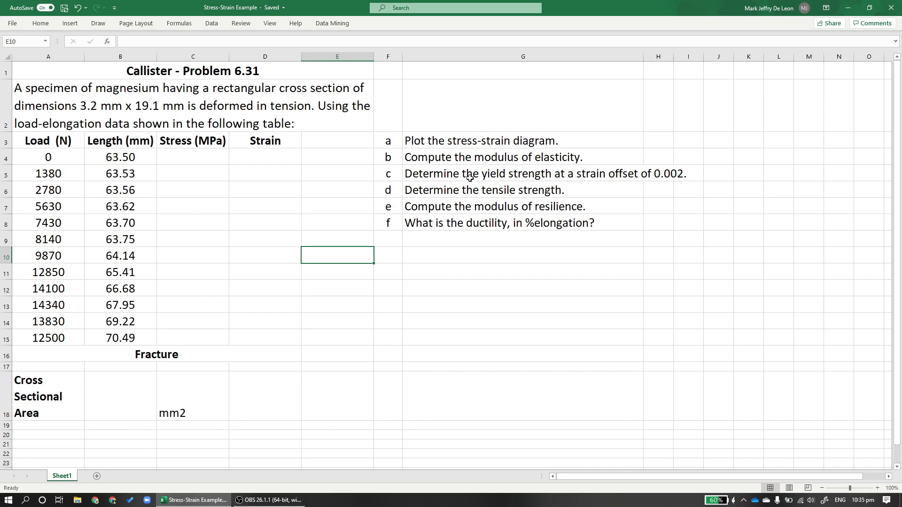
pyautogui.moveTo(339, 161)
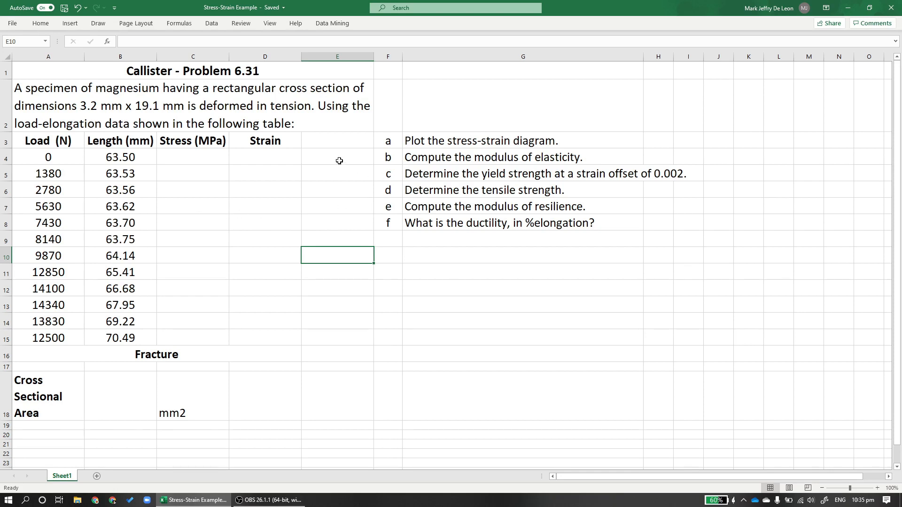
pyautogui.click(192, 140)
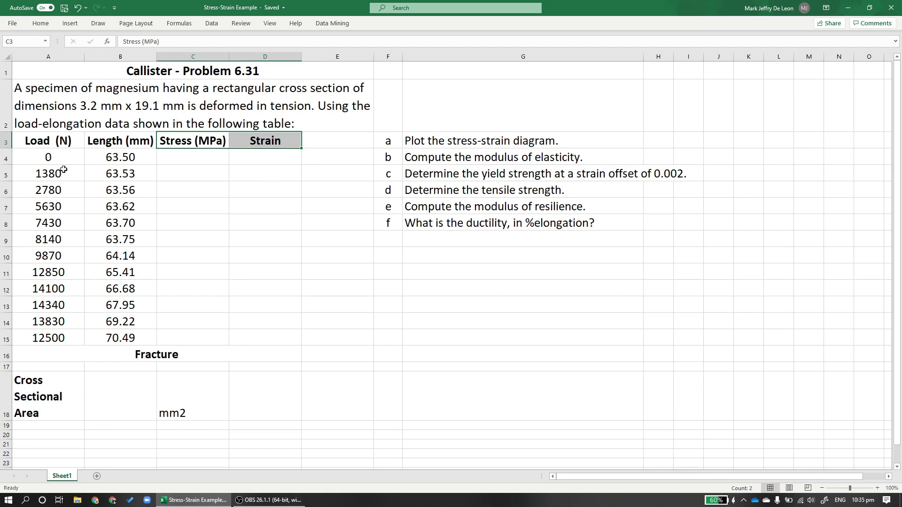
pyautogui.click(120, 140)
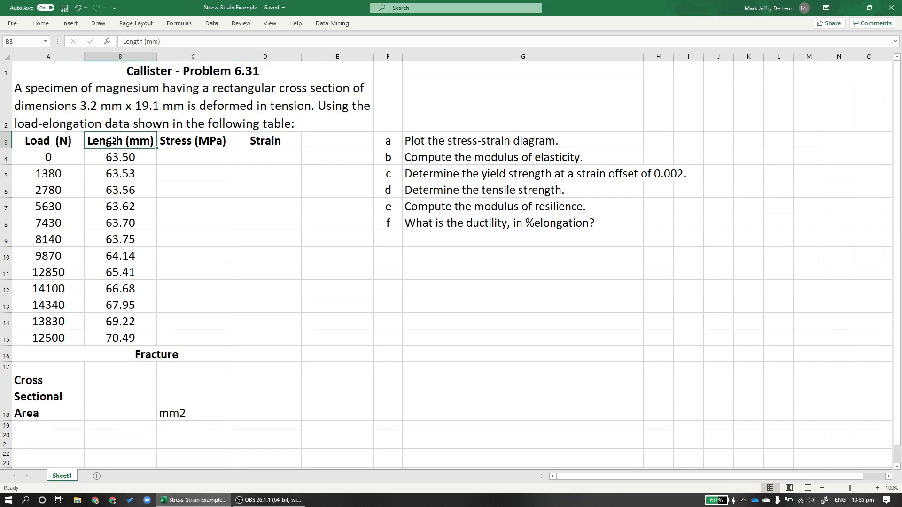
pyautogui.click(49, 141)
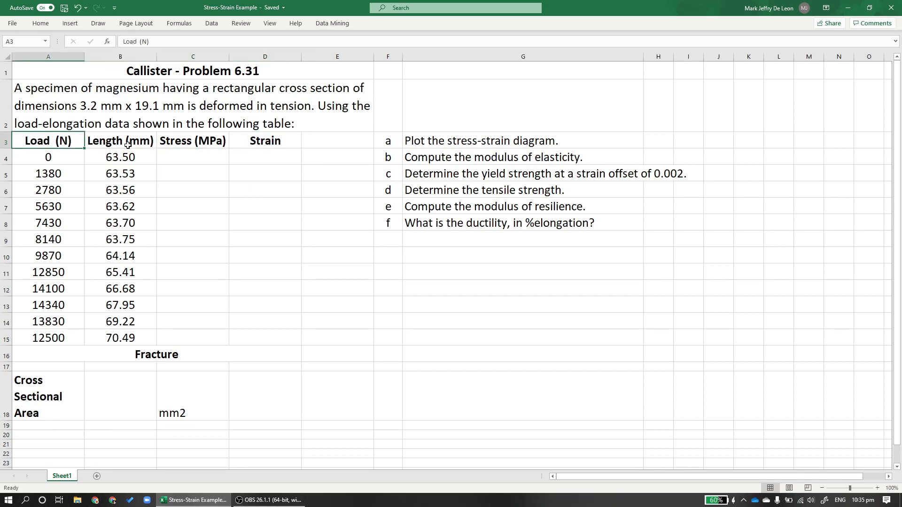
pyautogui.click(120, 141)
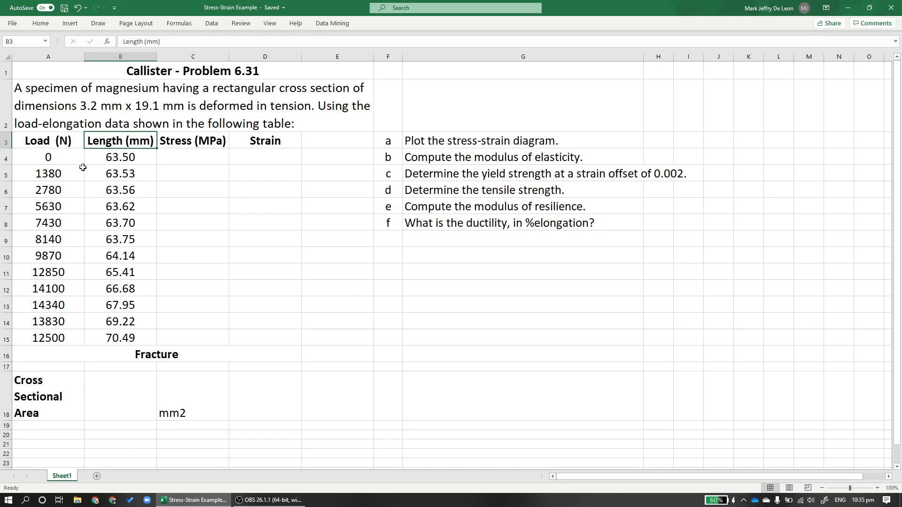
pyautogui.moveTo(135, 241)
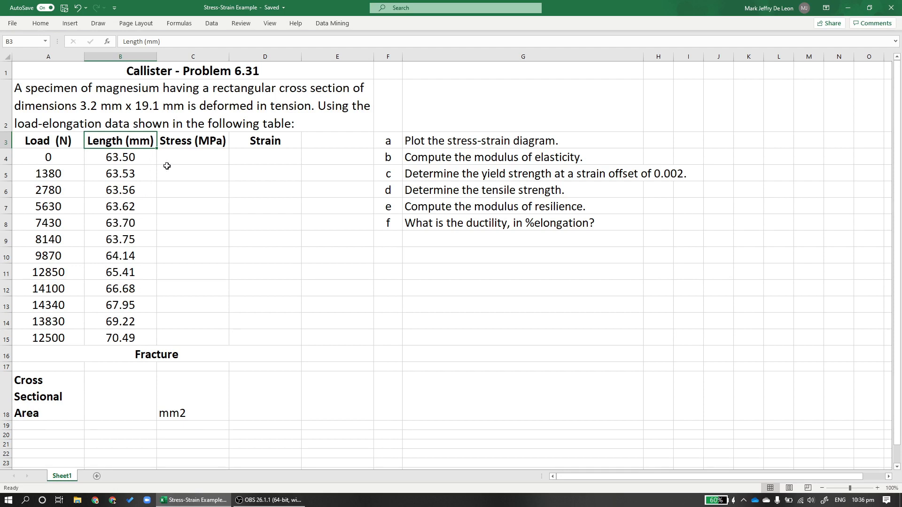
# Note Force/Area in stress cell C4 and highlight the 3.2 mm x 19.1 mm specimen dimensions
pyautogui.click(192, 156)
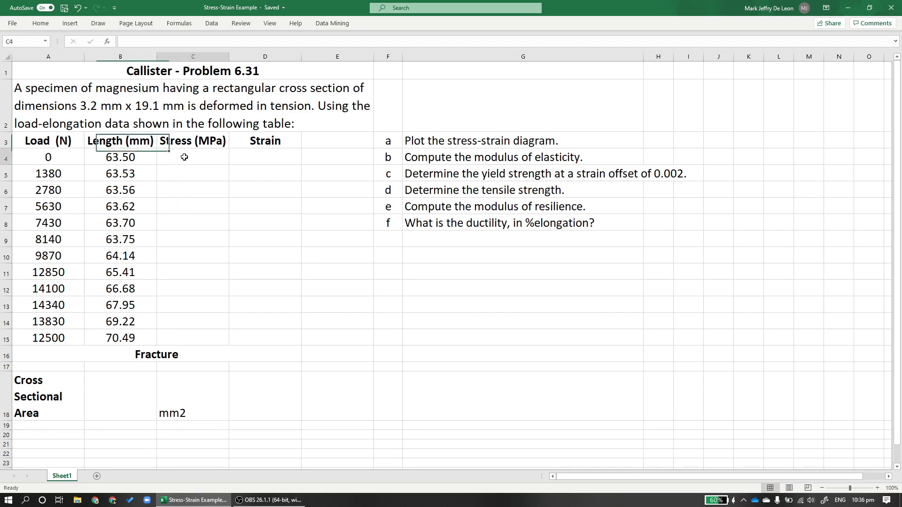
pyautogui.click(193, 157)
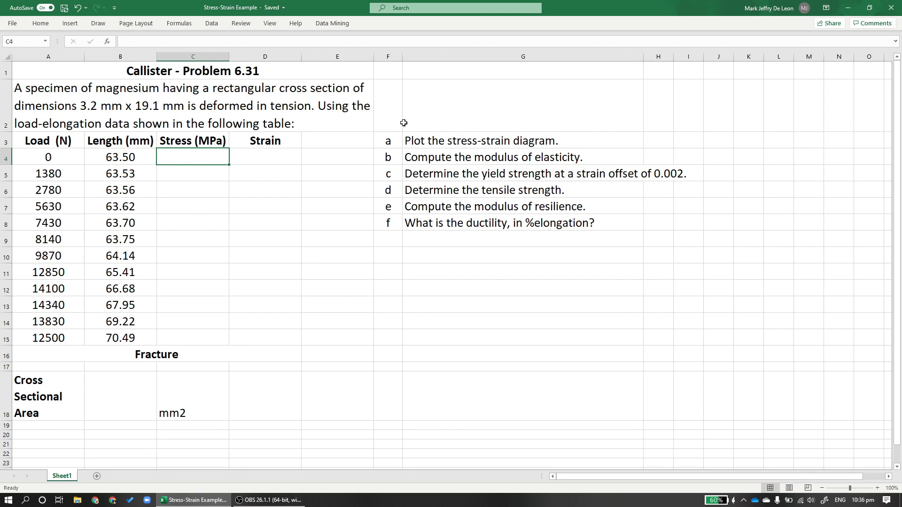
pyautogui.write('Force/Area')
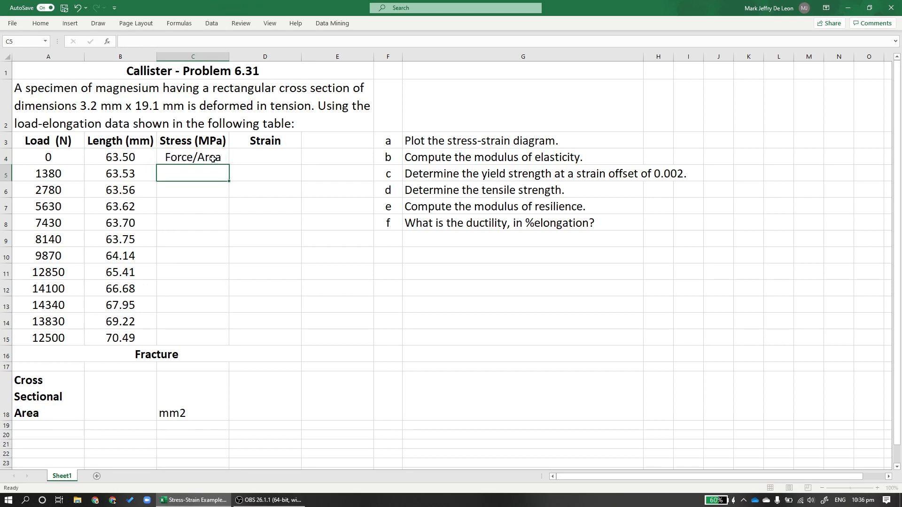
pyautogui.click(48, 157)
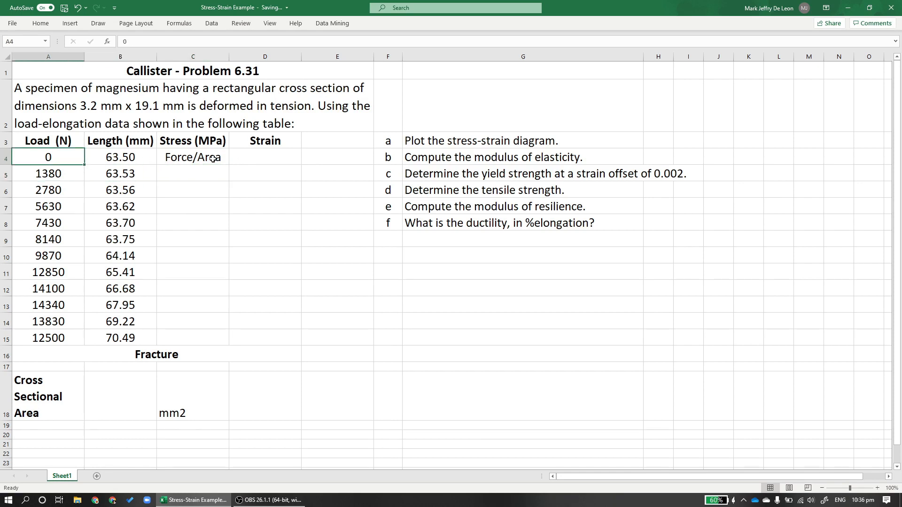
pyautogui.click(121, 157)
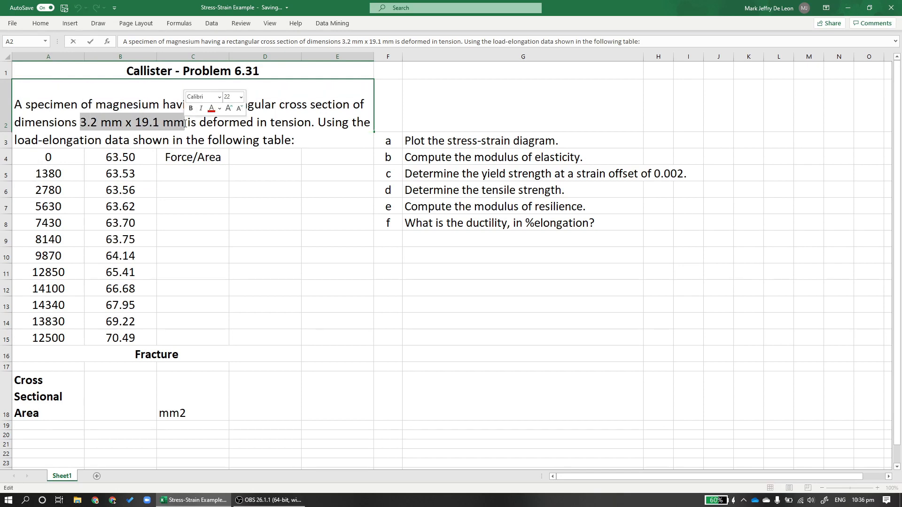
pyautogui.click(192, 189)
pyautogui.write('=')
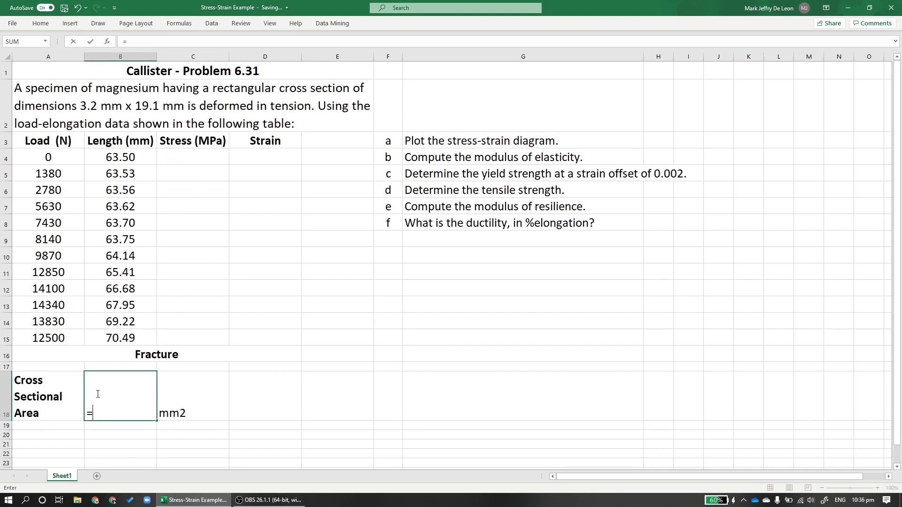
# Compute the cross-sectional area in B18 as =3.2*19.1, giving 61.12 mm2
pyautogui.write('3.2')
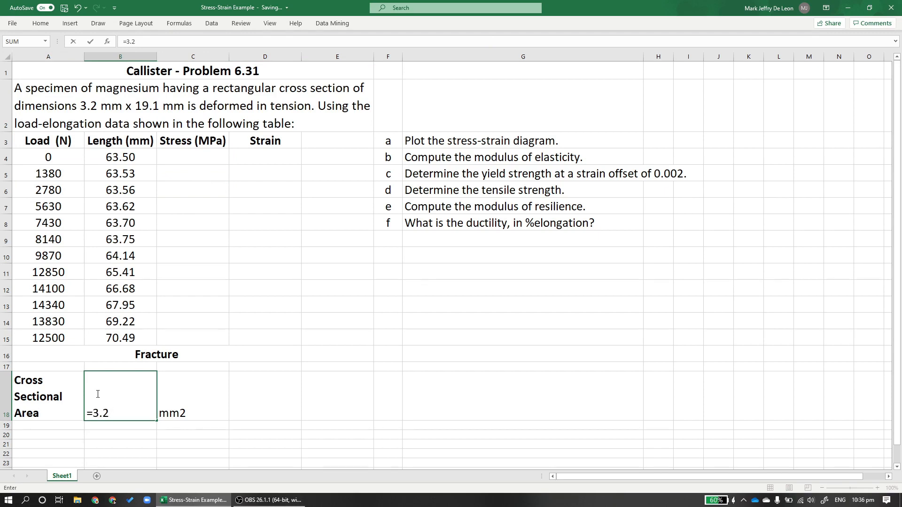
pyautogui.press('Return')
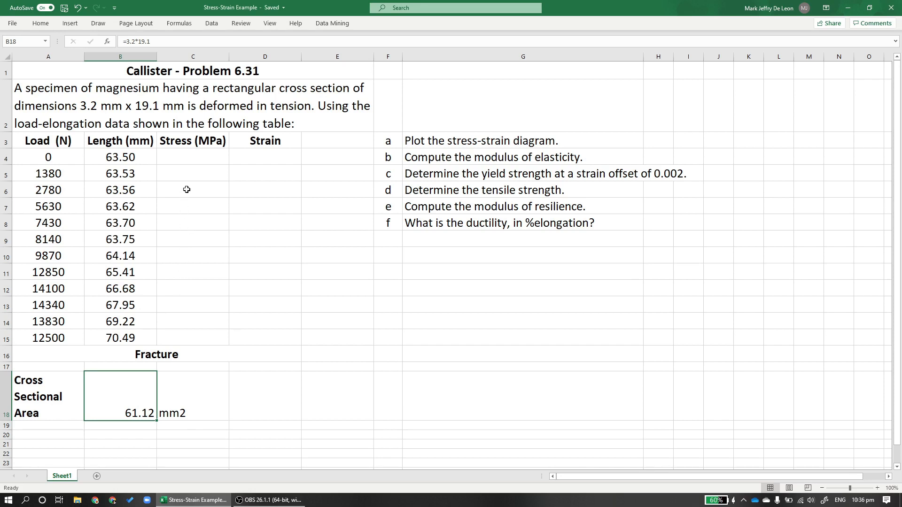
pyautogui.moveTo(189, 243)
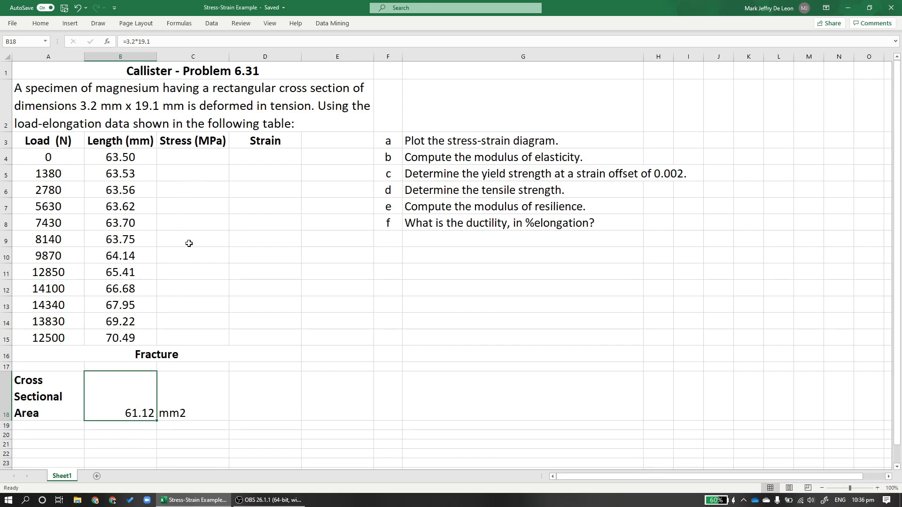
pyautogui.moveTo(188, 389)
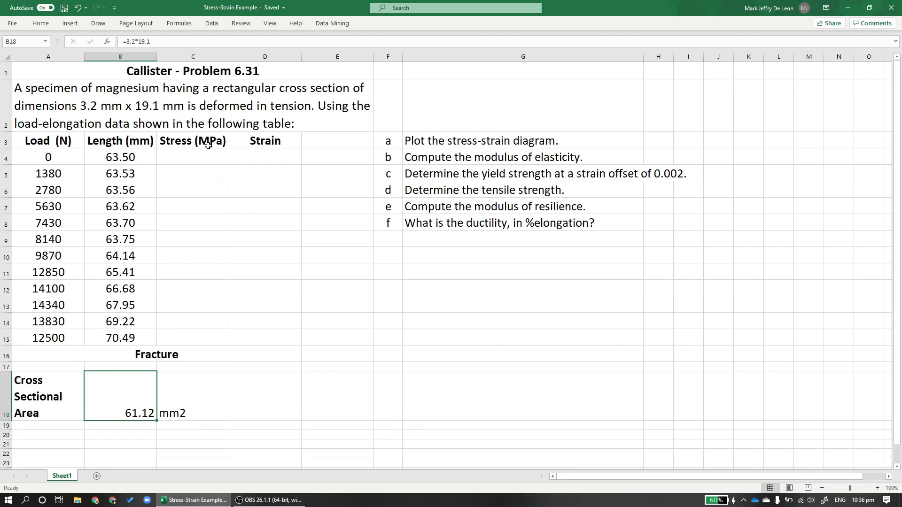
# Enter =A4/$B$18 in C4 and fill stress down to C15, 0 to about 234.6 MPa
pyautogui.click(192, 157)
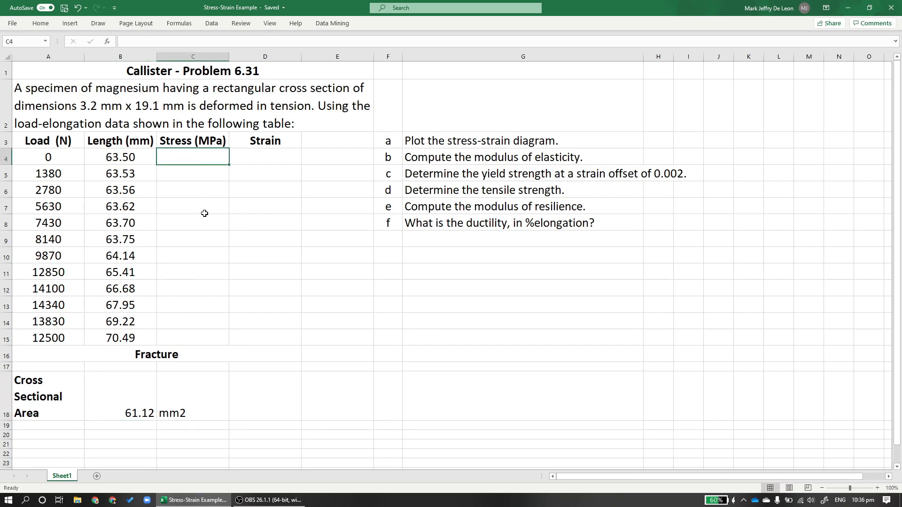
pyautogui.moveTo(65, 157)
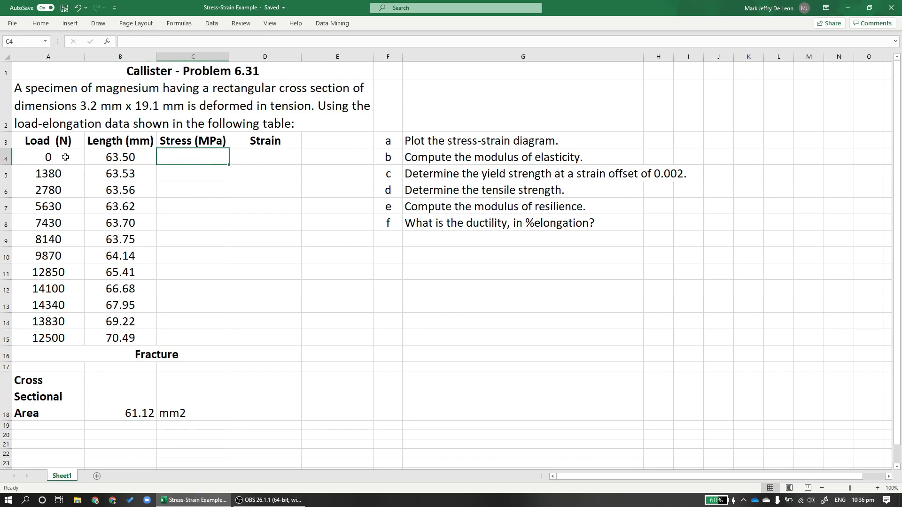
pyautogui.click(48, 157)
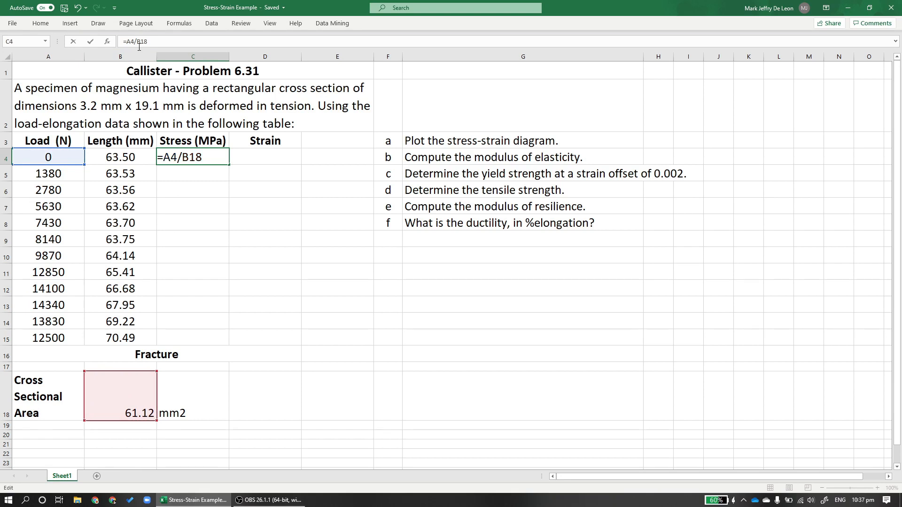
pyautogui.press('Return')
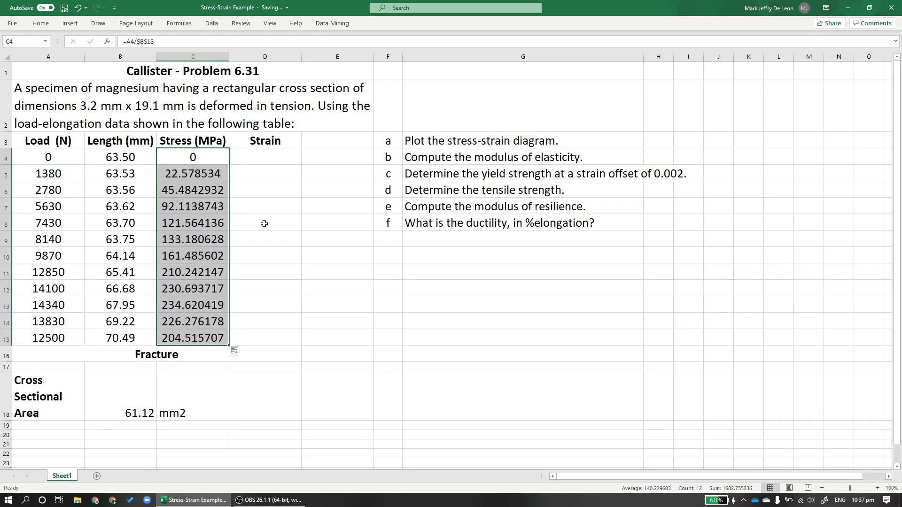
pyautogui.click(264, 156)
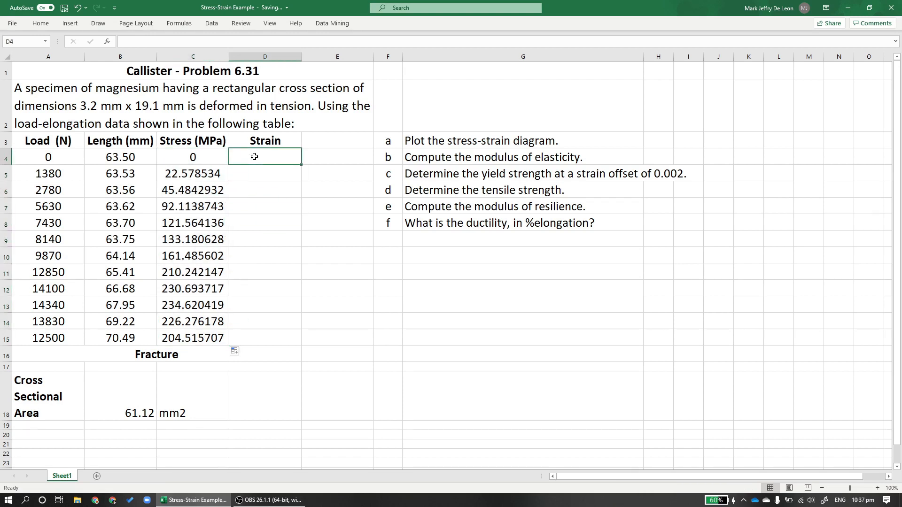
# Write the strain reminder l-l0/l0 in D4 and check the initial length 63.50 in B4
pyautogui.write('del')
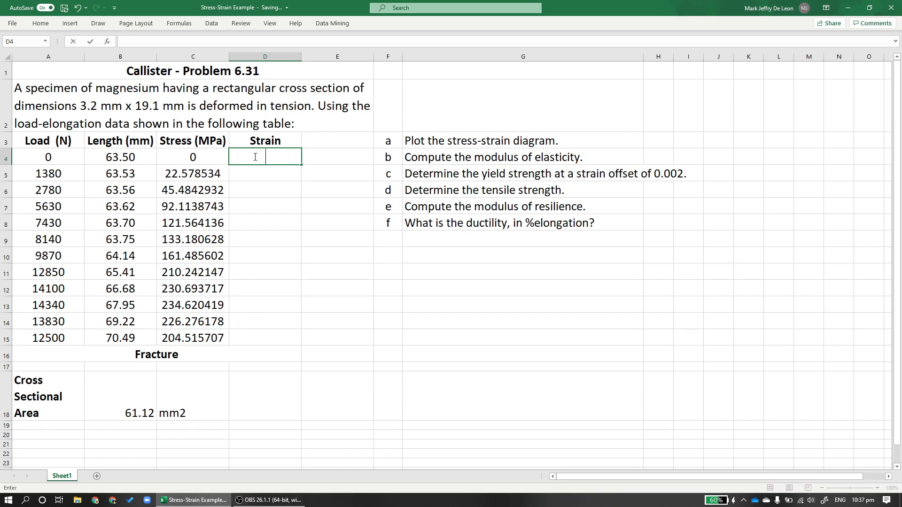
pyautogui.click(120, 157)
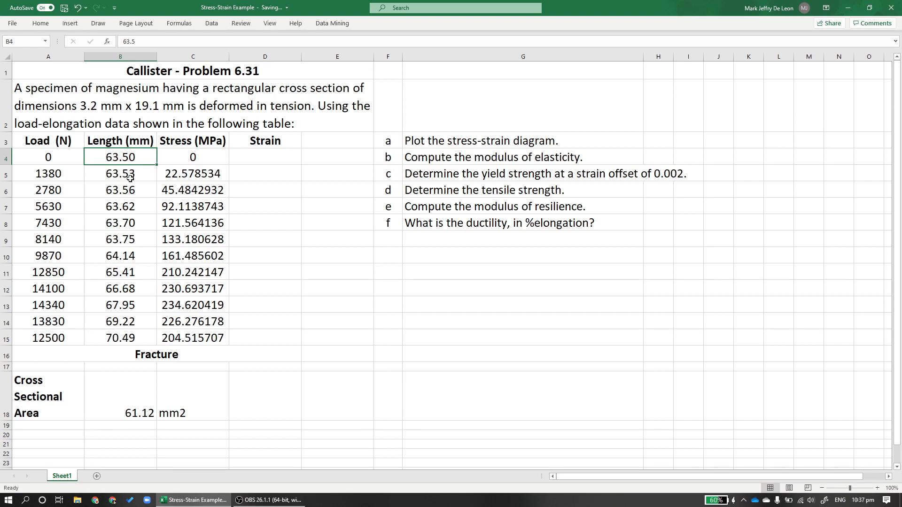
pyautogui.click(120, 173)
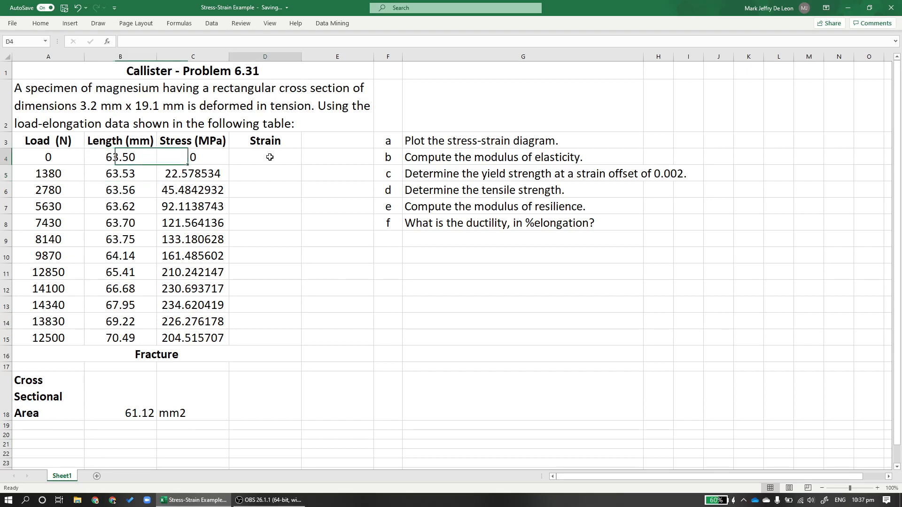
pyautogui.click(265, 157)
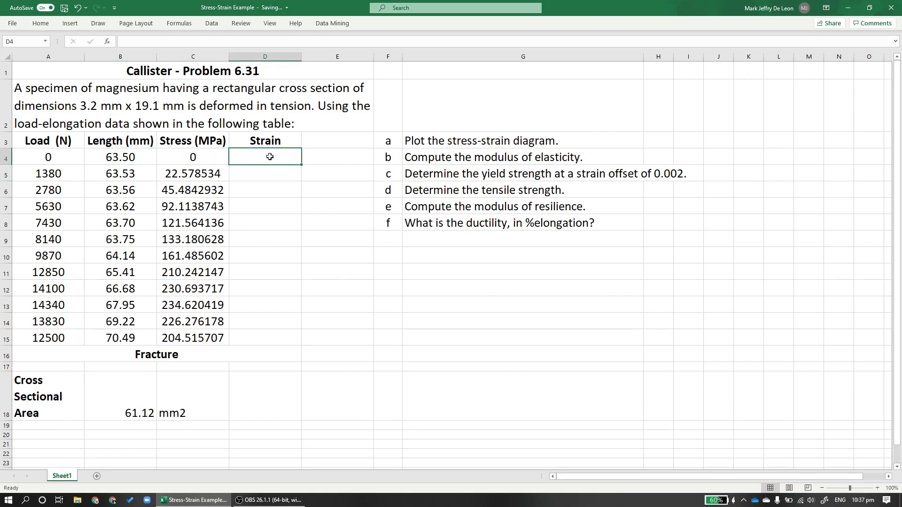
pyautogui.write('l-')
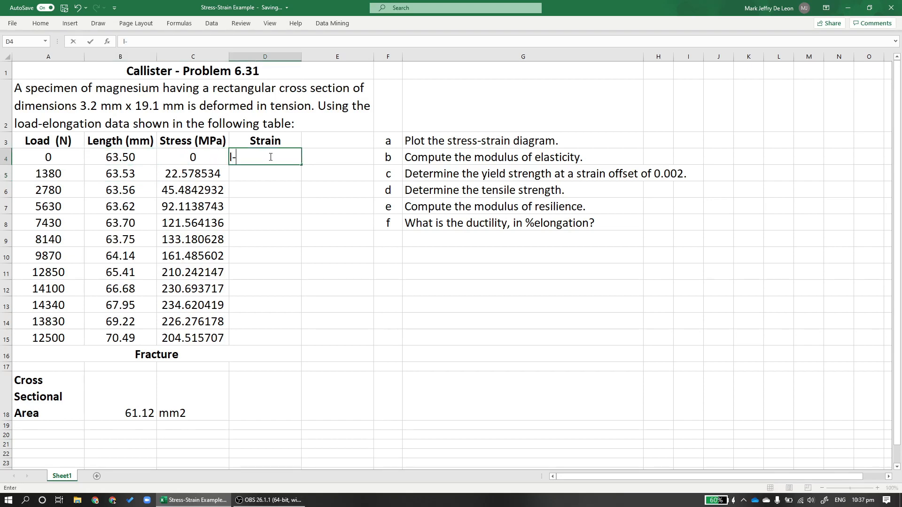
pyautogui.write('l0/l')
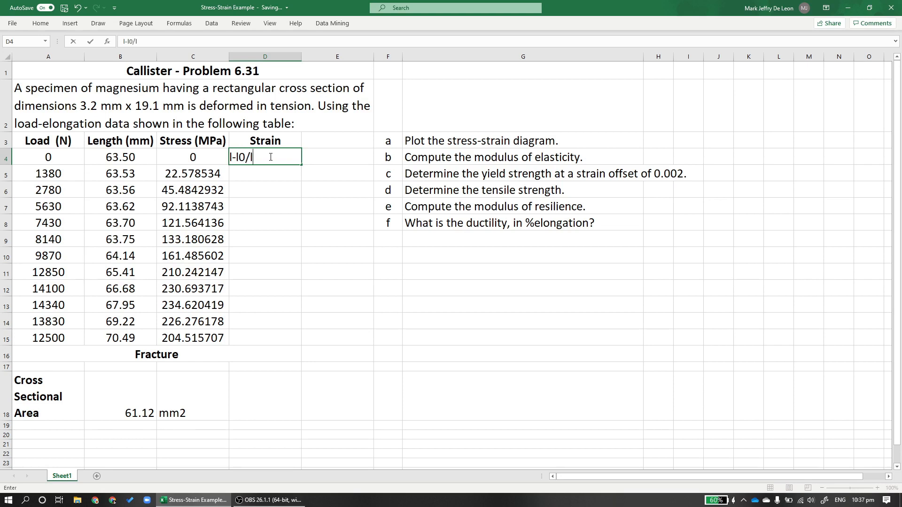
pyautogui.press('enter')
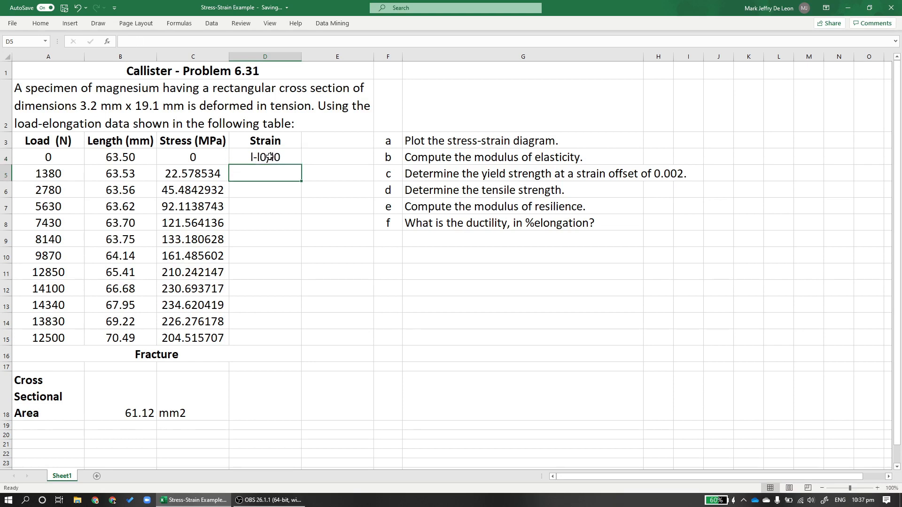
pyautogui.click(264, 157)
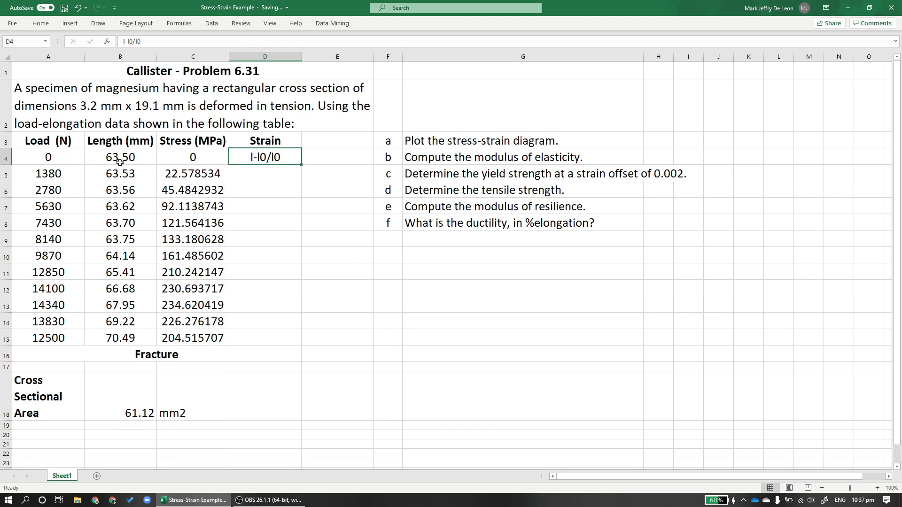
pyautogui.click(121, 156)
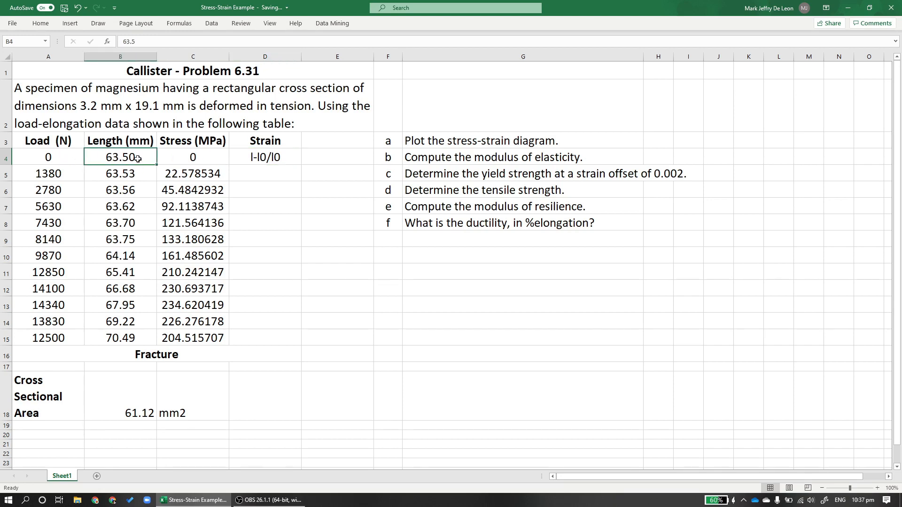
pyautogui.moveTo(224, 175)
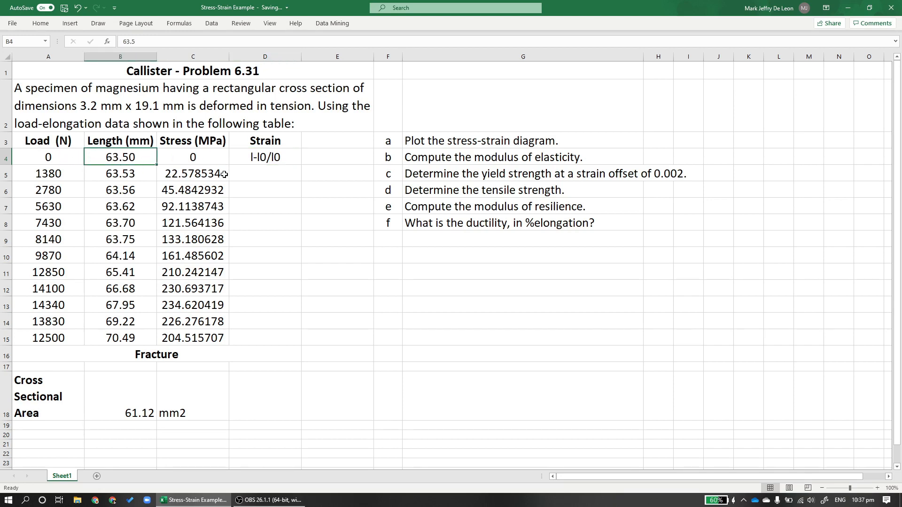
# Enter =(B4-$B$4)/$B$4 in D4 and fill strain down to D15, 0 to about 0.110
pyautogui.click(265, 157)
pyautogui.write('=')
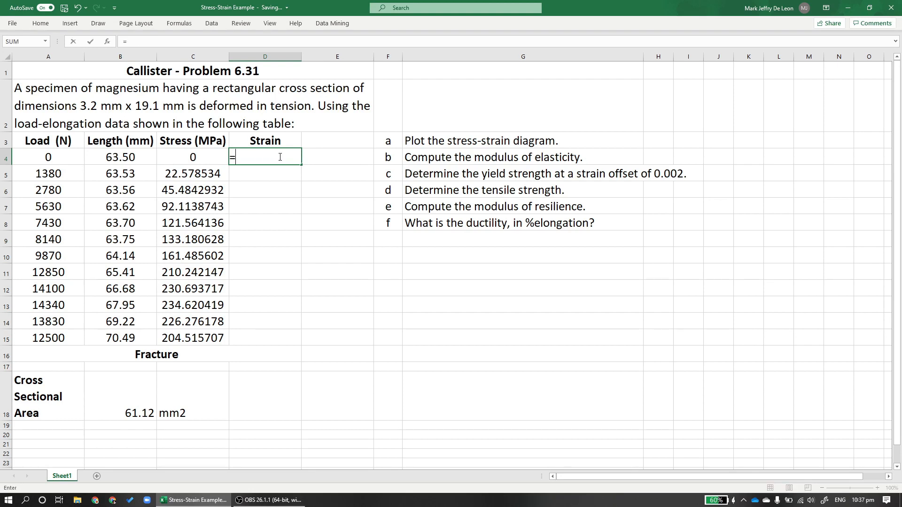
pyautogui.write('B4-')
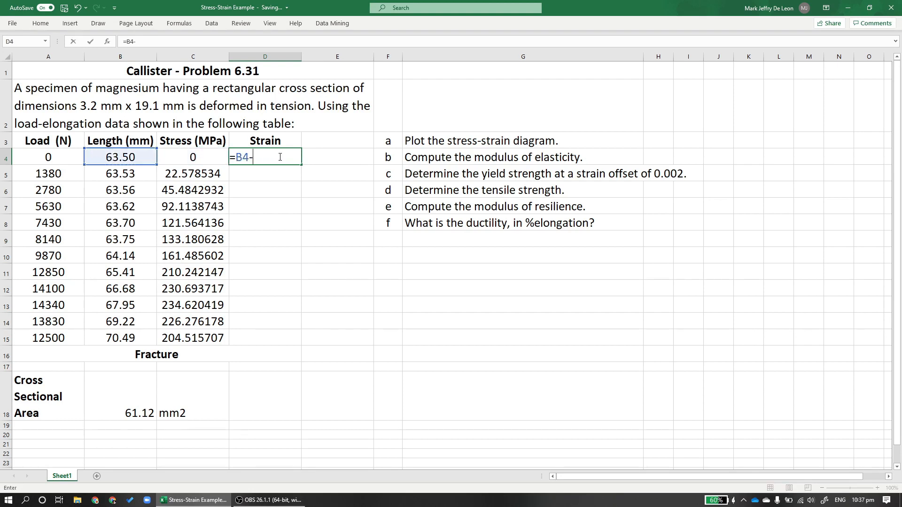
pyautogui.click(120, 156)
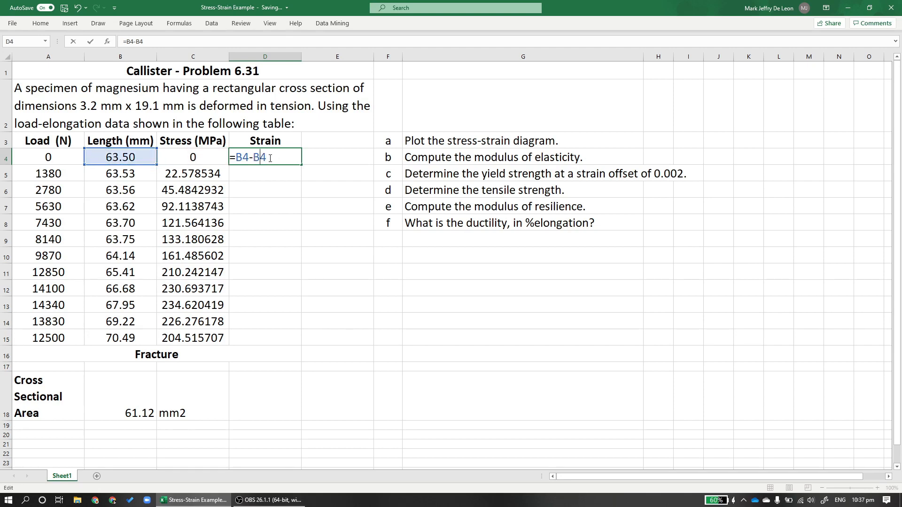
pyautogui.write('$')
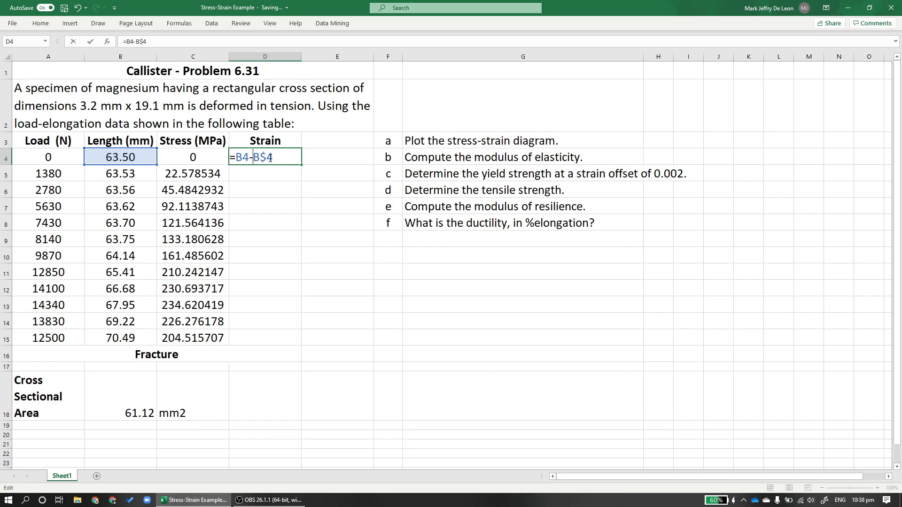
pyautogui.write('$/')
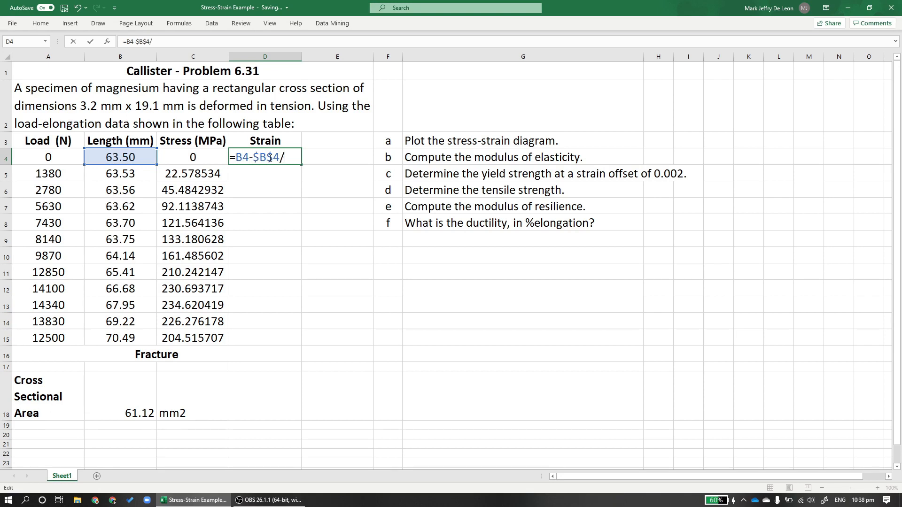
pyautogui.write('()')
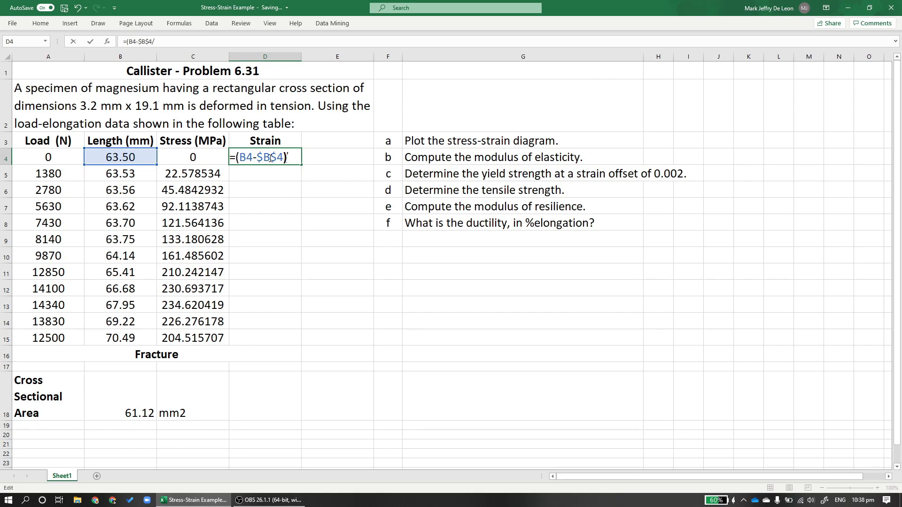
pyautogui.write('/')
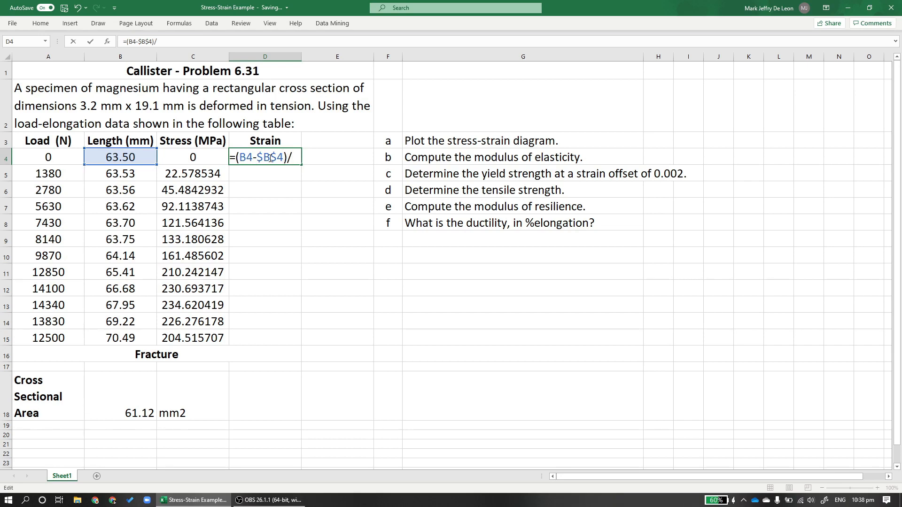
pyautogui.write('$')
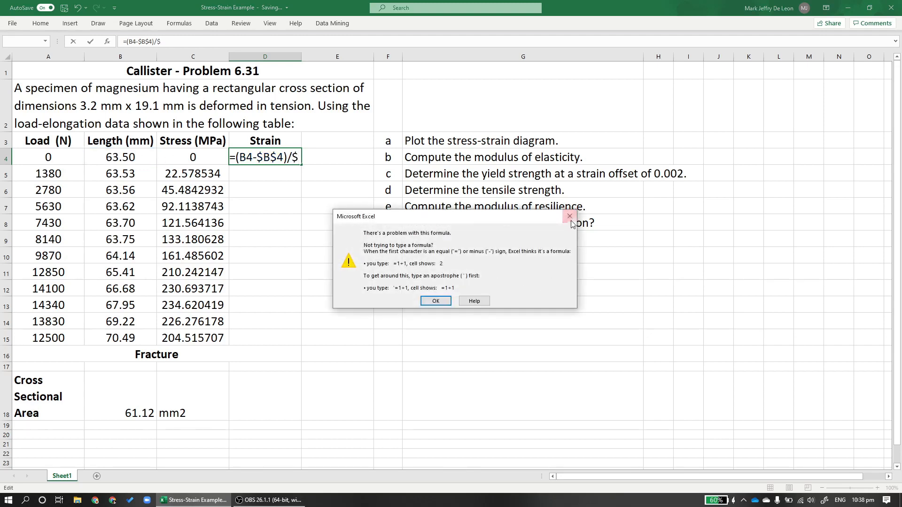
pyautogui.click(436, 300)
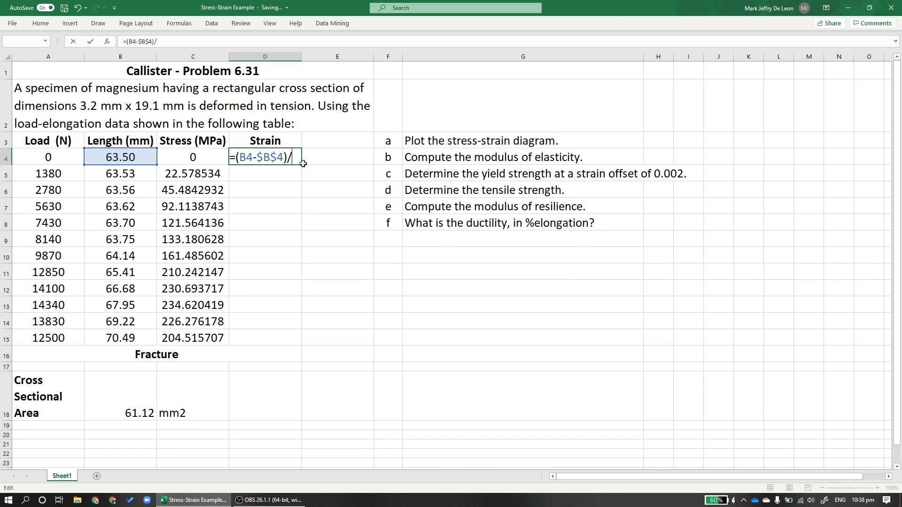
pyautogui.click(119, 157)
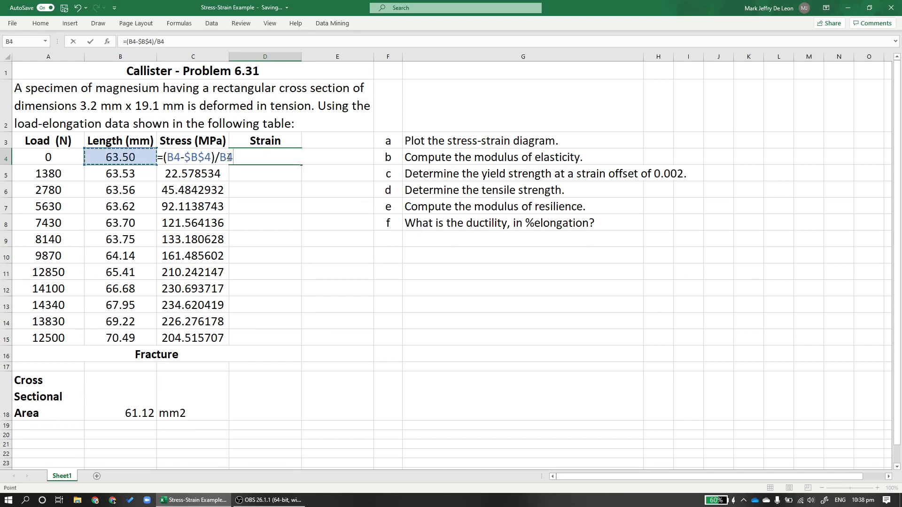
pyautogui.write('$')
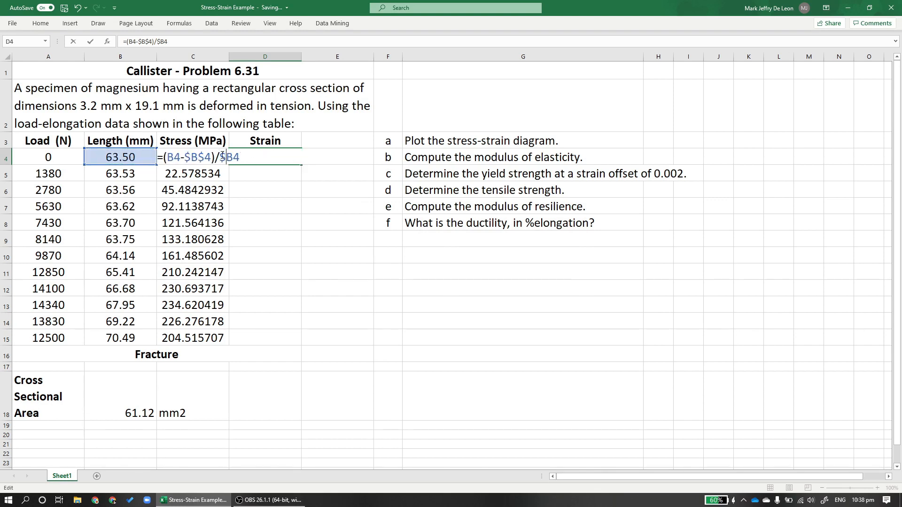
pyautogui.write('$')
pyautogui.press('Return')
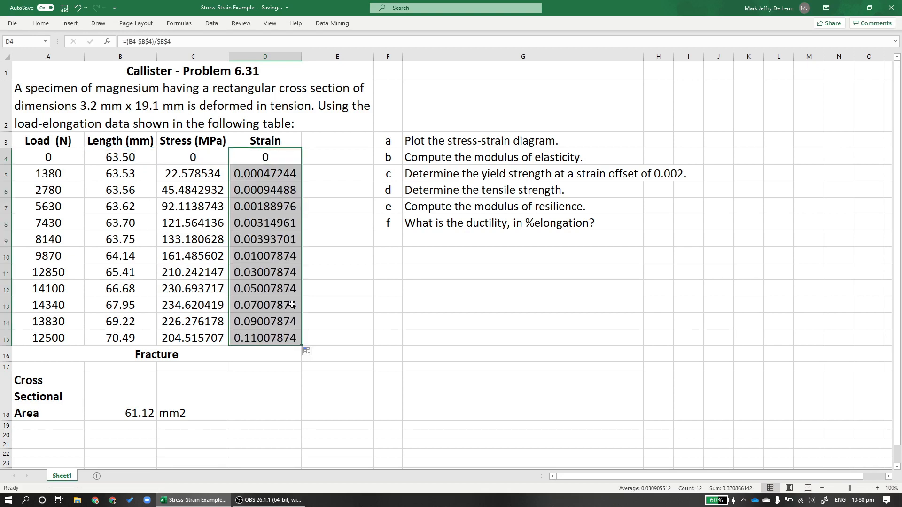
pyautogui.moveTo(326, 292)
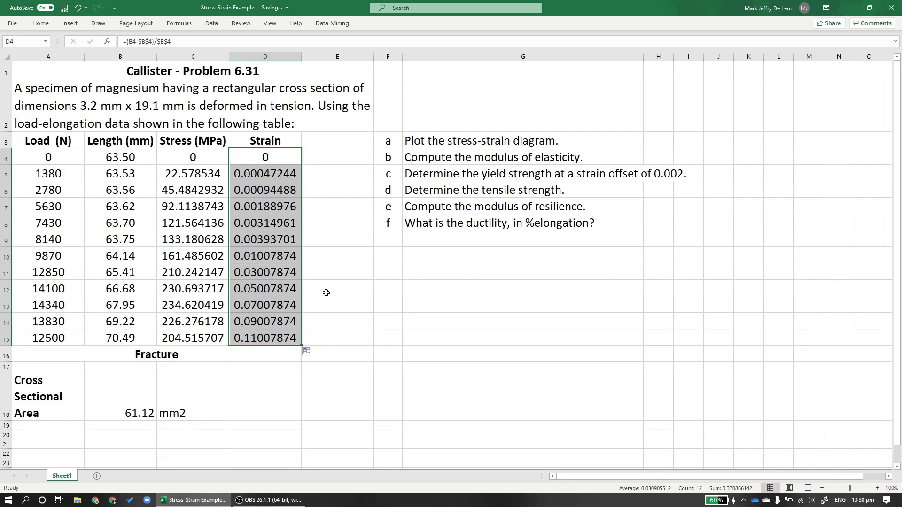
# Select the Stress and Strain columns C3:D15 and insert a blank scatter chart
pyautogui.click(193, 239)
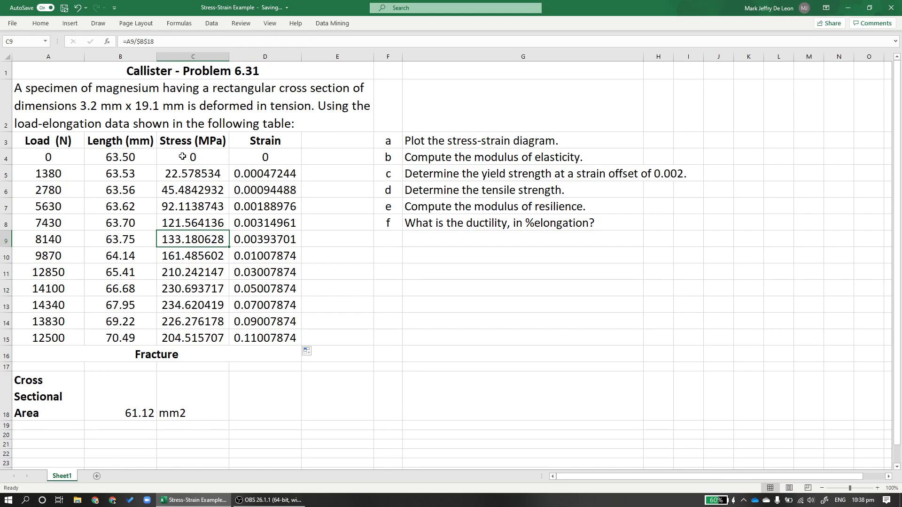
pyautogui.moveTo(192, 141); pyautogui.dragTo(265, 321)
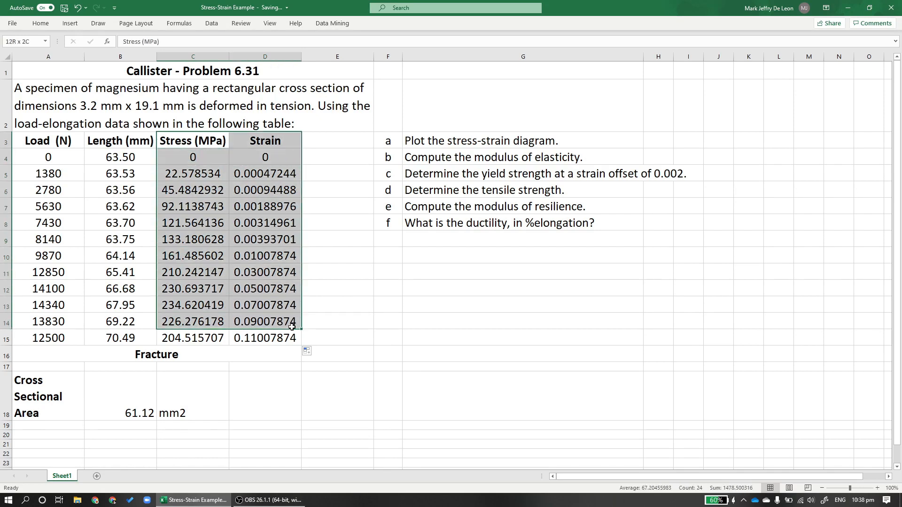
pyautogui.click(70, 23)
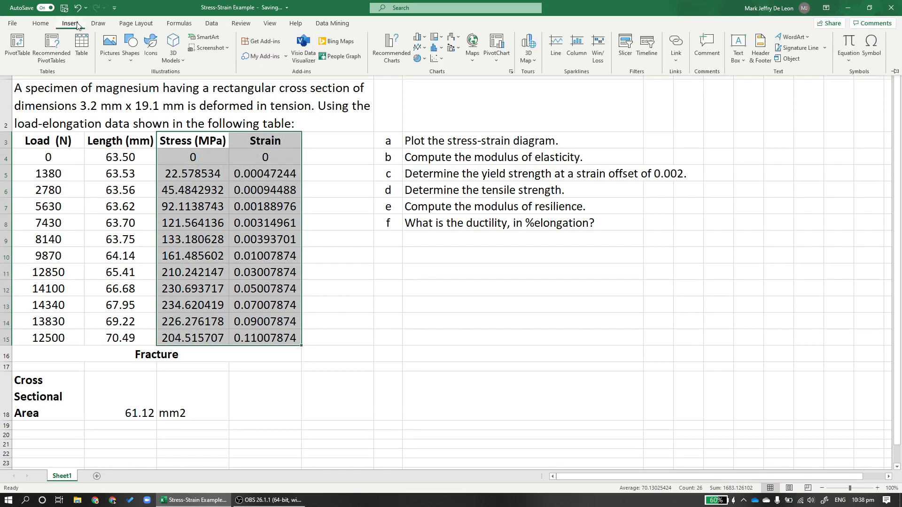
pyautogui.click(437, 59)
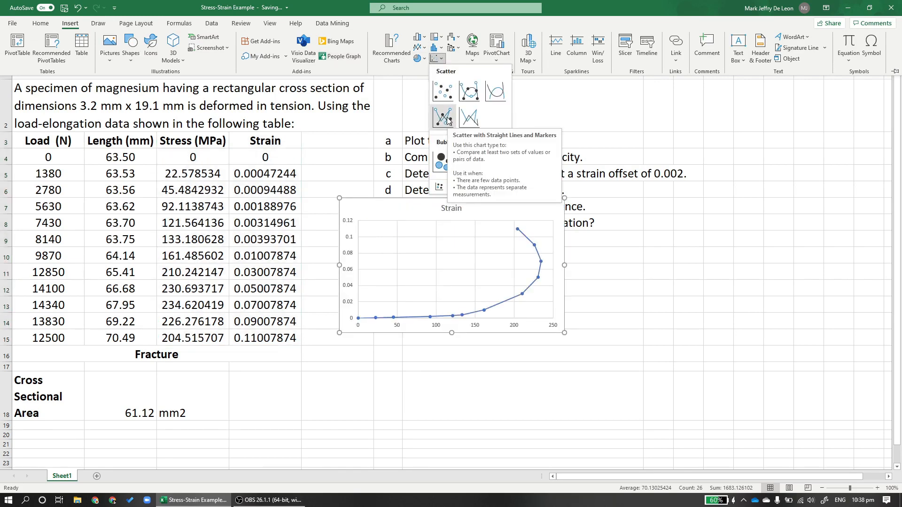
pyautogui.moveTo(374, 198)
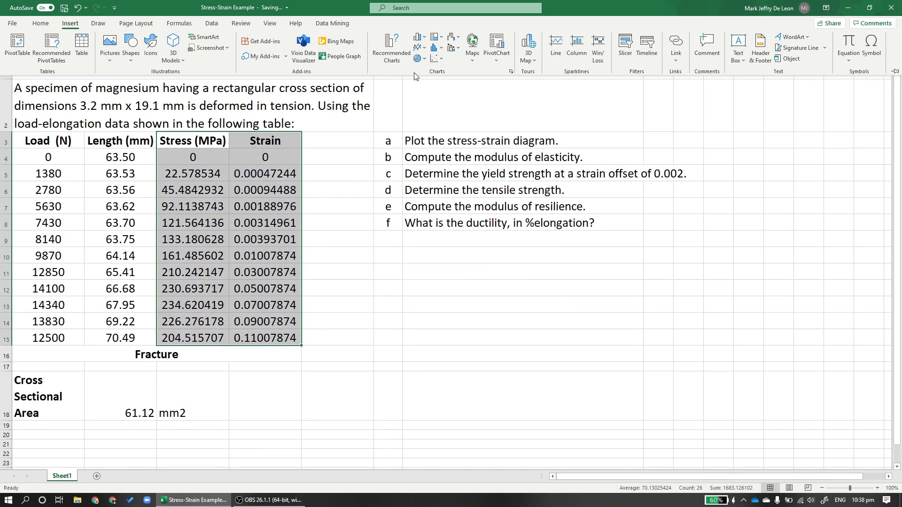
pyautogui.click(387, 256)
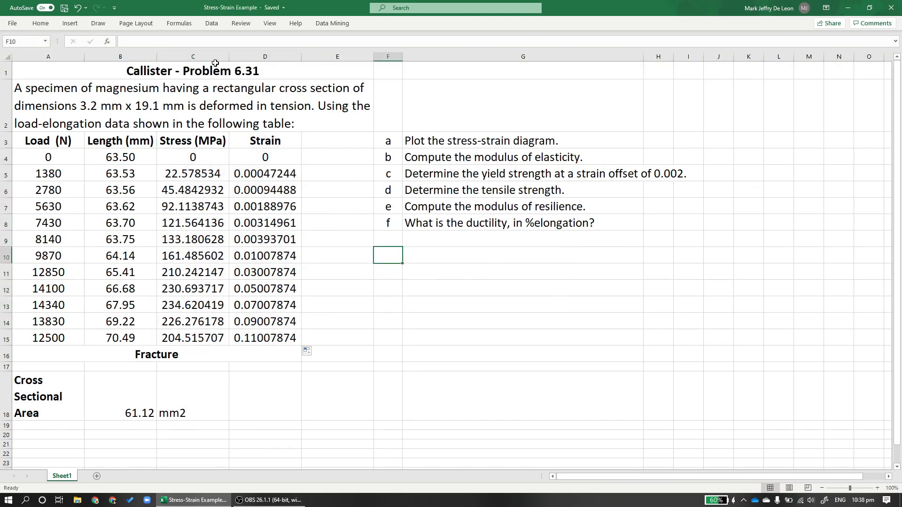
pyautogui.click(438, 59)
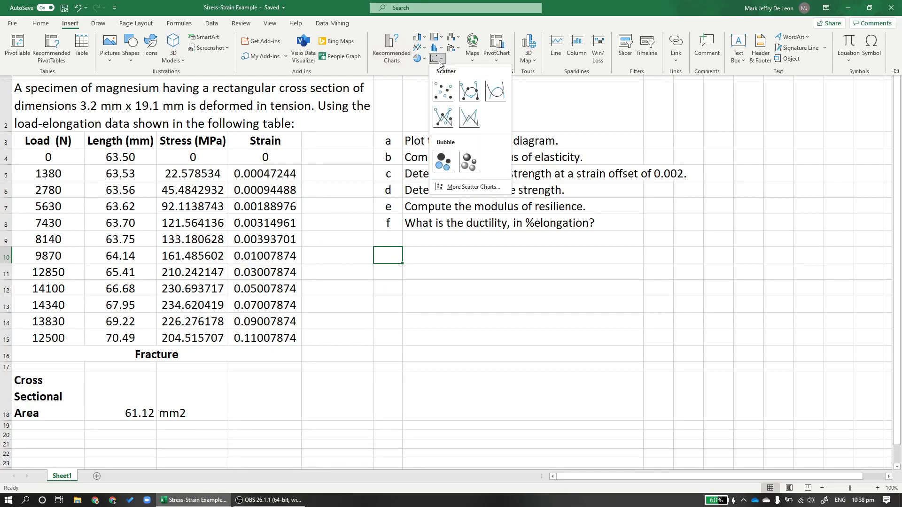
pyautogui.click(442, 91)
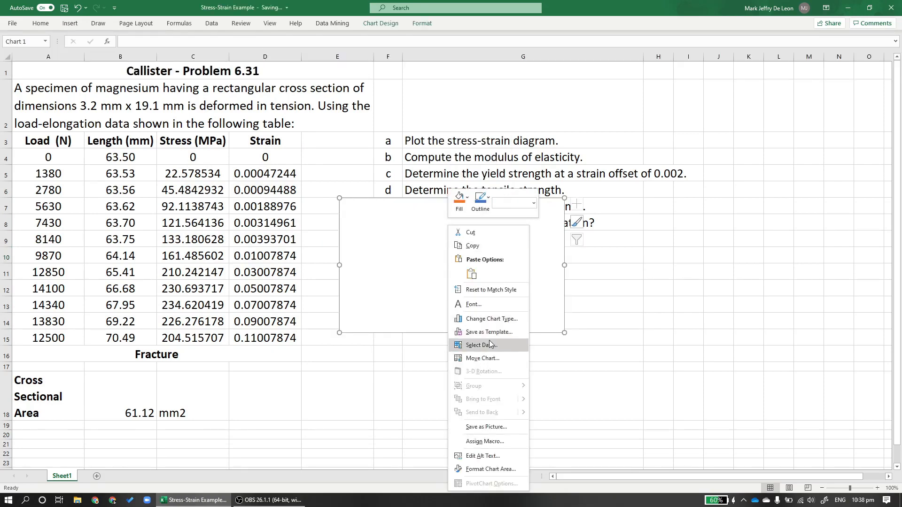
# Add a chart series with strain D4:D15 as X values and stress C4:C15 as Y values
pyautogui.click(479, 345)
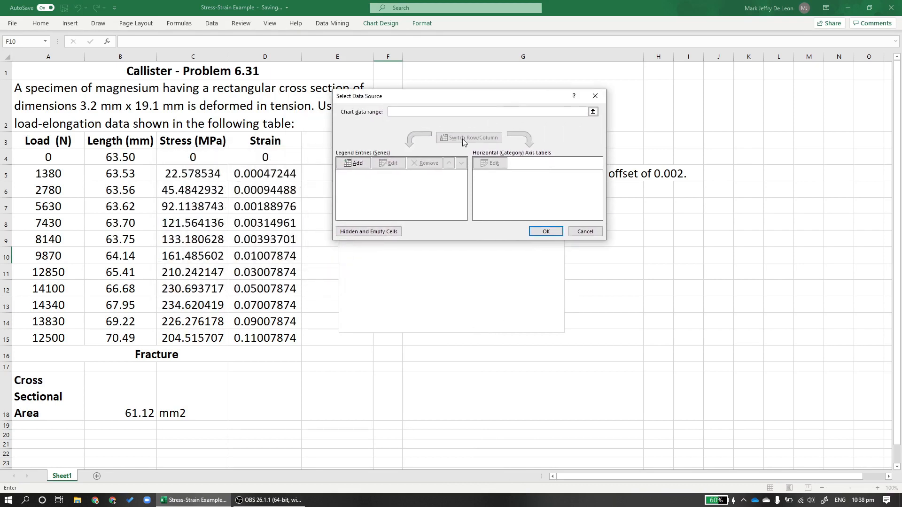
pyautogui.click(354, 163)
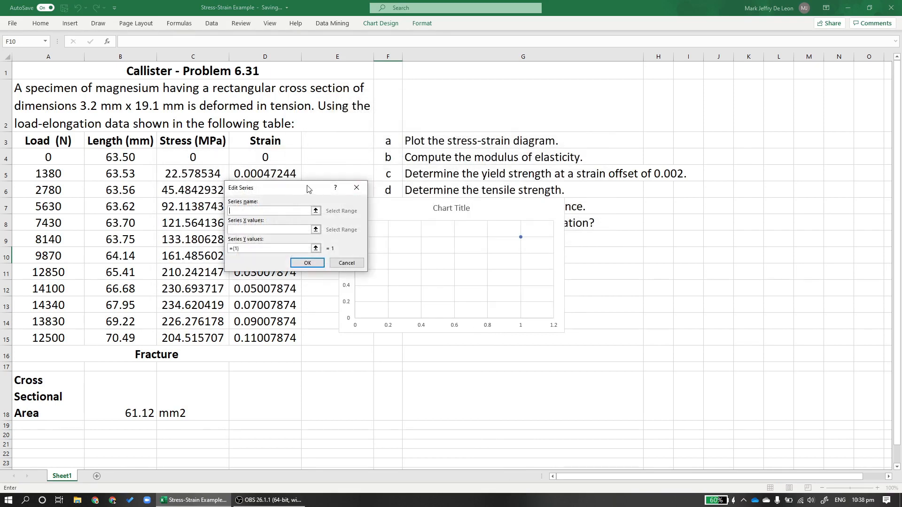
pyautogui.click(315, 249)
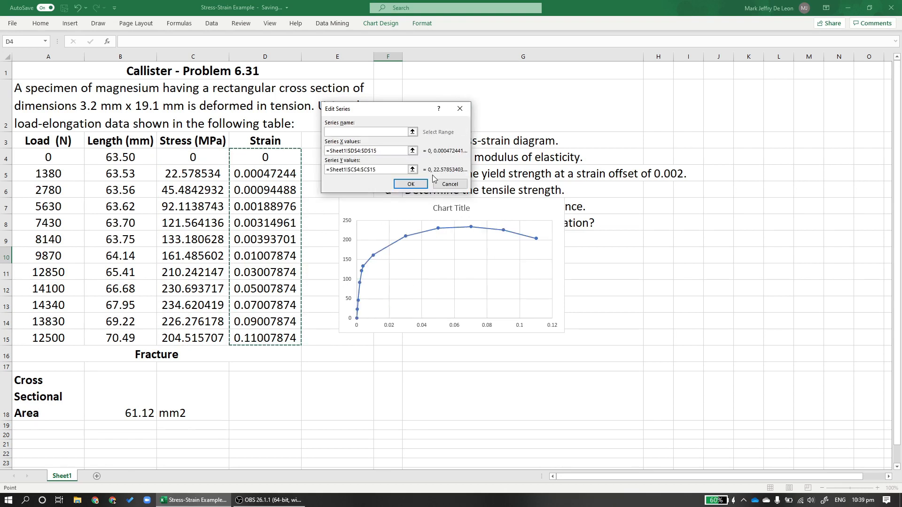
pyautogui.click(410, 184)
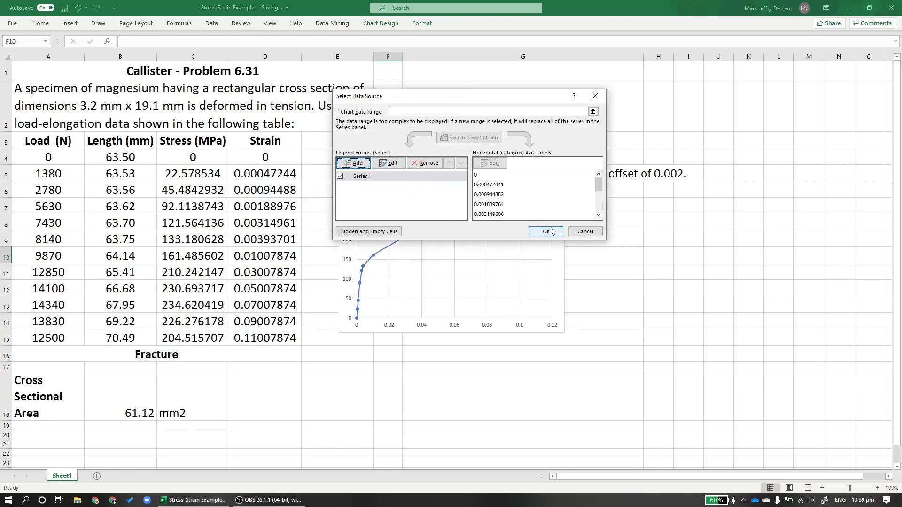
pyautogui.click(389, 163)
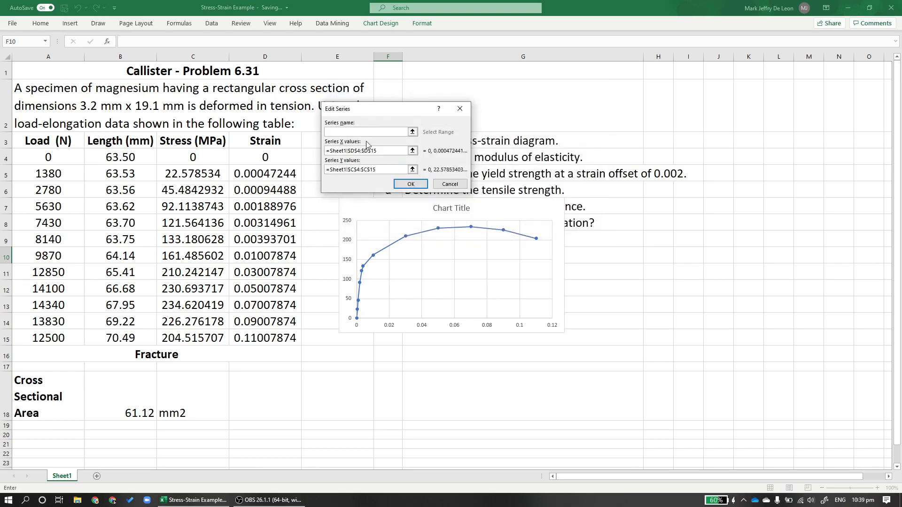
pyautogui.click(411, 184)
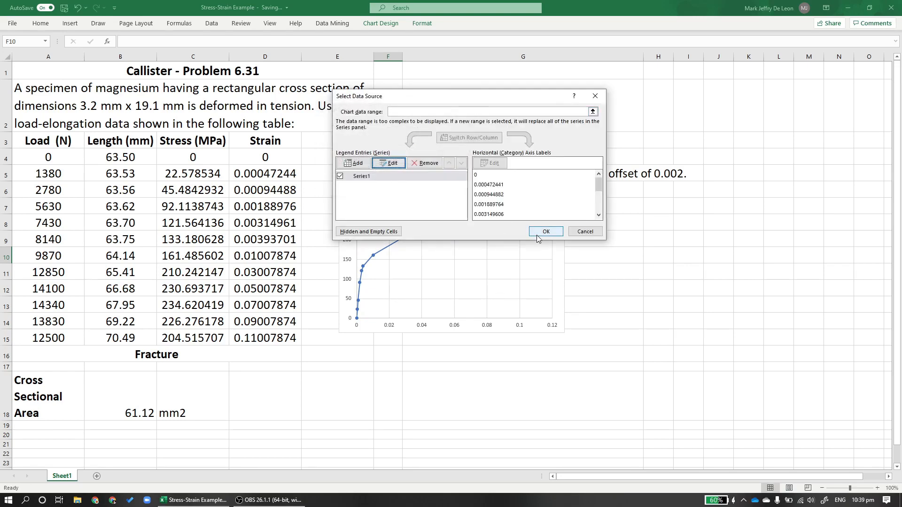
pyautogui.click(545, 231)
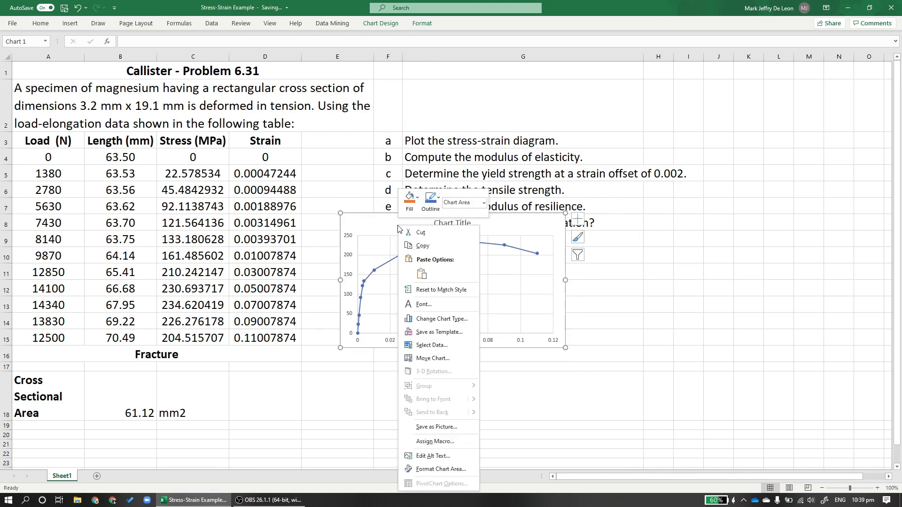
# Relocate the stress-strain chart to a new chart sheet named Chart1
pyautogui.click(431, 358)
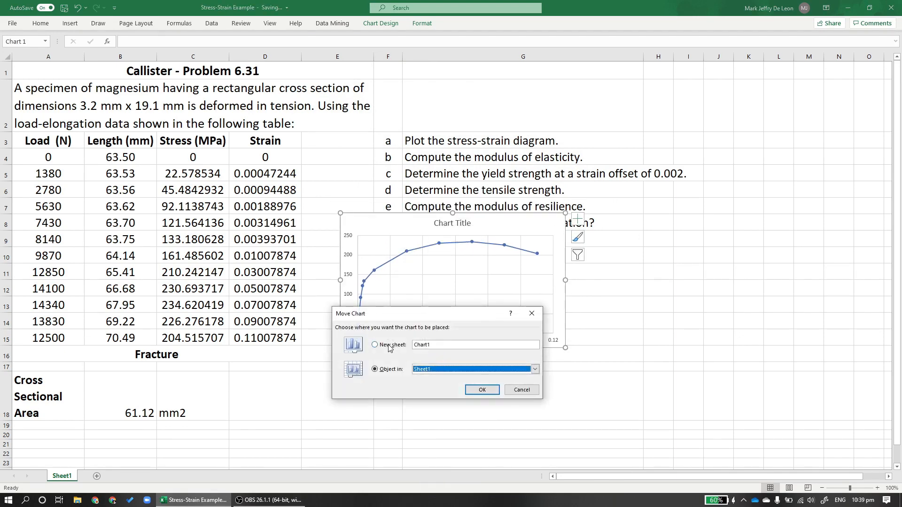
pyautogui.click(482, 389)
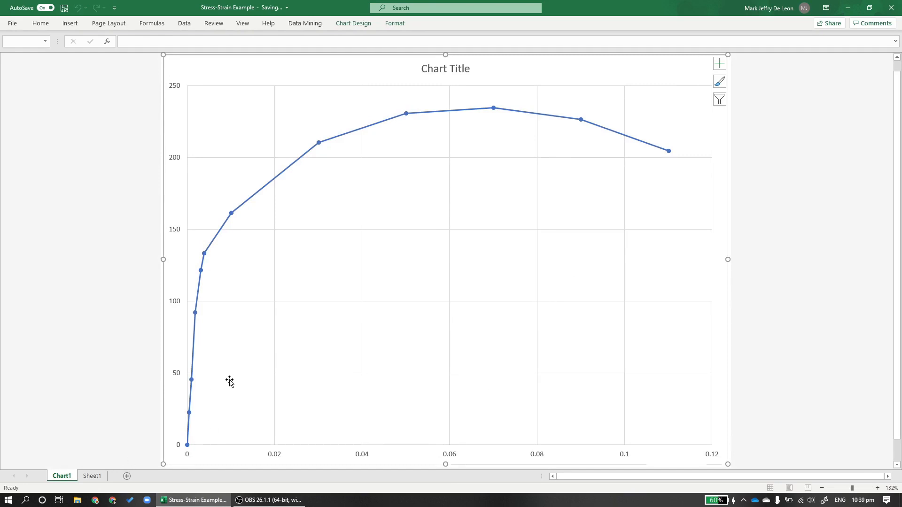
pyautogui.moveTo(134, 24)
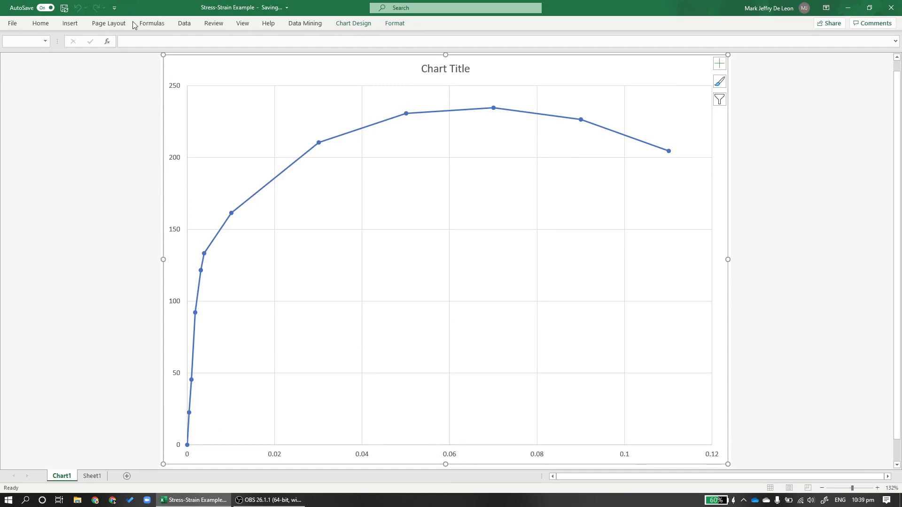
pyautogui.click(69, 23)
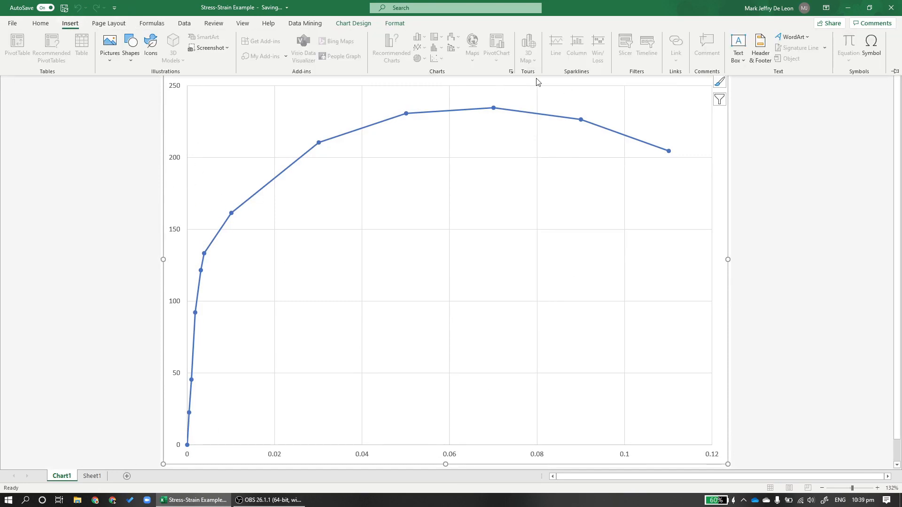
pyautogui.click(41, 23)
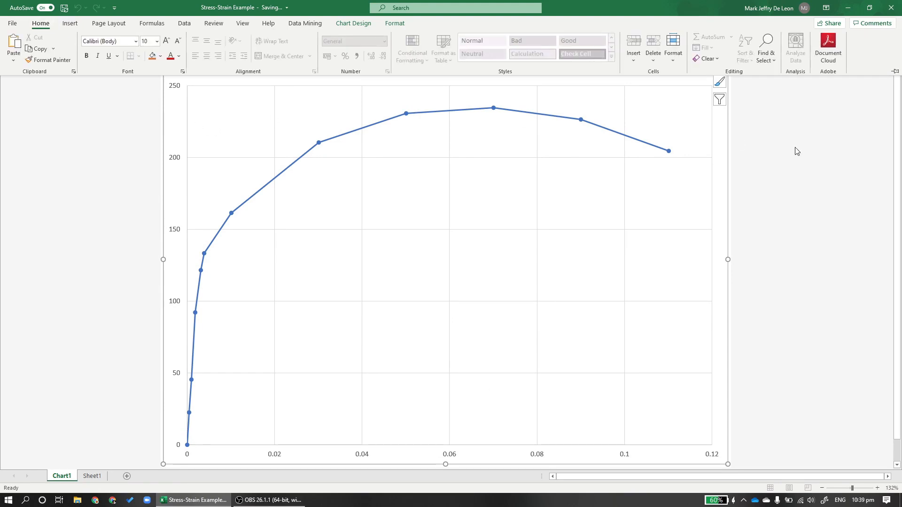
# Add axis titles to the chart, naming the vertical axis Stress (MPa) and the horizontal axis Strain
pyautogui.click(720, 64)
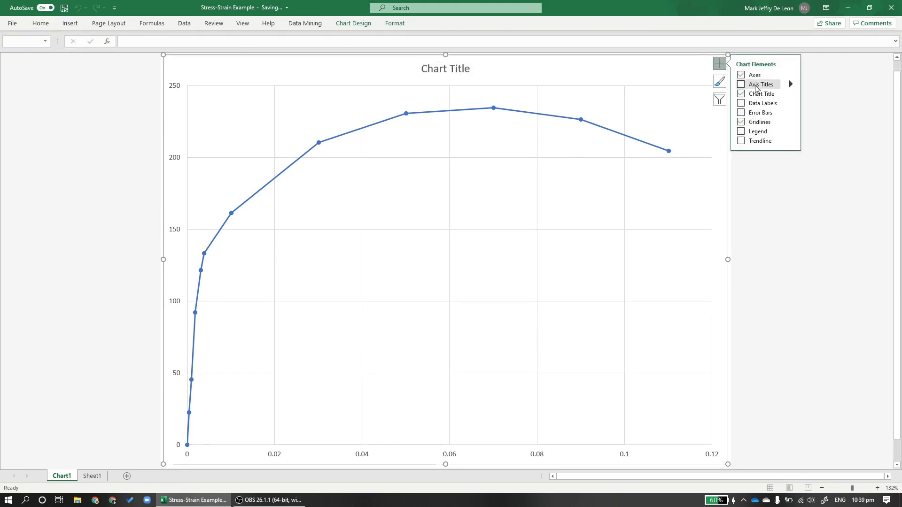
pyautogui.click(742, 84)
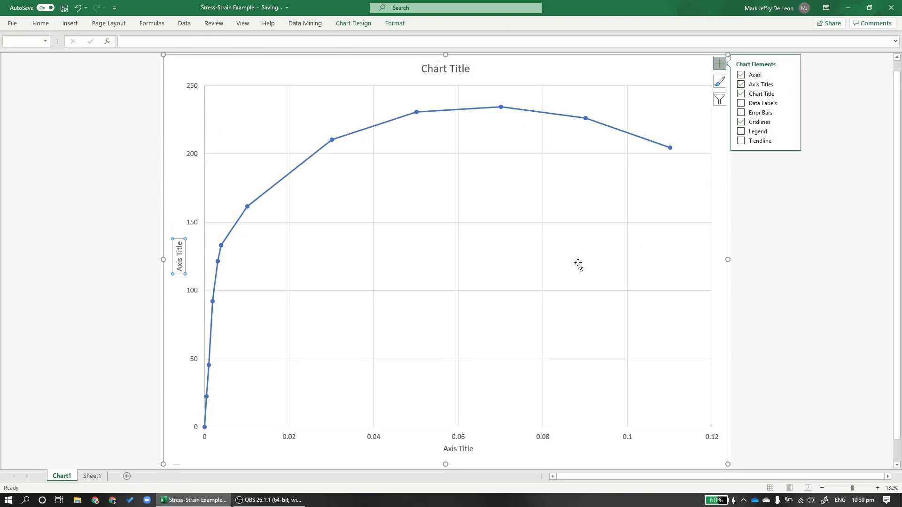
pyautogui.doubleClick(178, 256)
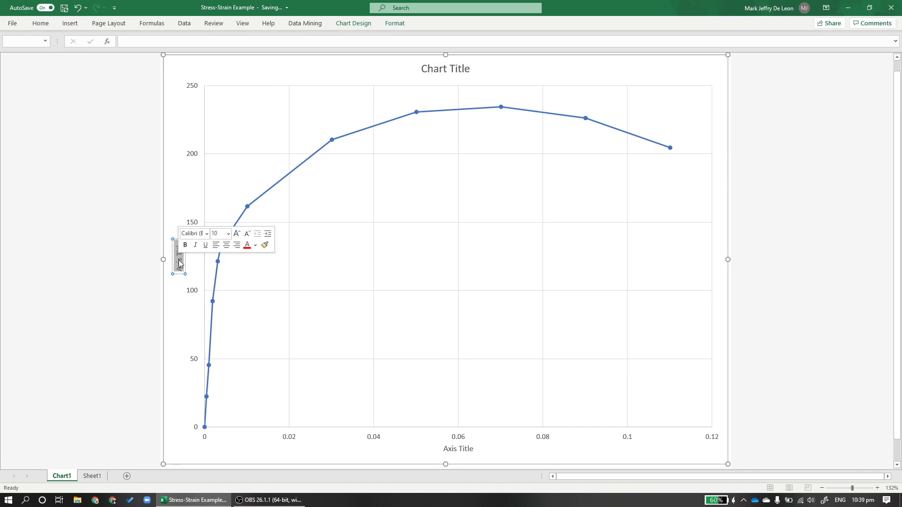
pyautogui.write('Stress')
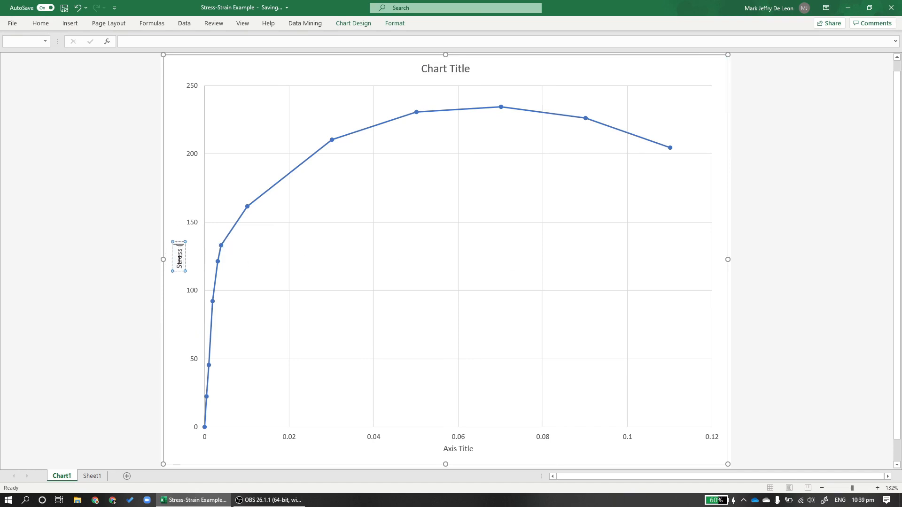
pyautogui.write('(MPa)')
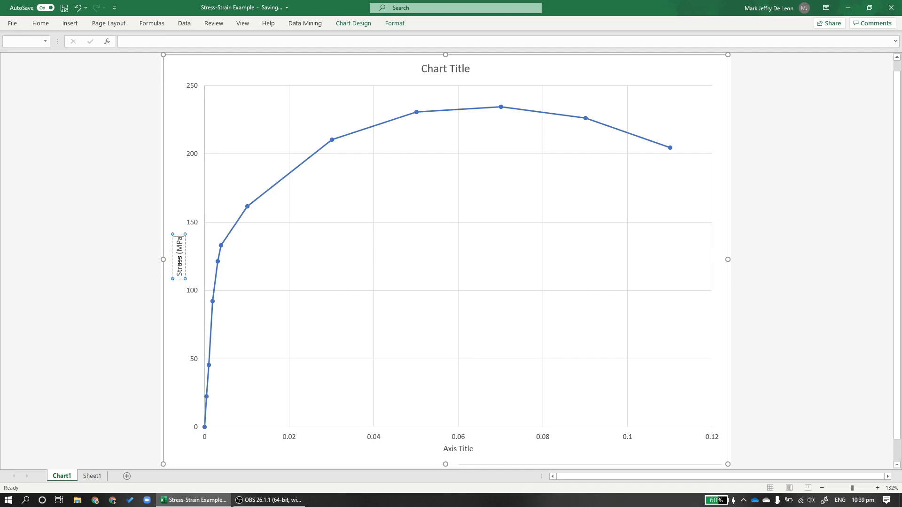
pyautogui.click(457, 448)
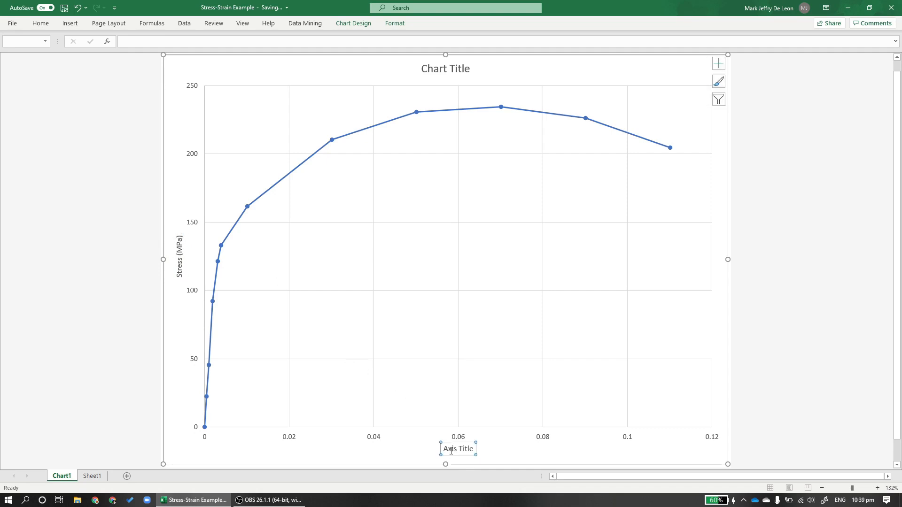
pyautogui.doubleClick(458, 449)
pyautogui.write('Strain')
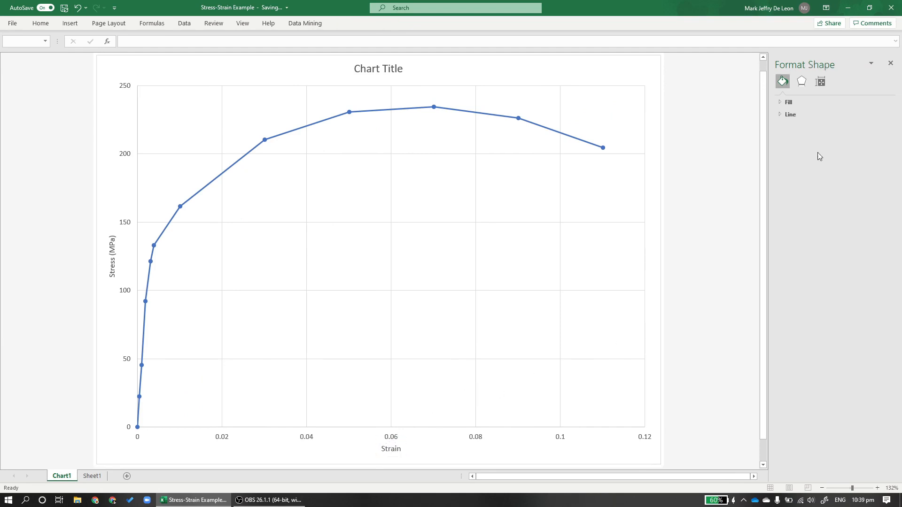
# Enlarge the axis text, delete the chart title, and return to Sheet1
pyautogui.click(890, 62)
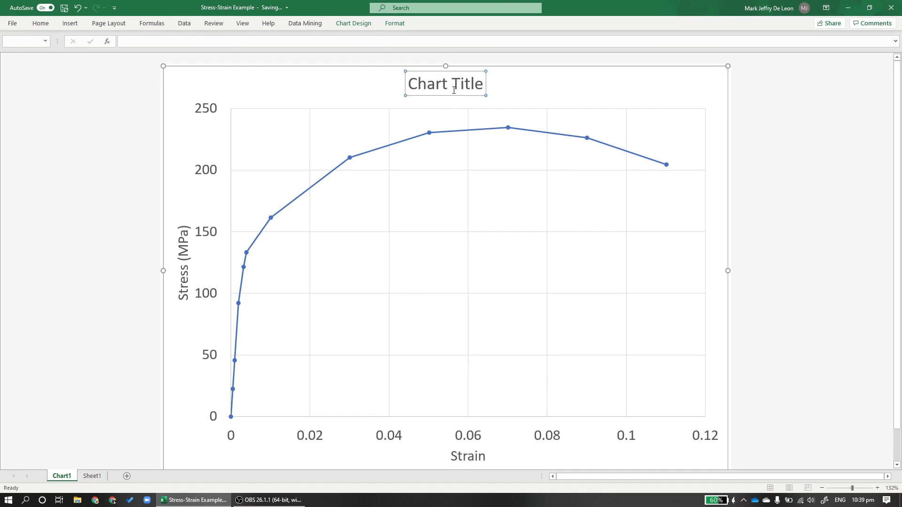
pyautogui.doubleClick(445, 84)
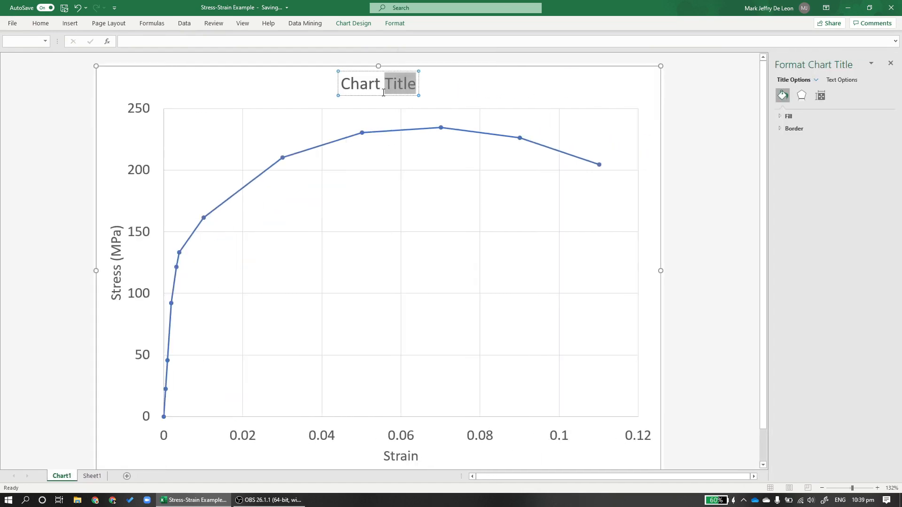
pyautogui.click(455, 183)
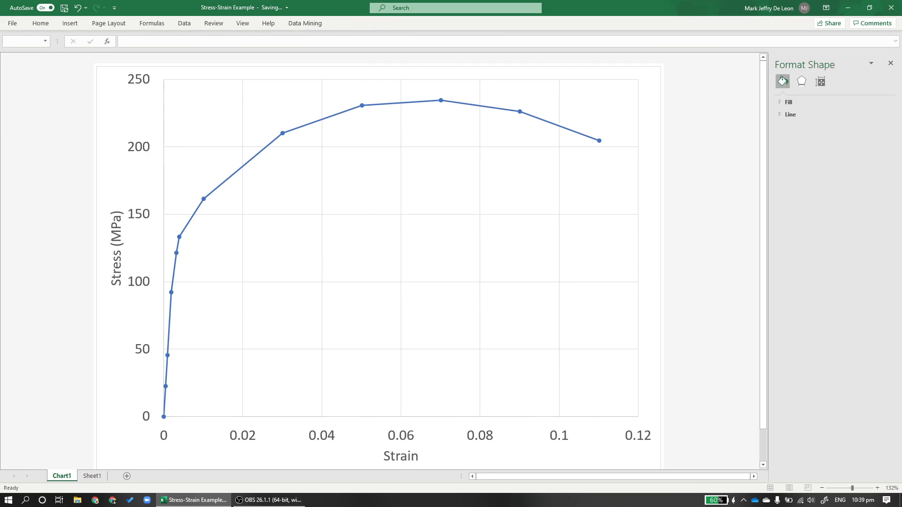
pyautogui.click(92, 476)
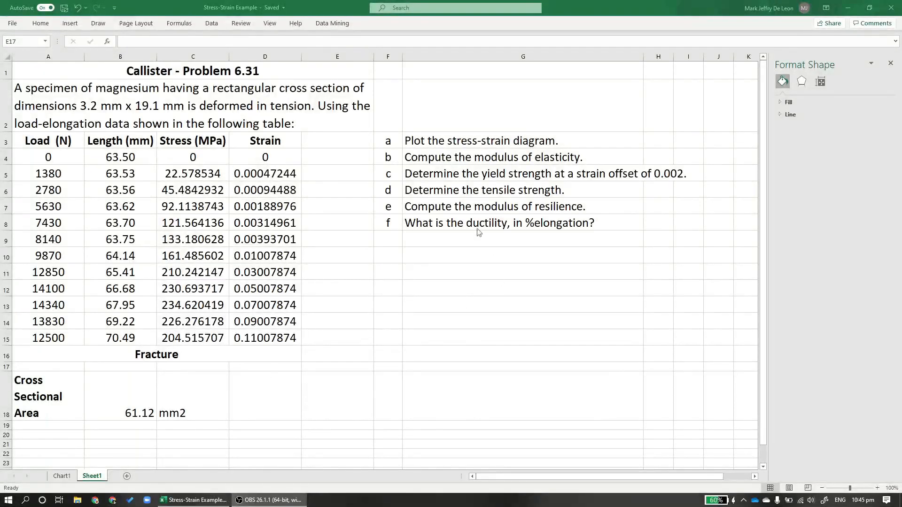
pyautogui.click(523, 157)
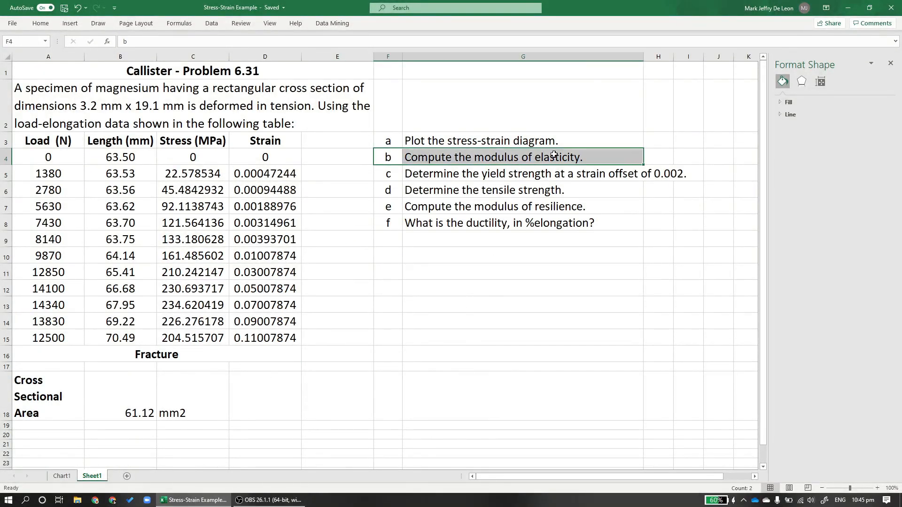
pyautogui.click(522, 288)
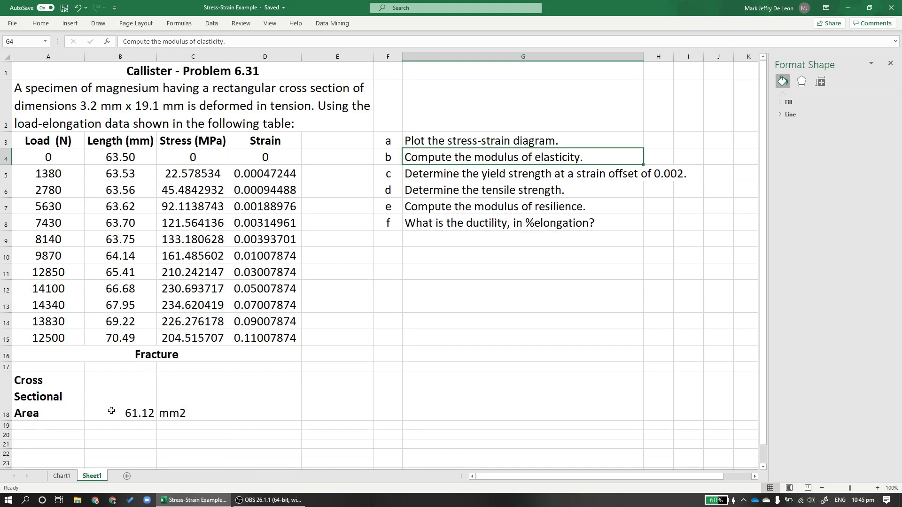
pyautogui.moveTo(111, 397)
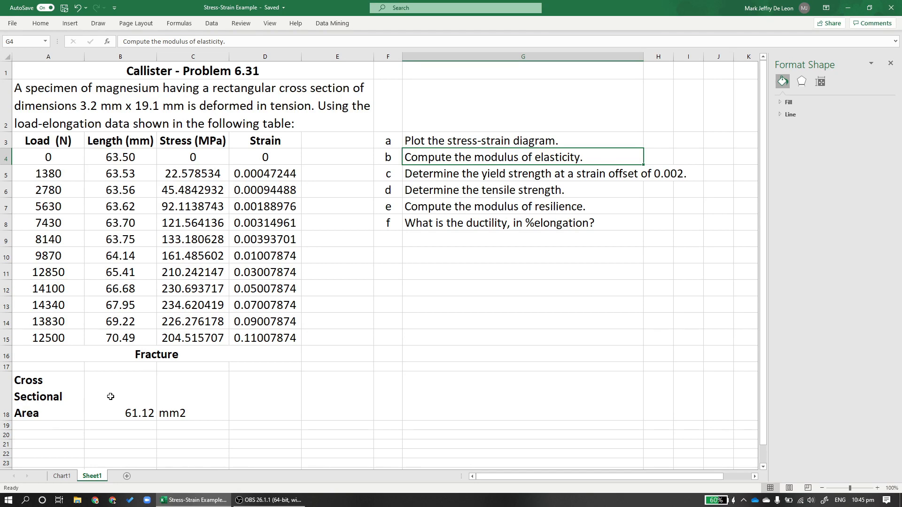
pyautogui.click(61, 476)
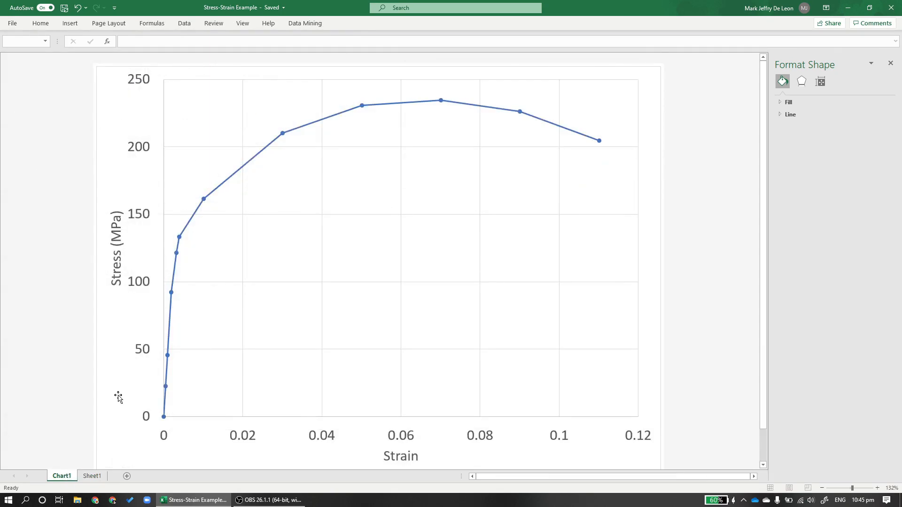
pyautogui.moveTo(194, 271)
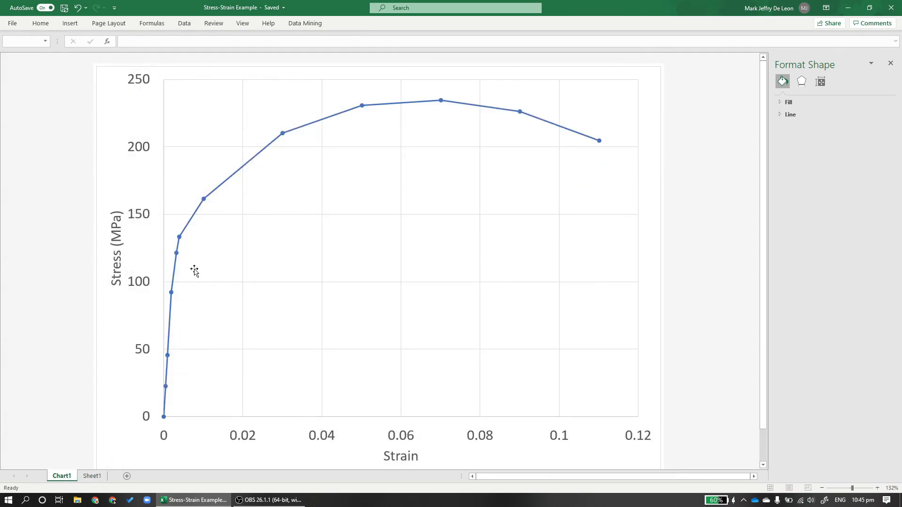
pyautogui.moveTo(167, 271)
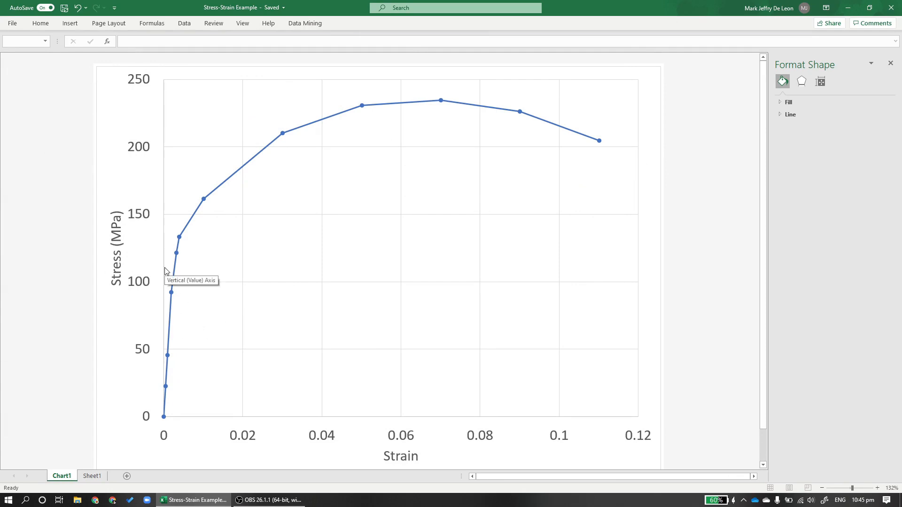
pyautogui.moveTo(201, 361)
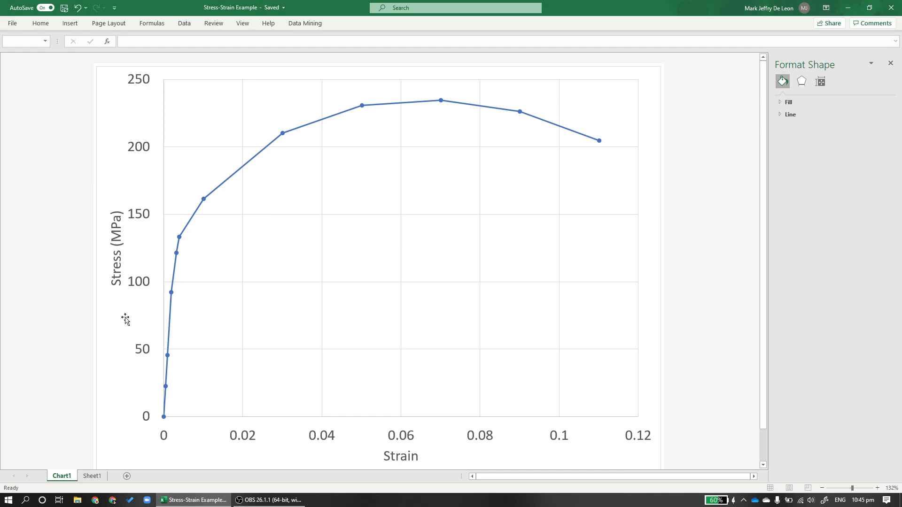
pyautogui.moveTo(169, 356)
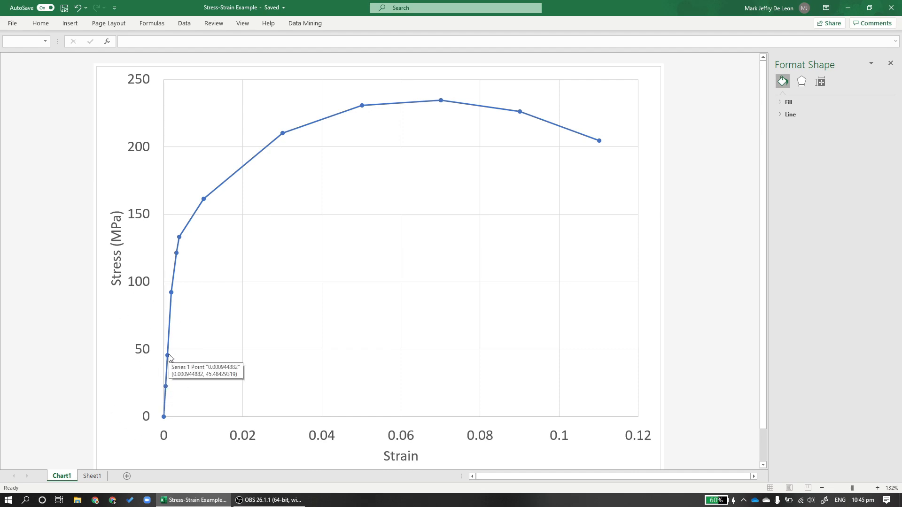
pyautogui.moveTo(193, 338)
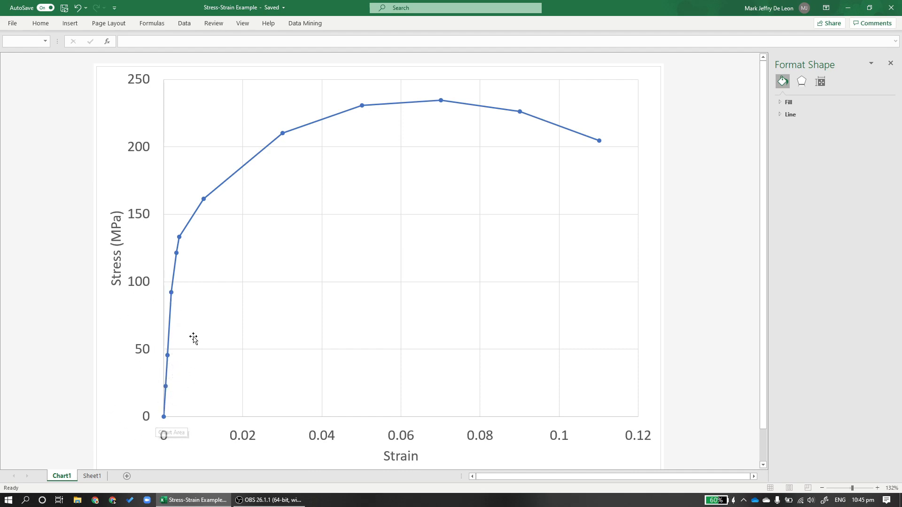
pyautogui.moveTo(167, 403)
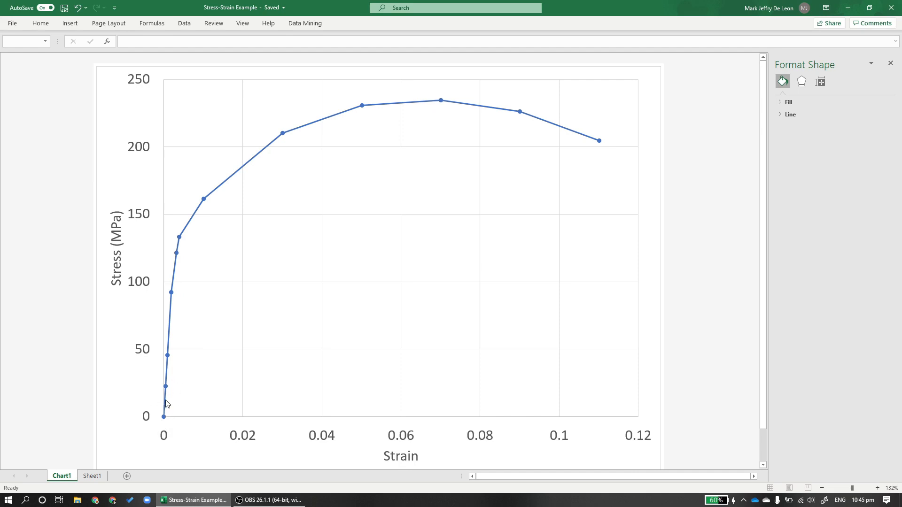
pyautogui.moveTo(164, 367)
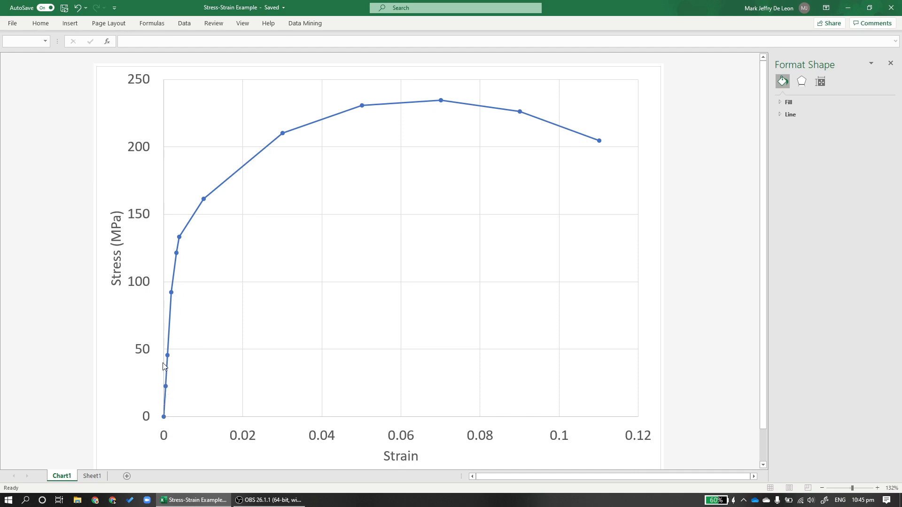
pyautogui.moveTo(155, 351)
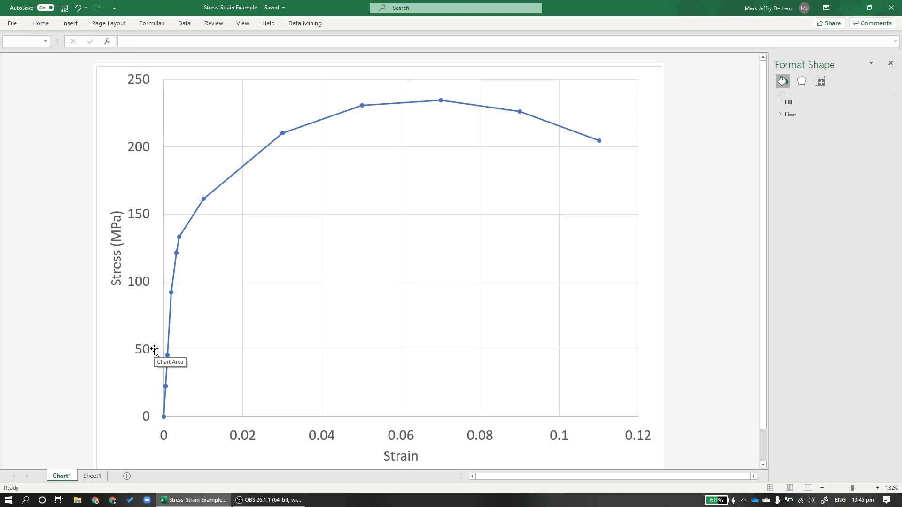
pyautogui.moveTo(130, 405)
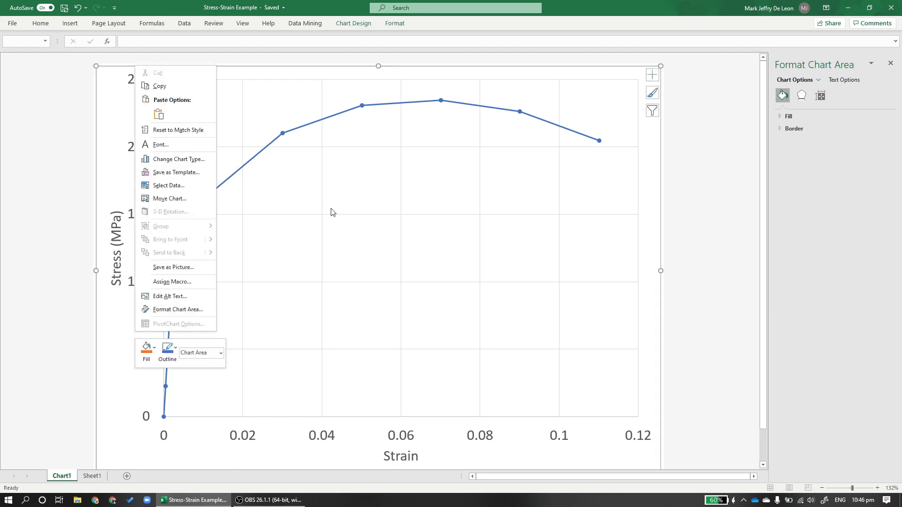
pyautogui.moveTo(446, 171)
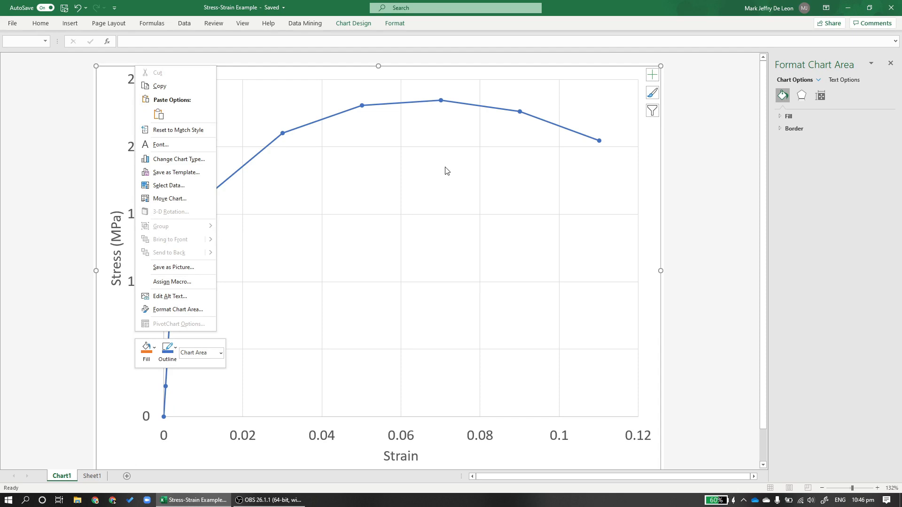
pyautogui.moveTo(169, 185)
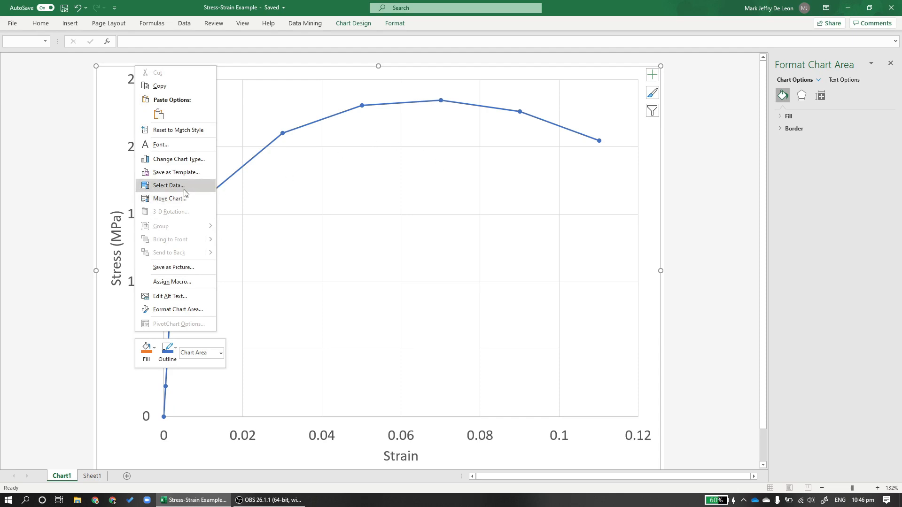
# Add an 'Elastic Region' series plotting strain D4:D7 against stress C4:C7
pyautogui.click(169, 185)
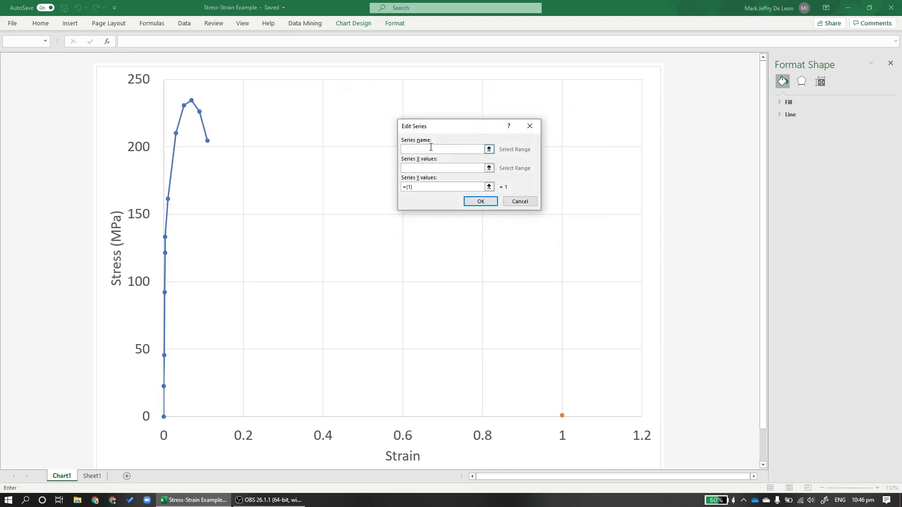
pyautogui.write('E')
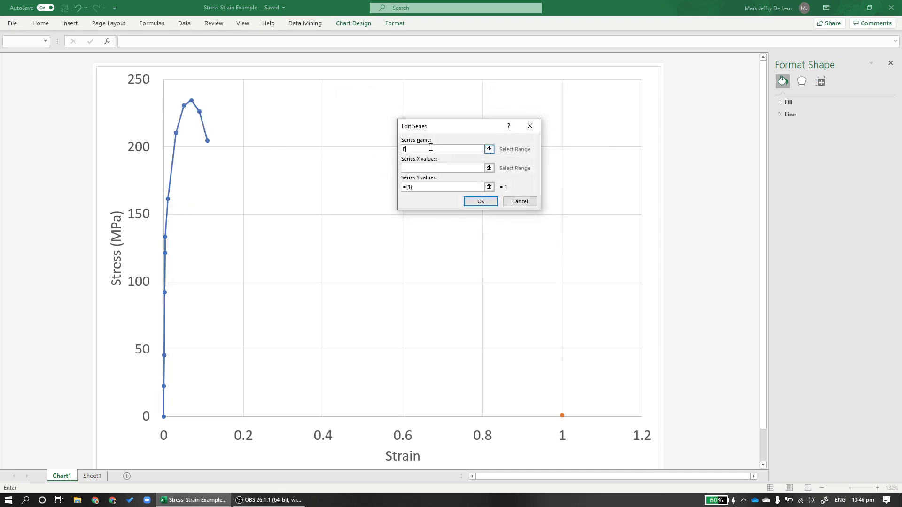
pyautogui.write('lastic Regi')
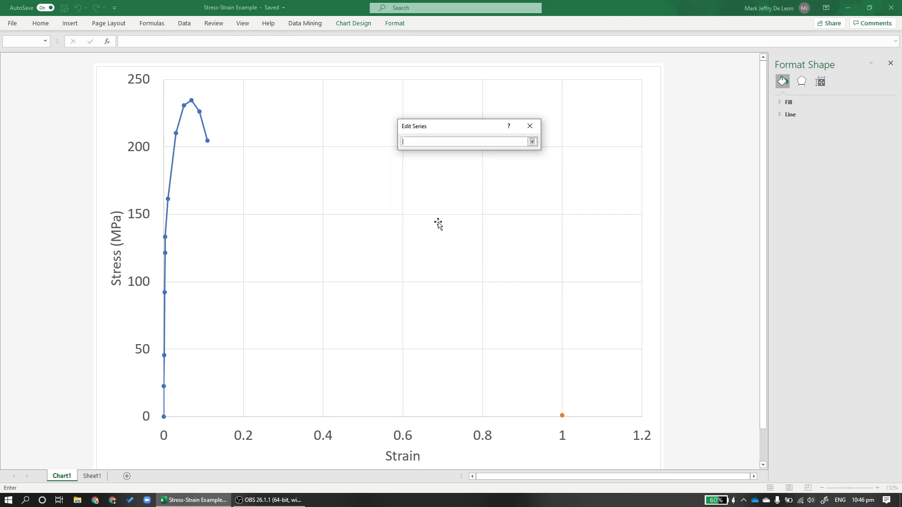
pyautogui.click(92, 478)
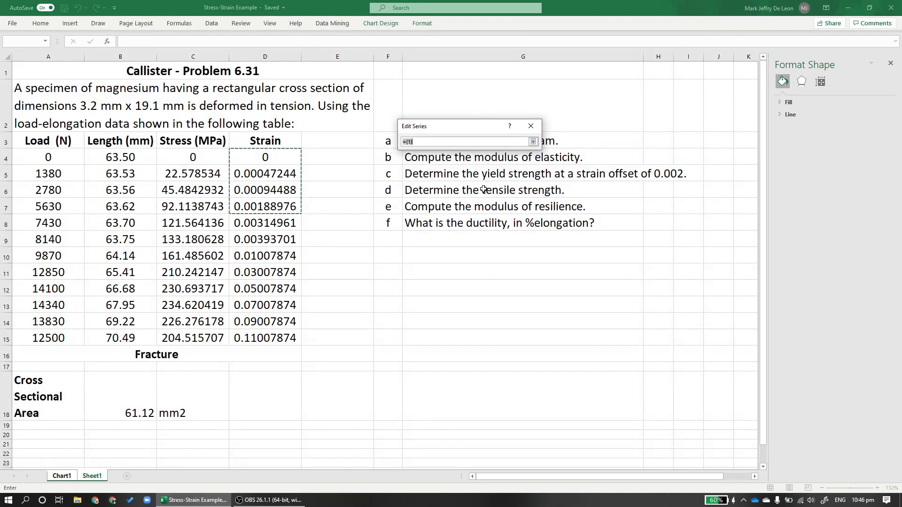
pyautogui.moveTo(193, 156); pyautogui.dragTo(193, 205)
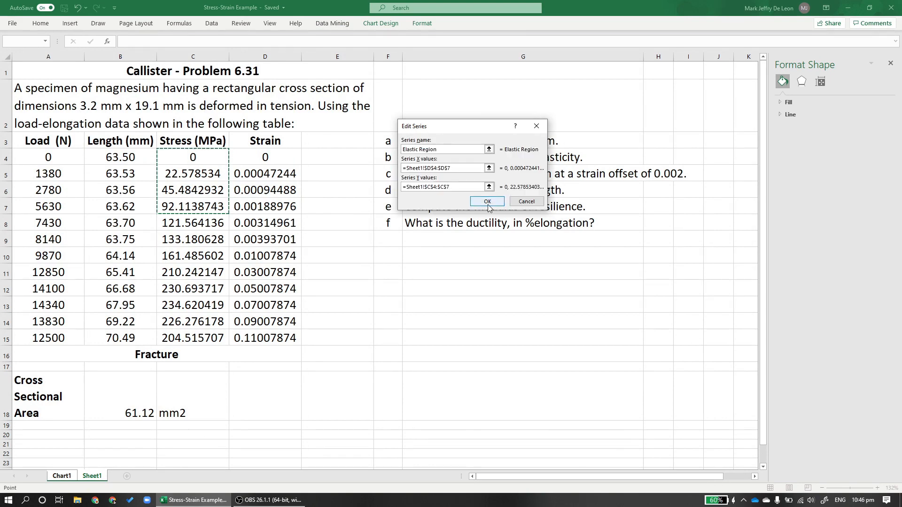
pyautogui.click(487, 202)
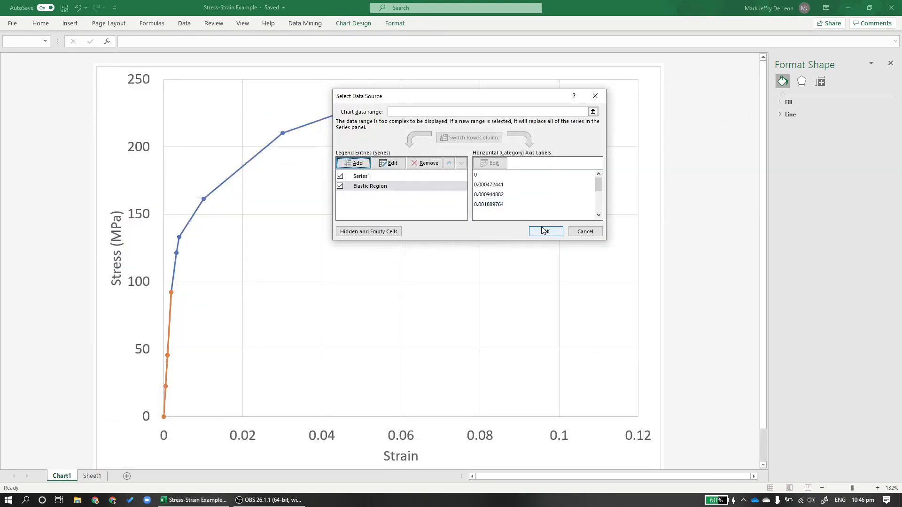
pyautogui.click(545, 232)
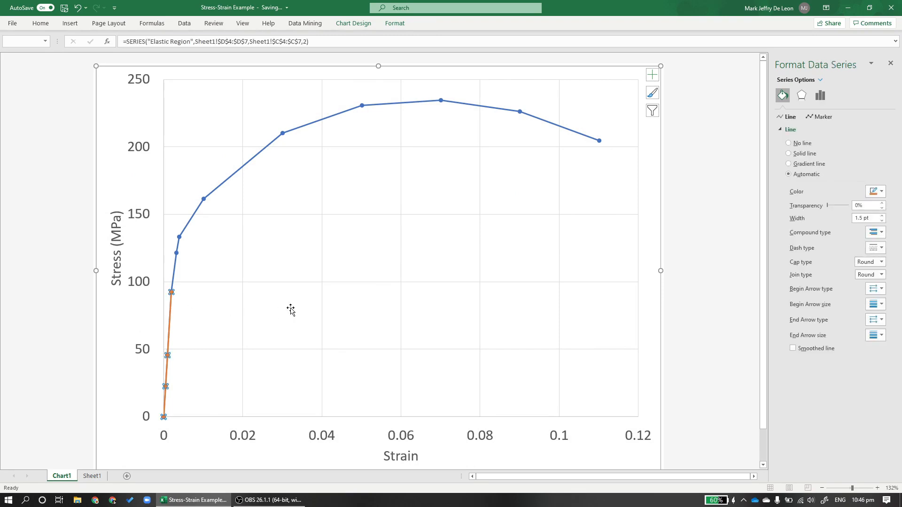
pyautogui.moveTo(661, 85)
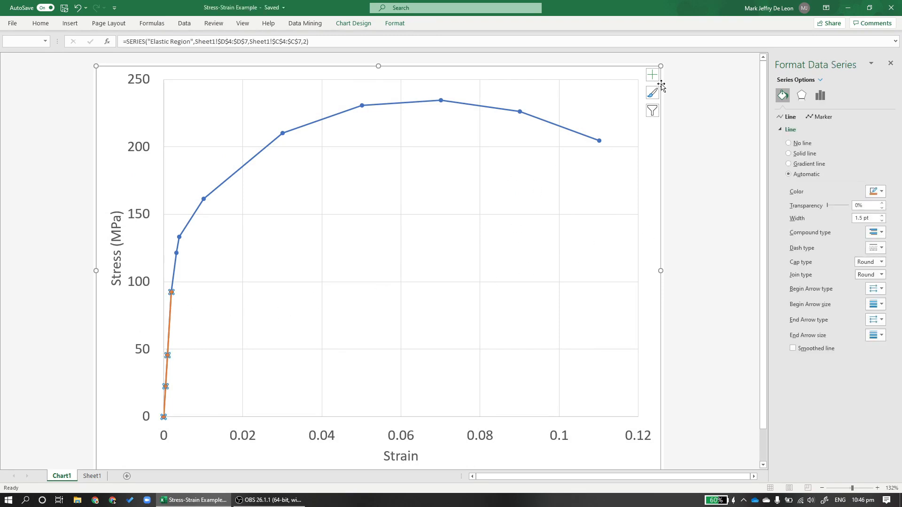
# Add a linear Elastic Region trendline showing y = 48791x − 0.2945 and R² = 0.9999 mid-chart
pyautogui.click(652, 75)
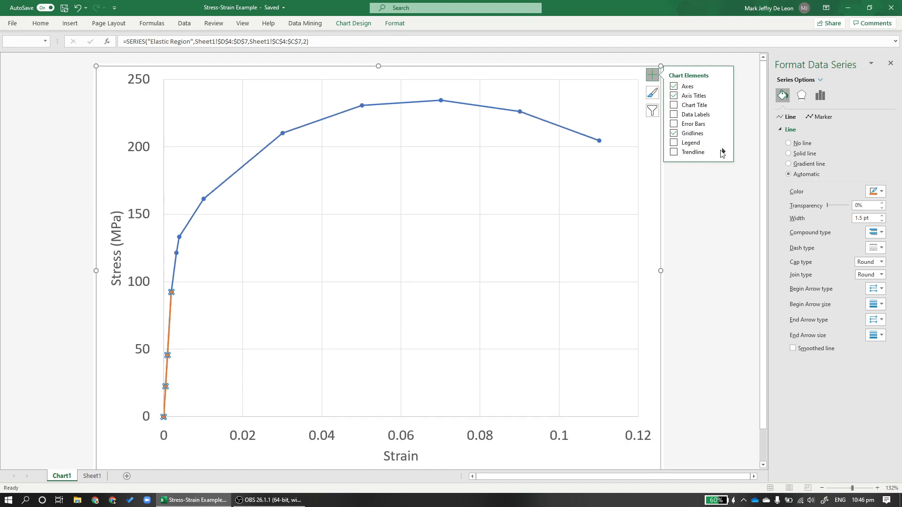
pyautogui.click(693, 151)
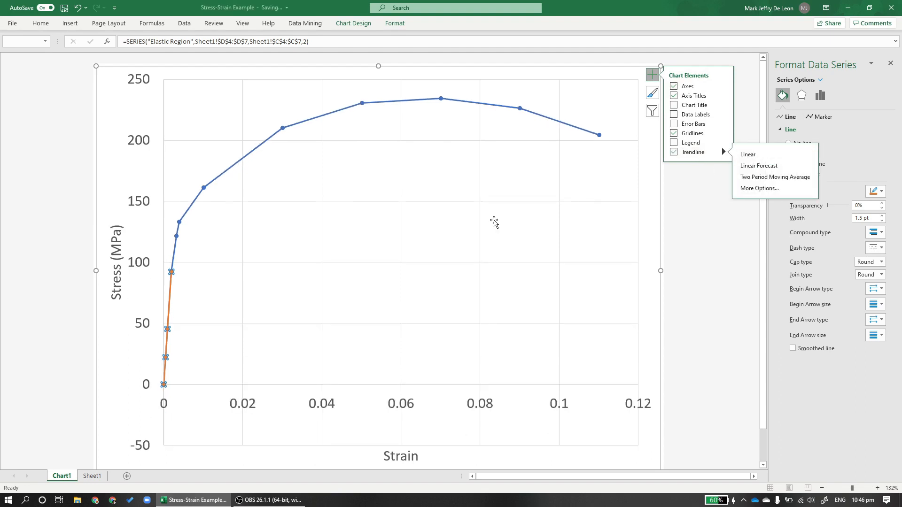
pyautogui.moveTo(760, 187)
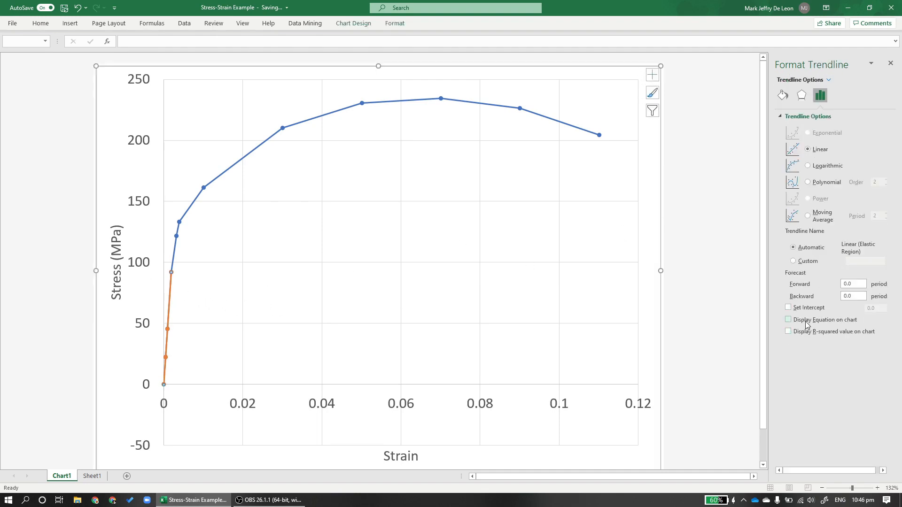
pyautogui.click(788, 331)
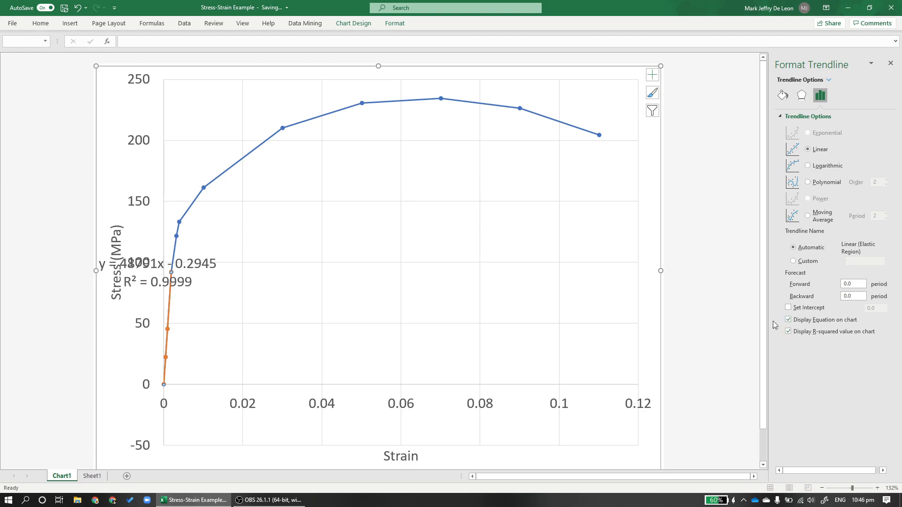
pyautogui.click(167, 271)
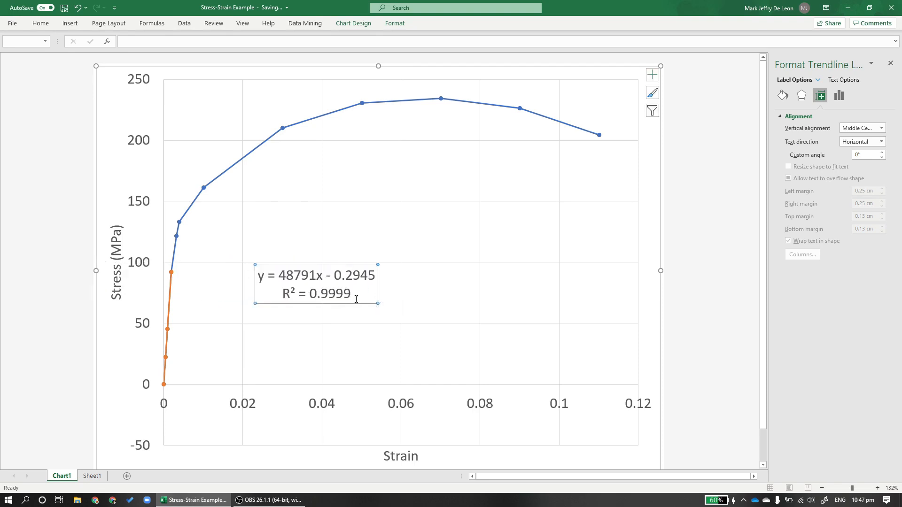
pyautogui.moveTo(339, 288)
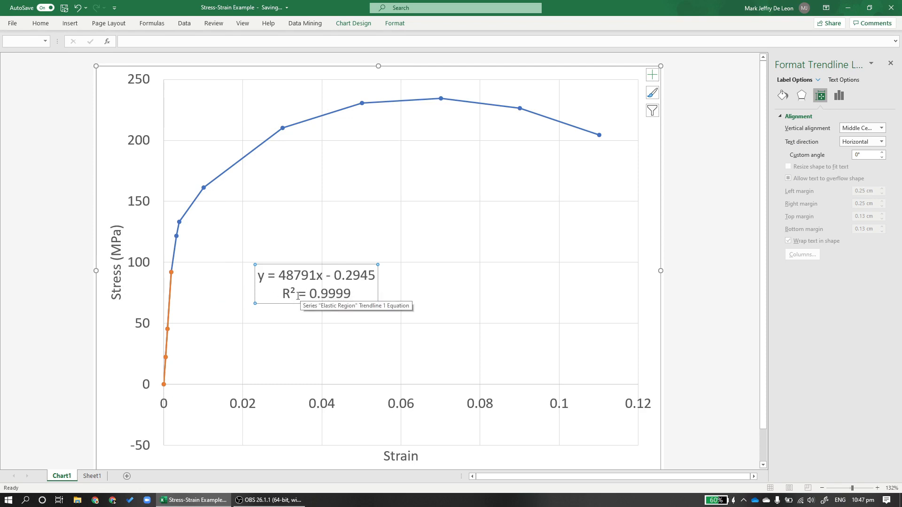
pyautogui.moveTo(236, 294)
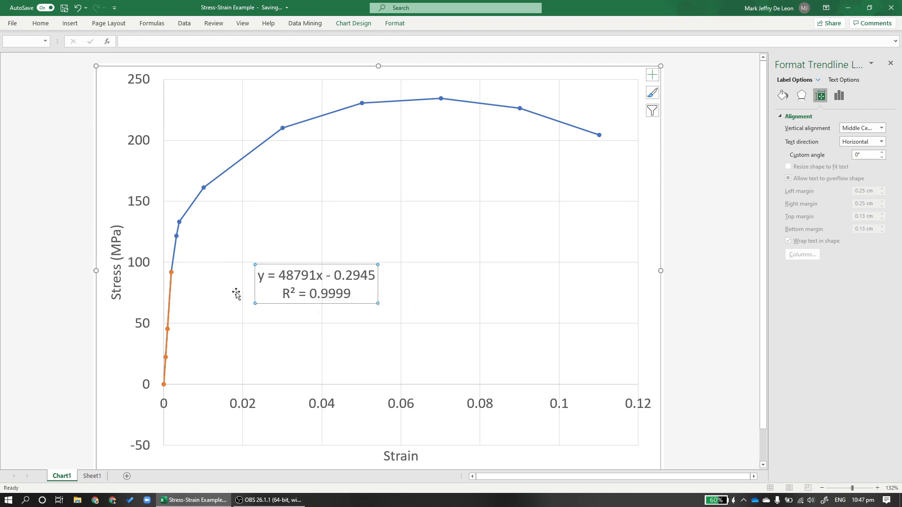
pyautogui.moveTo(297, 276)
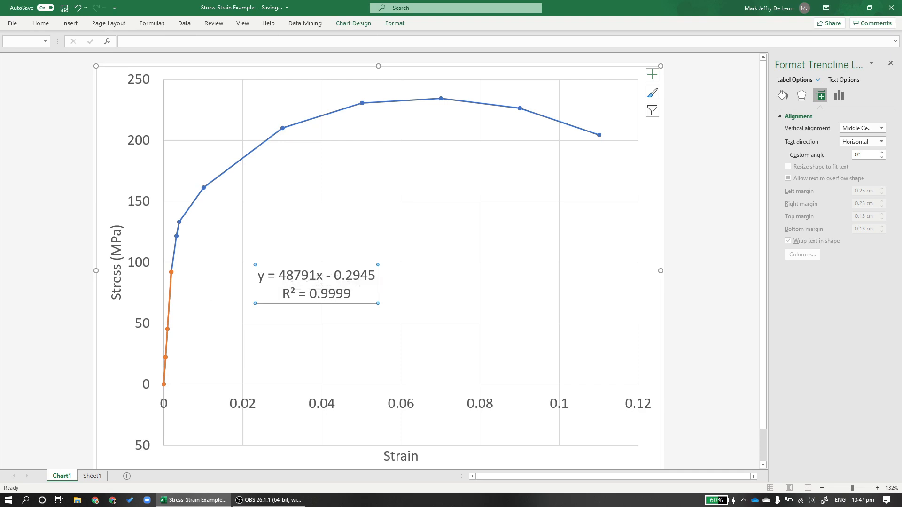
pyautogui.moveTo(374, 277)
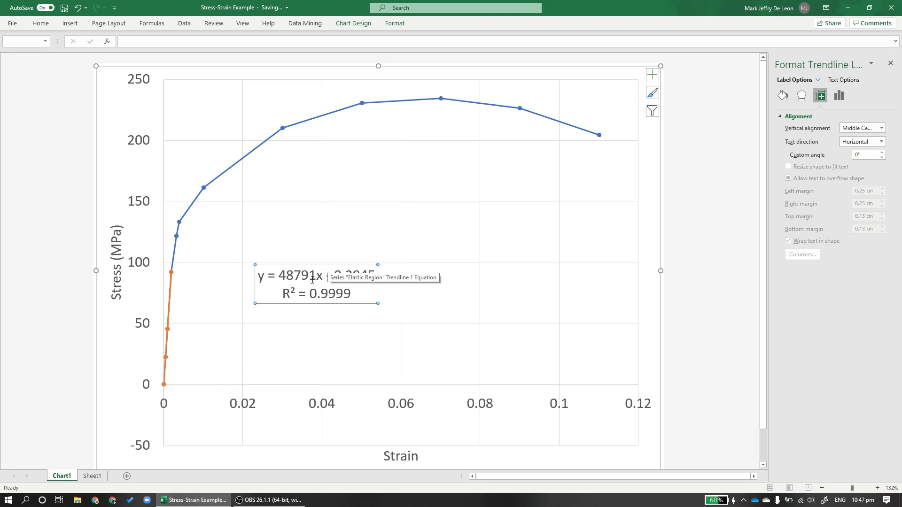
pyautogui.moveTo(230, 297)
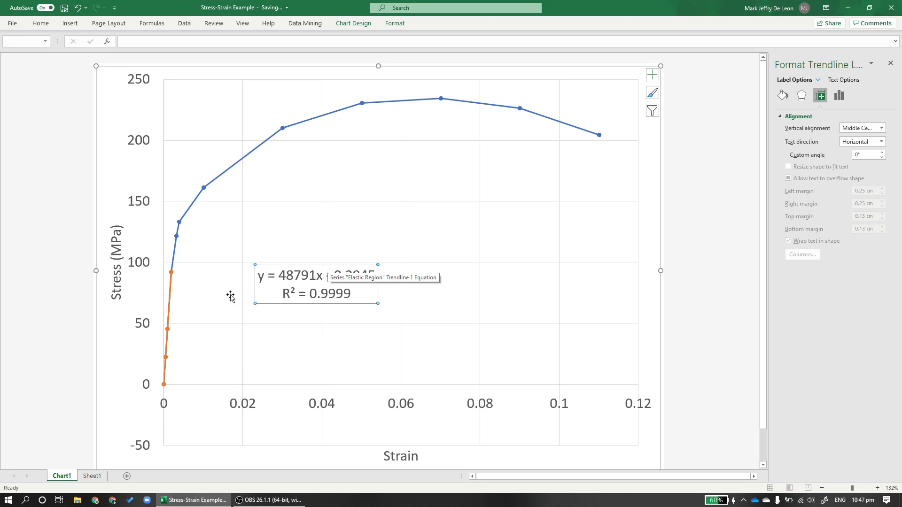
pyautogui.moveTo(174, 278)
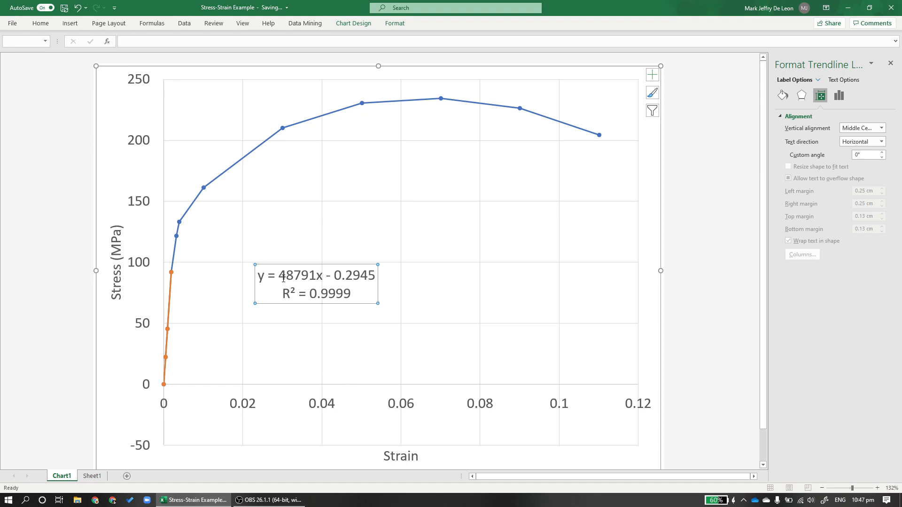
pyautogui.doubleClick(297, 276)
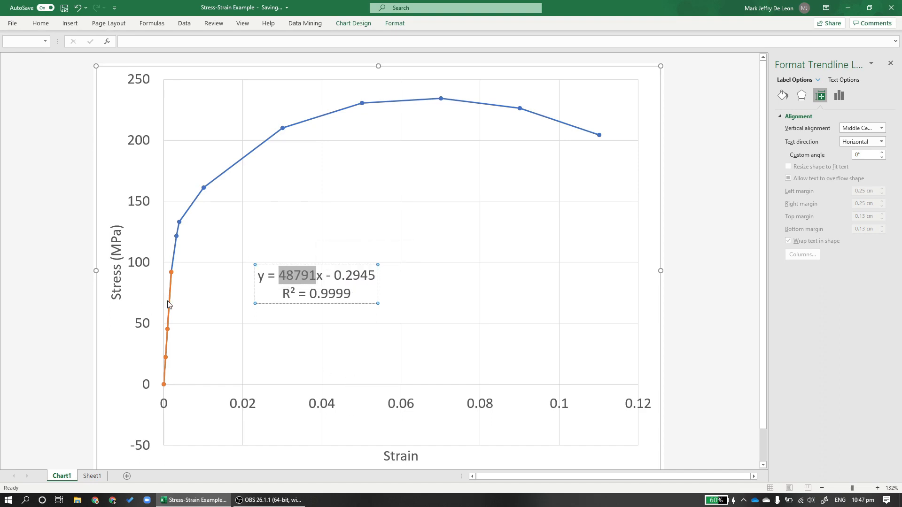
pyautogui.moveTo(180, 316)
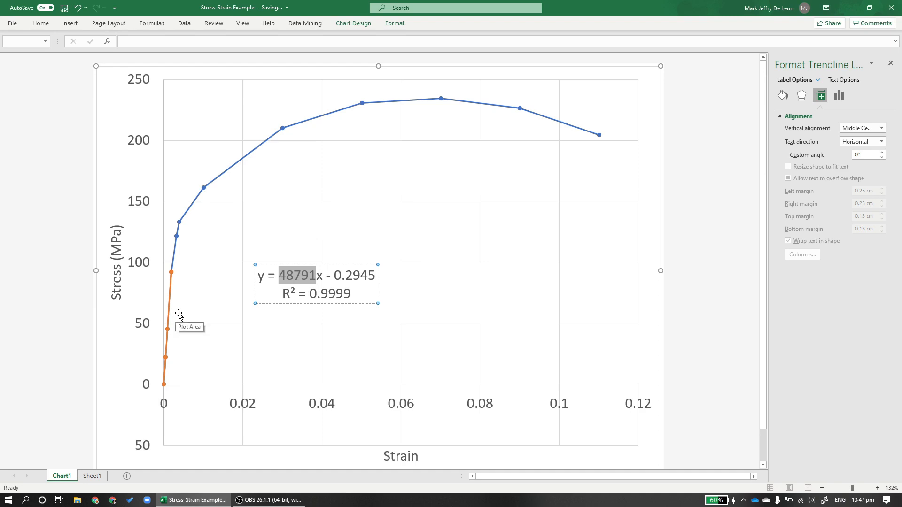
pyautogui.moveTo(302, 279)
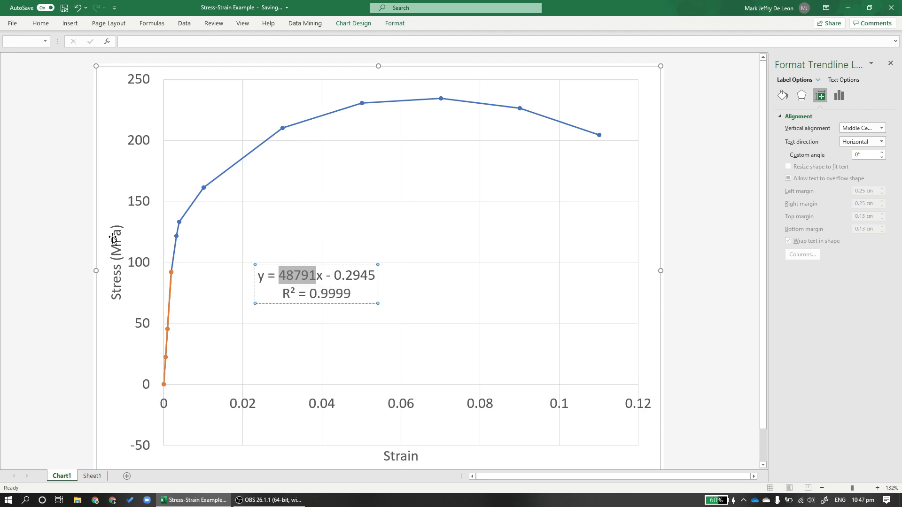
pyautogui.moveTo(291, 286)
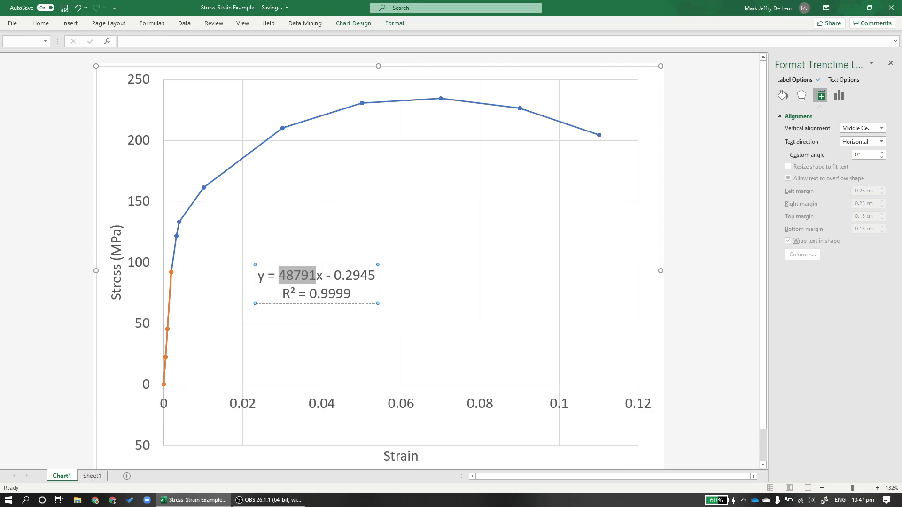
# On Sheet1, enter the part b modulus of elasticity as 48.791 GPa in H4
pyautogui.click(92, 476)
pyautogui.write('48.')
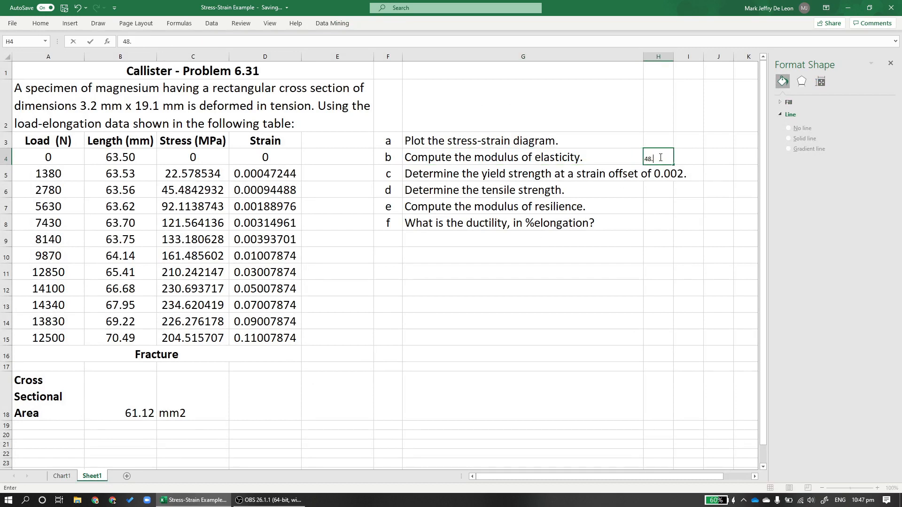
pyautogui.write('791 GPA')
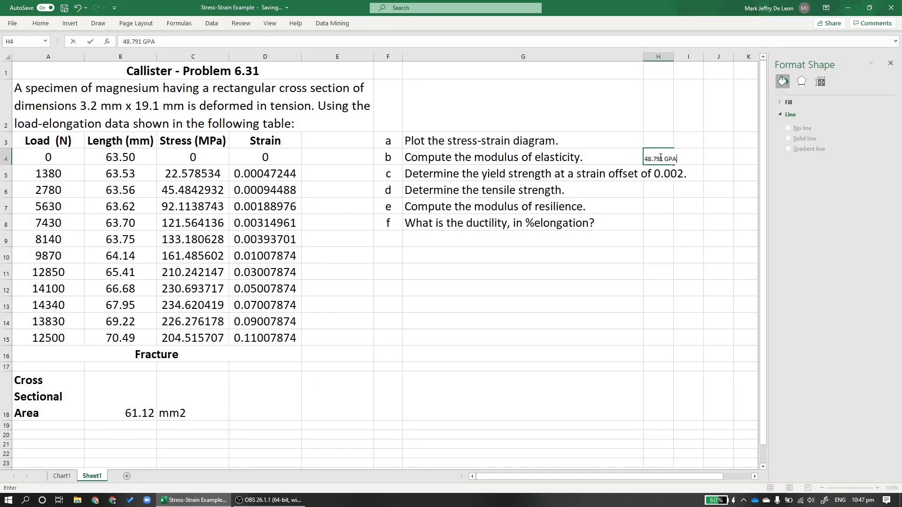
pyautogui.press('Return')
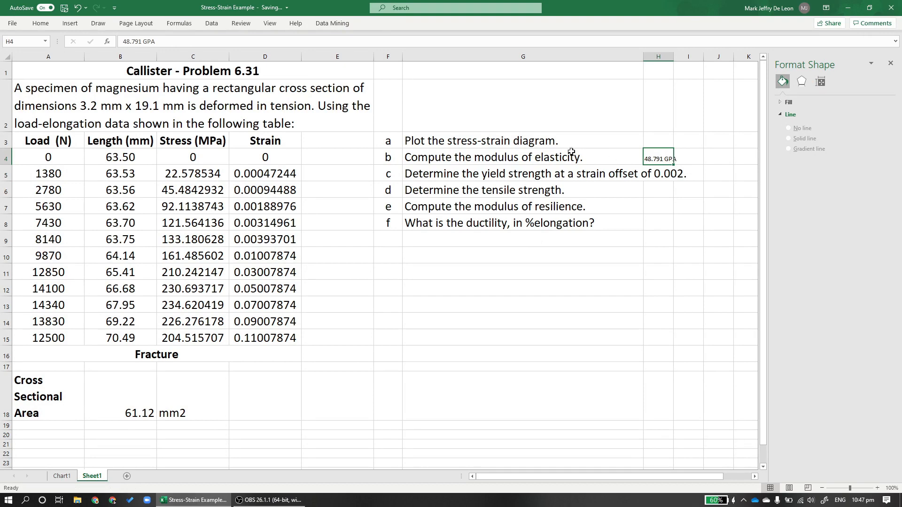
pyautogui.doubleClick(658, 158)
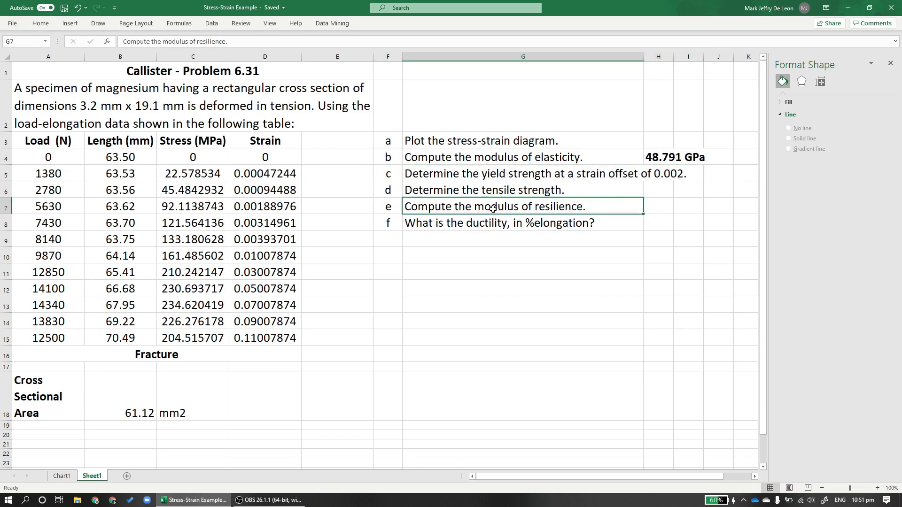
pyautogui.moveTo(610, 177)
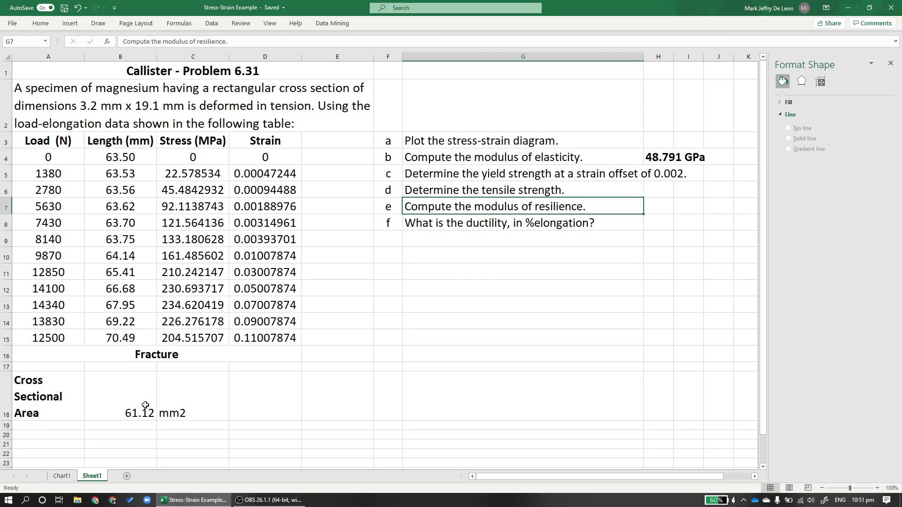
# Switch to the Chart1 sheet showing the stress-strain curve and trendline equation
pyautogui.click(61, 476)
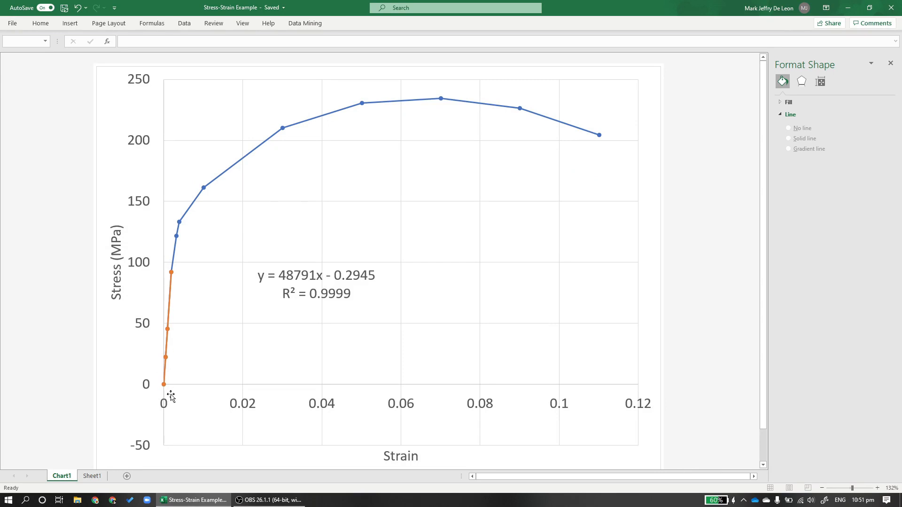
pyautogui.moveTo(187, 392)
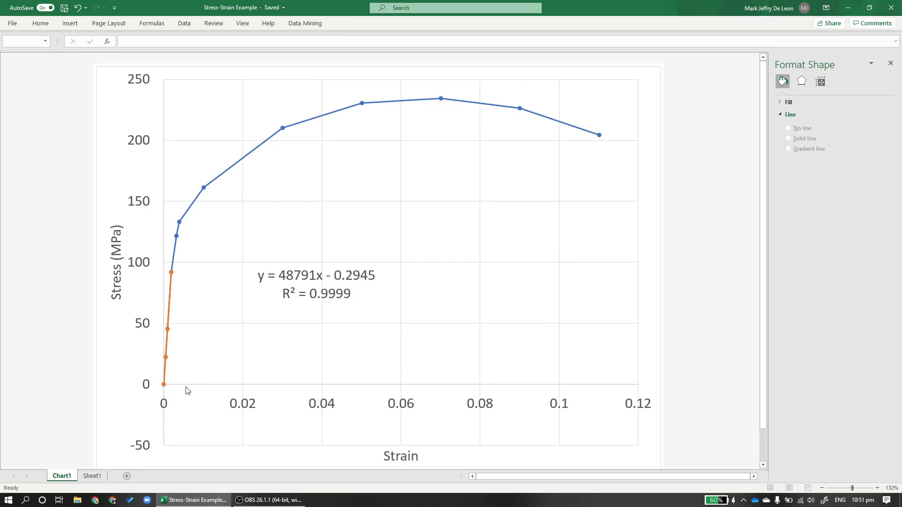
pyautogui.moveTo(189, 406)
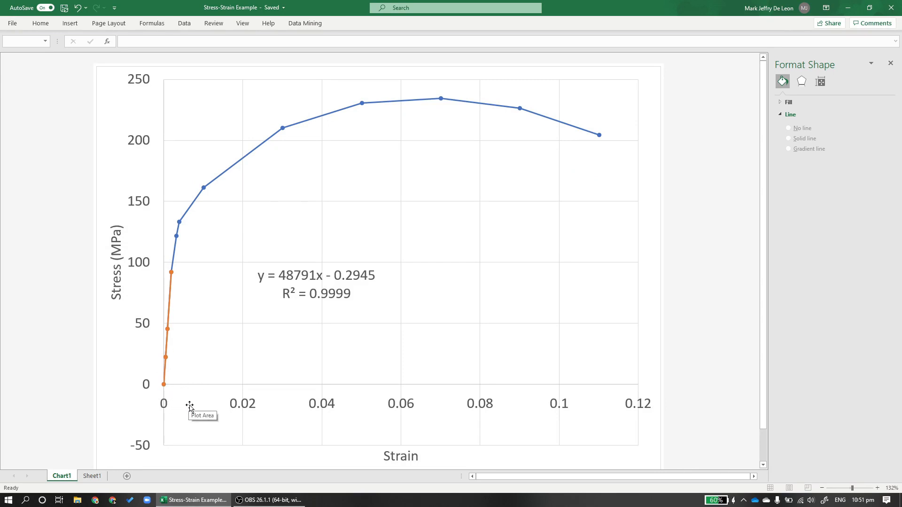
pyautogui.moveTo(252, 402)
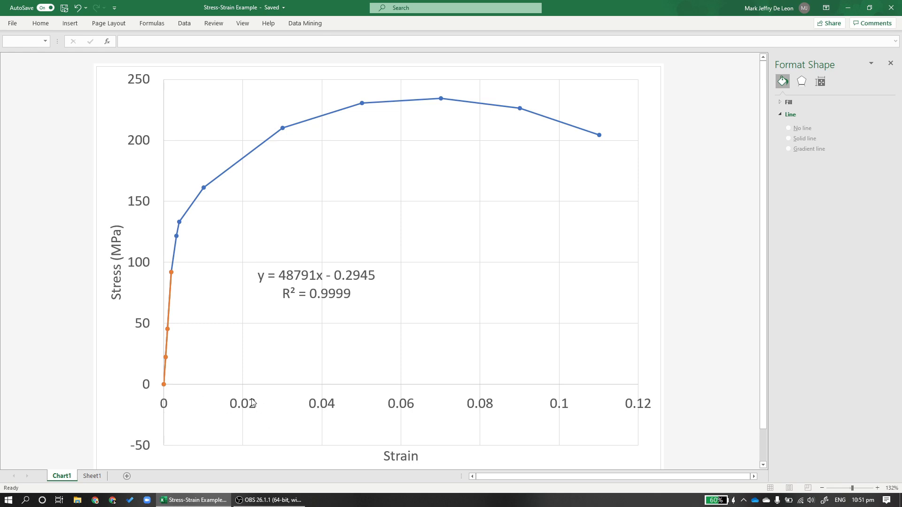
pyautogui.moveTo(242, 412)
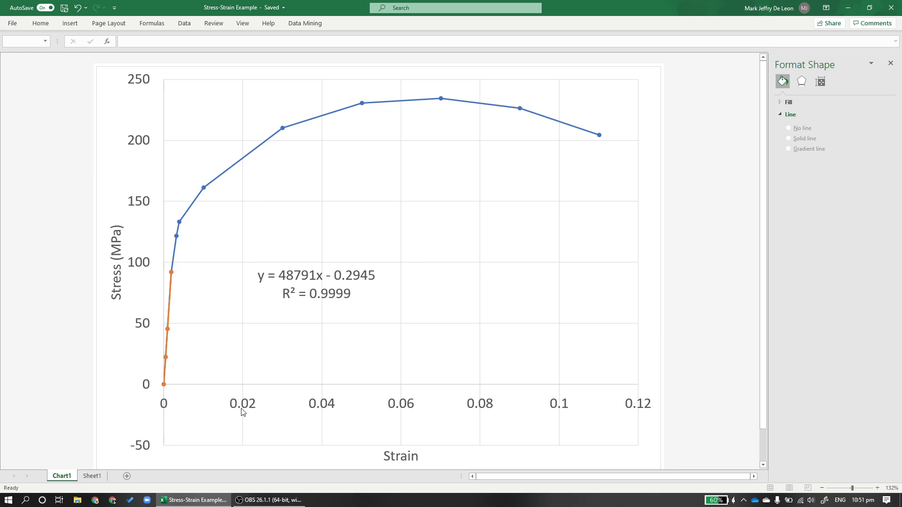
pyautogui.moveTo(252, 411)
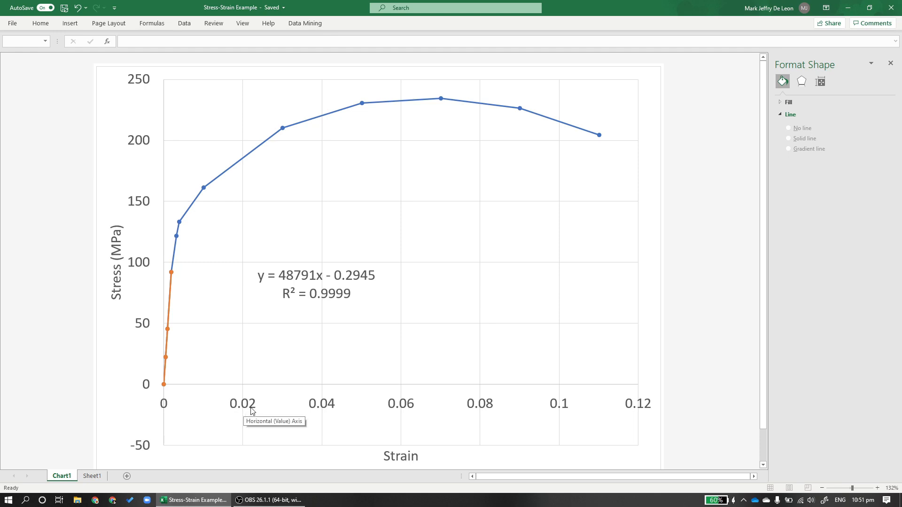
pyautogui.moveTo(177, 365)
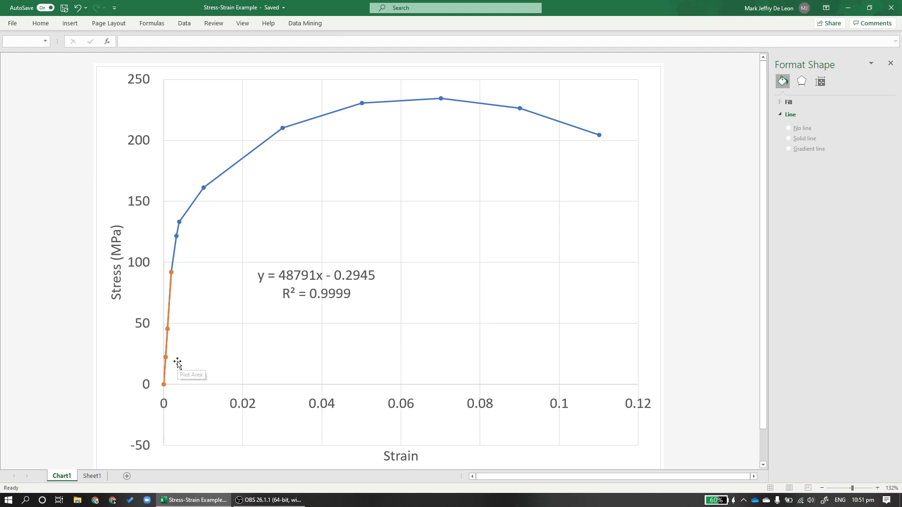
pyautogui.moveTo(181, 338)
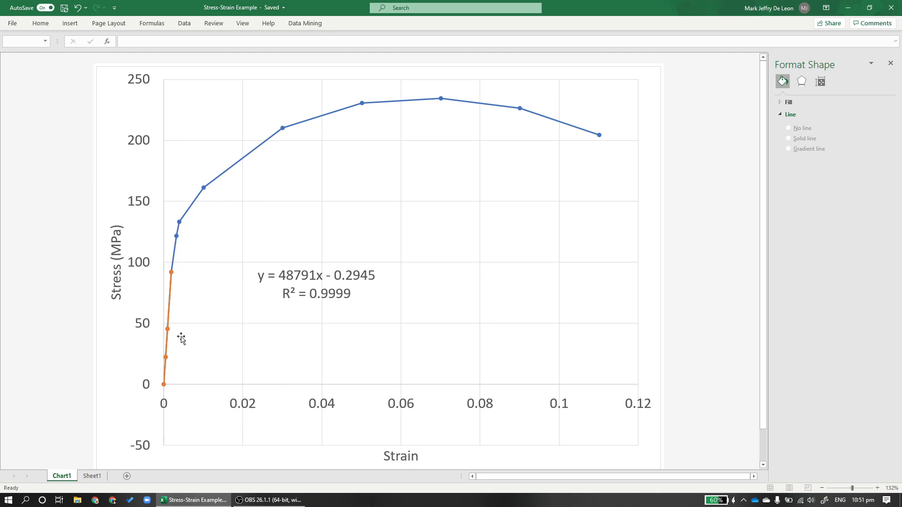
pyautogui.moveTo(172, 242)
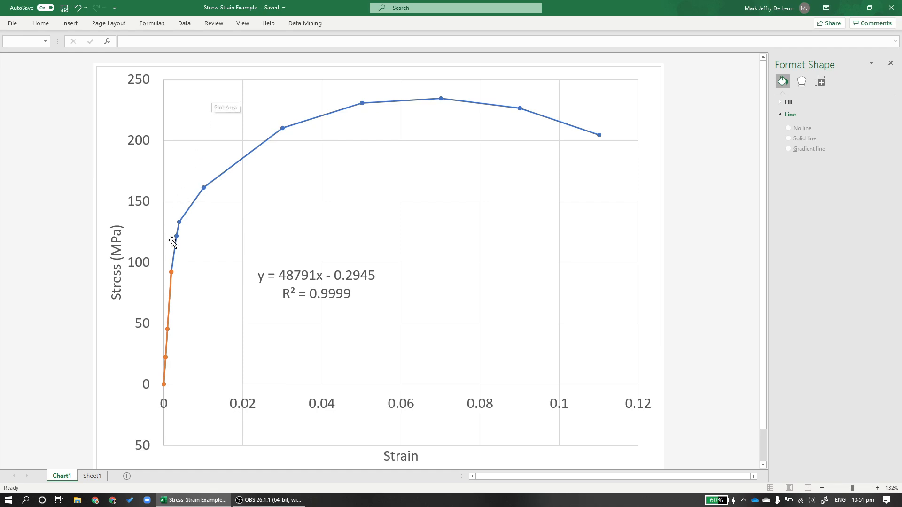
pyautogui.moveTo(190, 397)
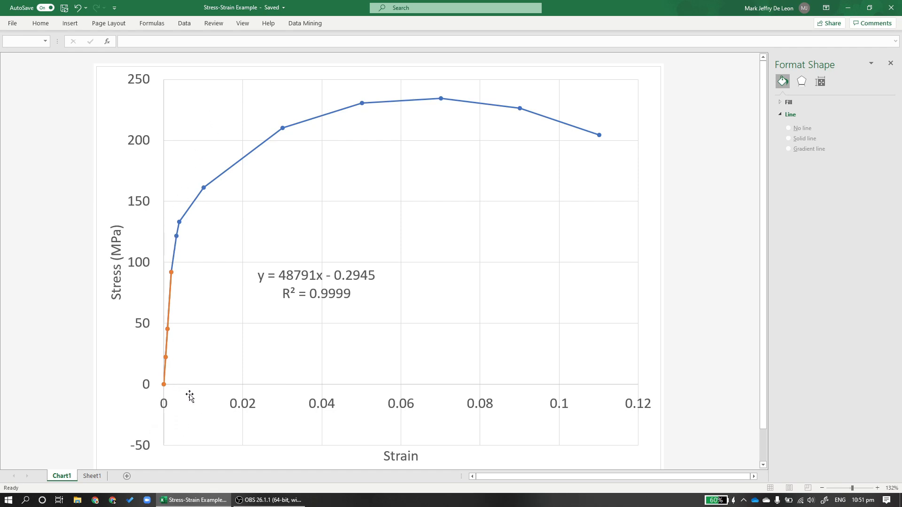
pyautogui.moveTo(190, 398)
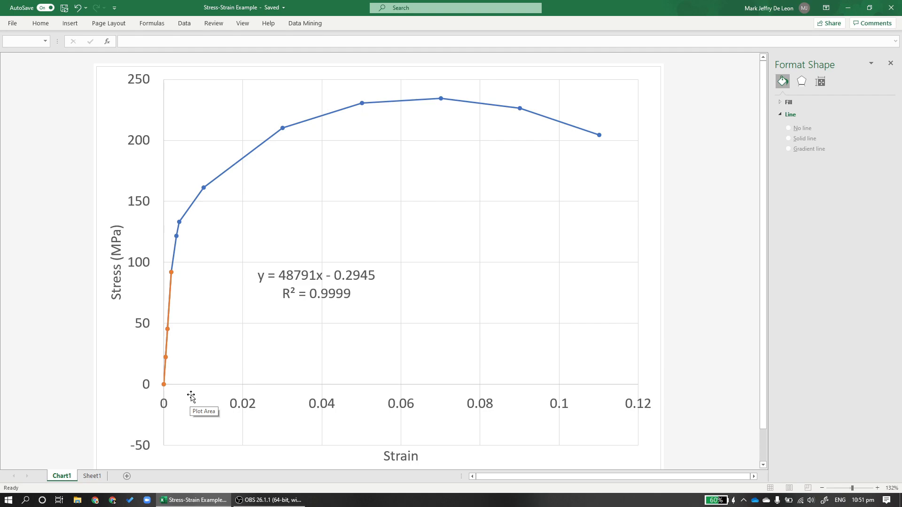
pyautogui.moveTo(97, 469)
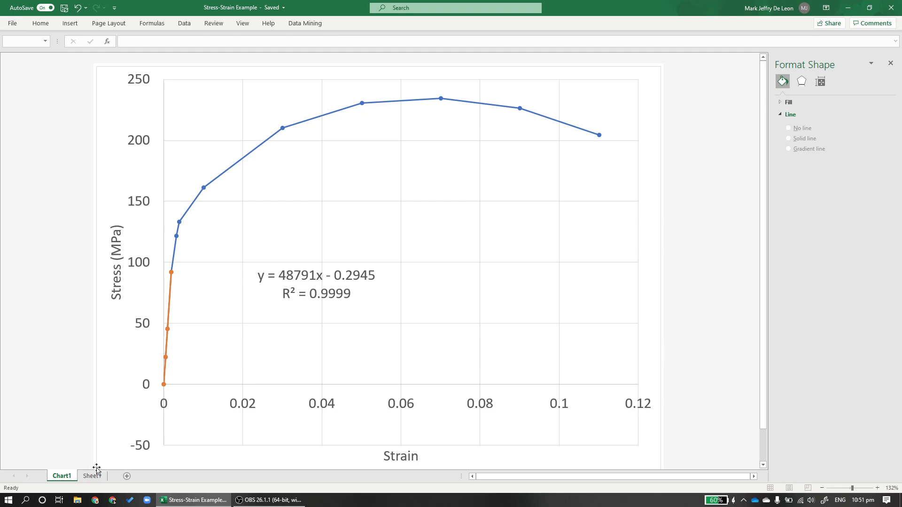
# Add an 'Offset Line' series with strain D28:D29 as X and stress C28:C29 as Y
pyautogui.click(92, 476)
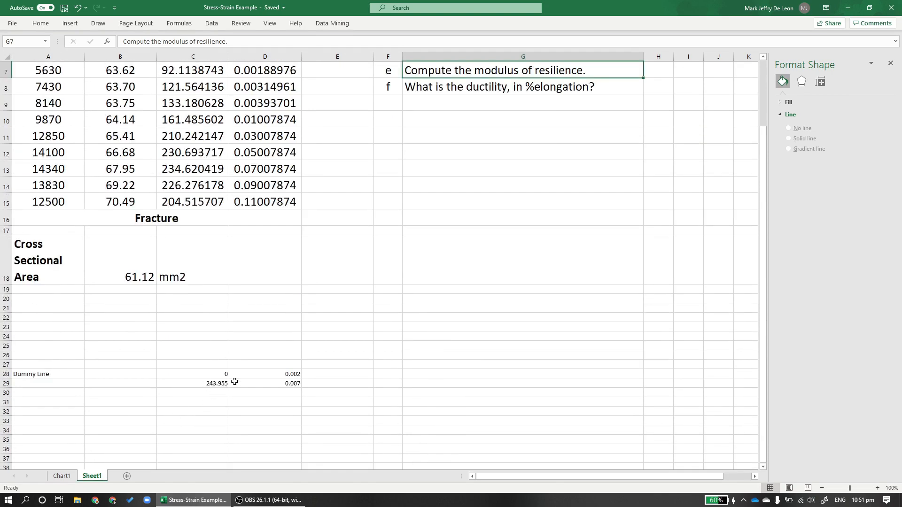
pyautogui.moveTo(167, 418)
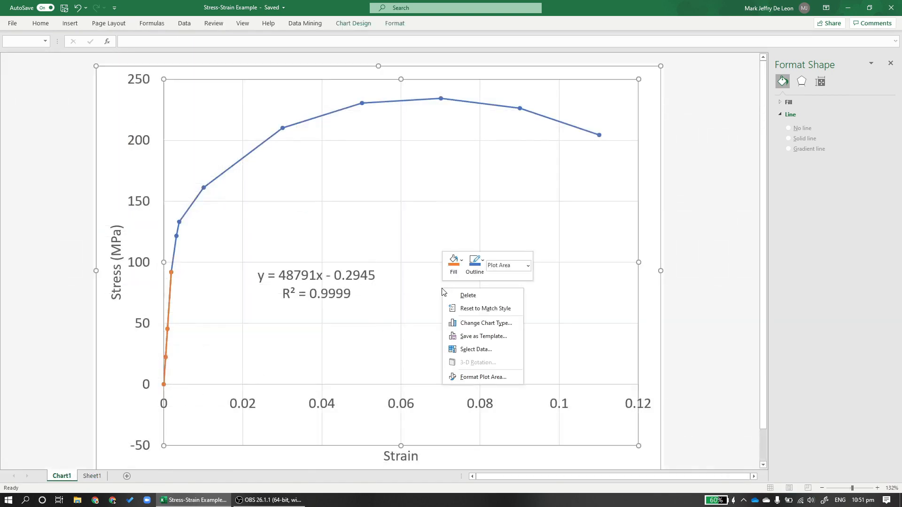
pyautogui.click(476, 349)
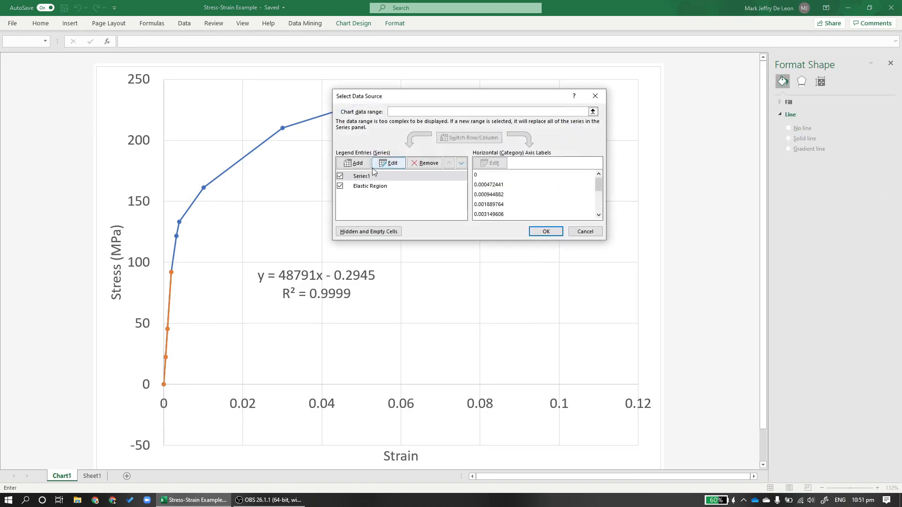
pyautogui.click(389, 163)
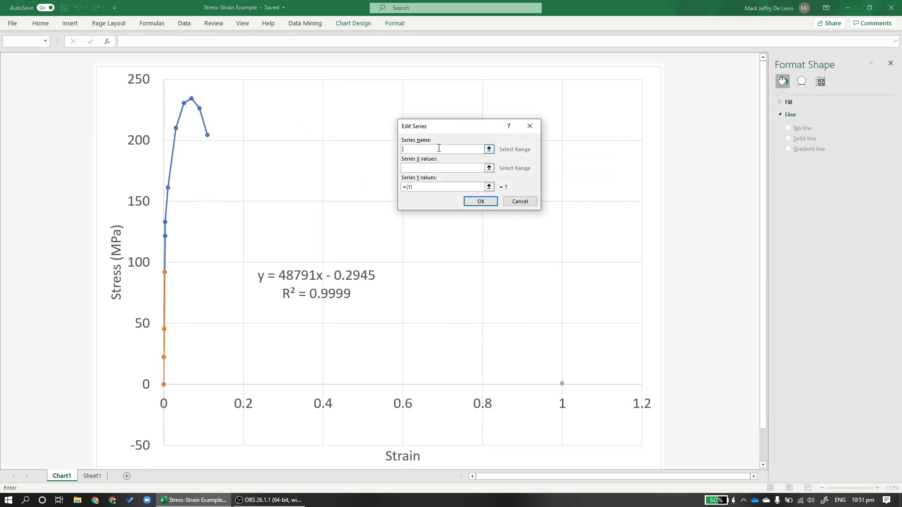
pyautogui.write('Offset L')
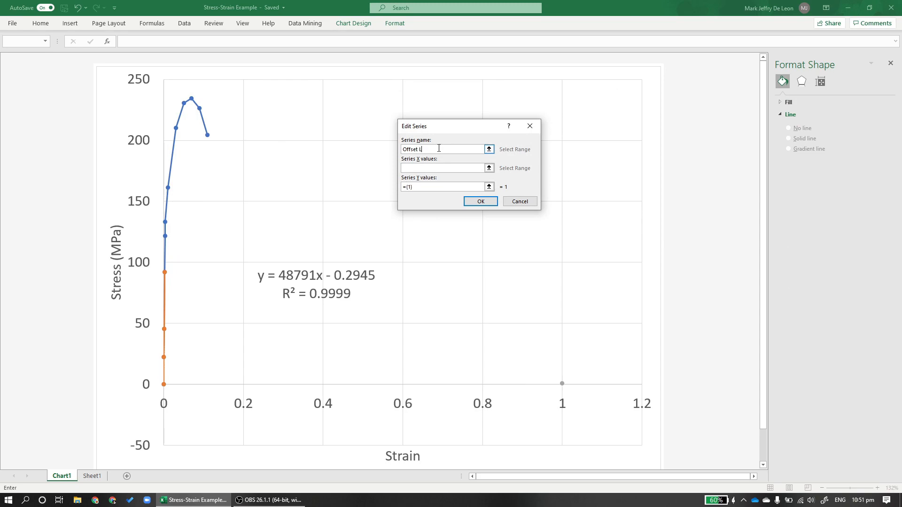
pyautogui.write('ine')
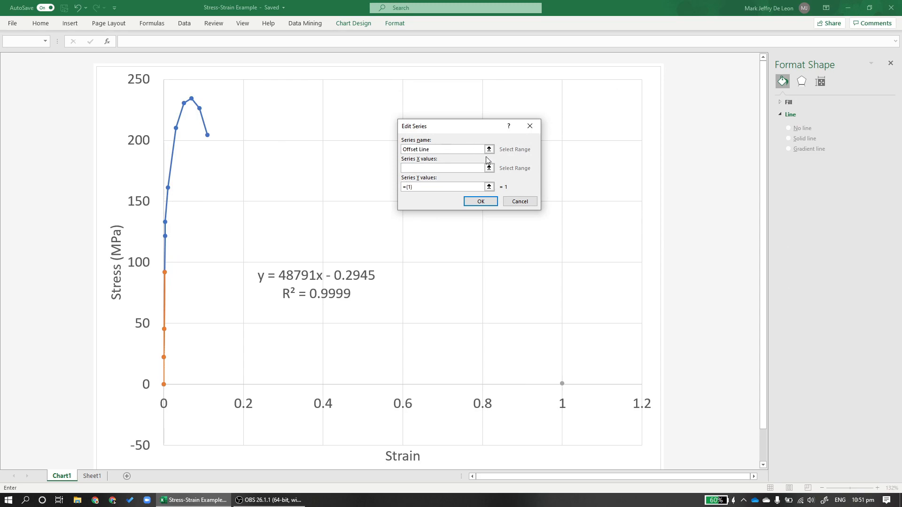
pyautogui.click(489, 167)
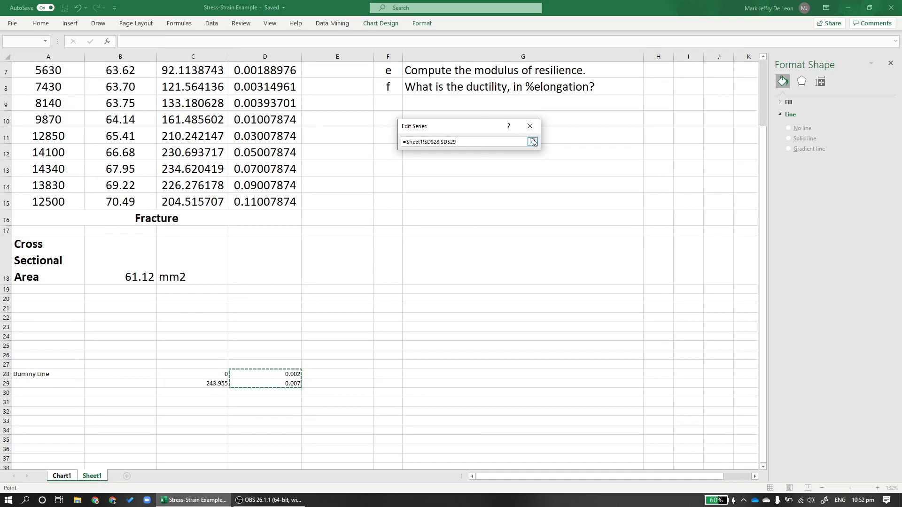
pyautogui.click(532, 142)
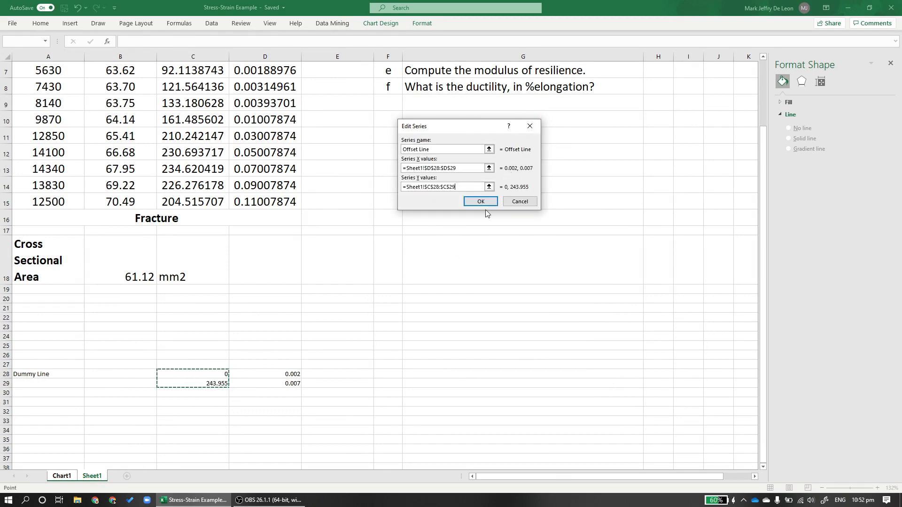
pyautogui.click(481, 202)
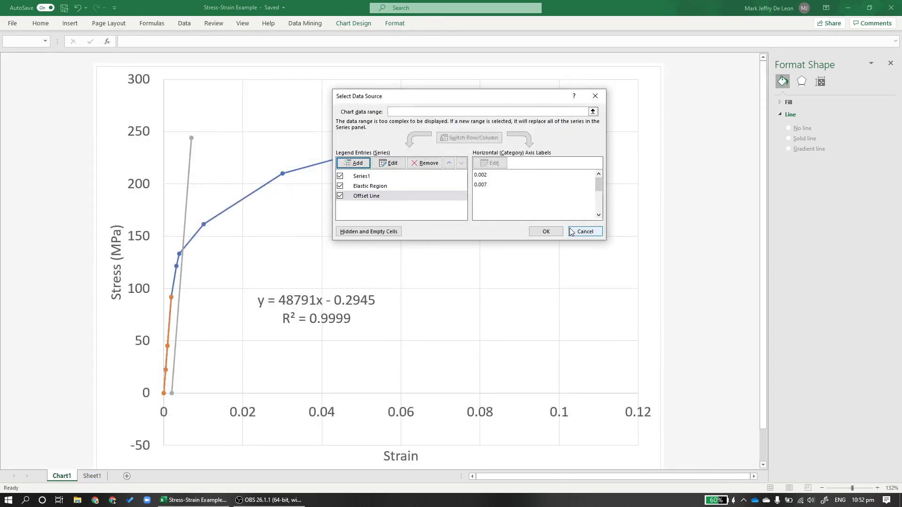
pyautogui.click(584, 231)
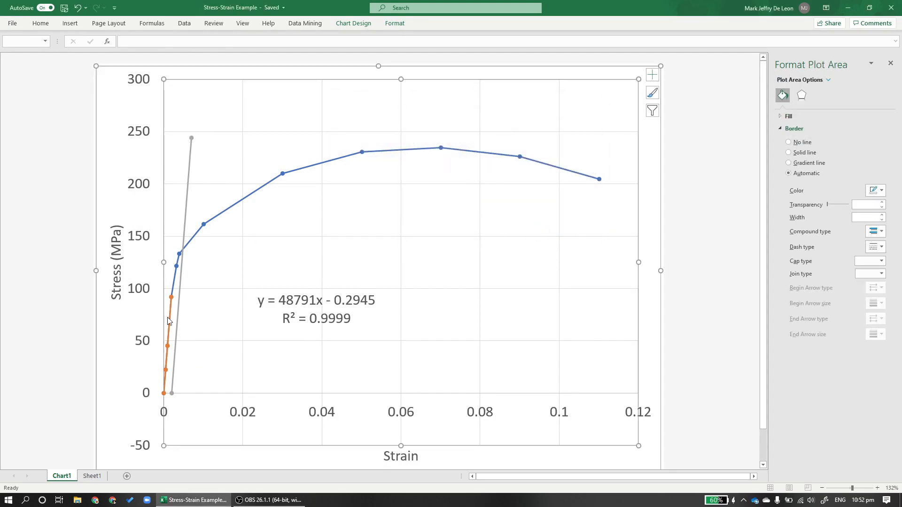
pyautogui.moveTo(178, 292)
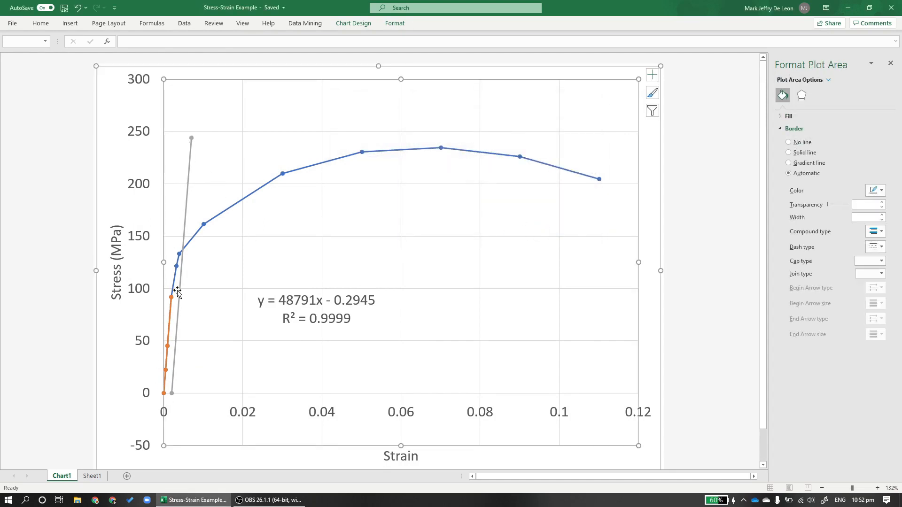
pyautogui.moveTo(702, 251)
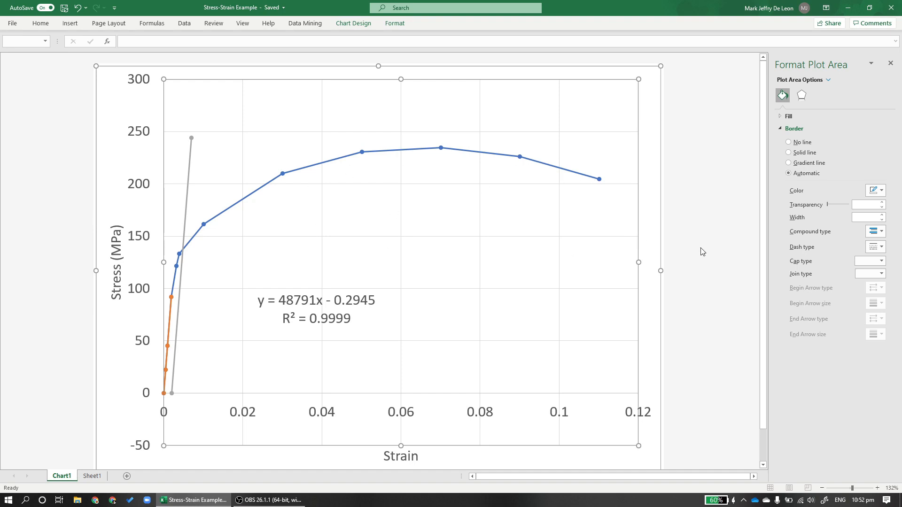
pyautogui.click(190, 251)
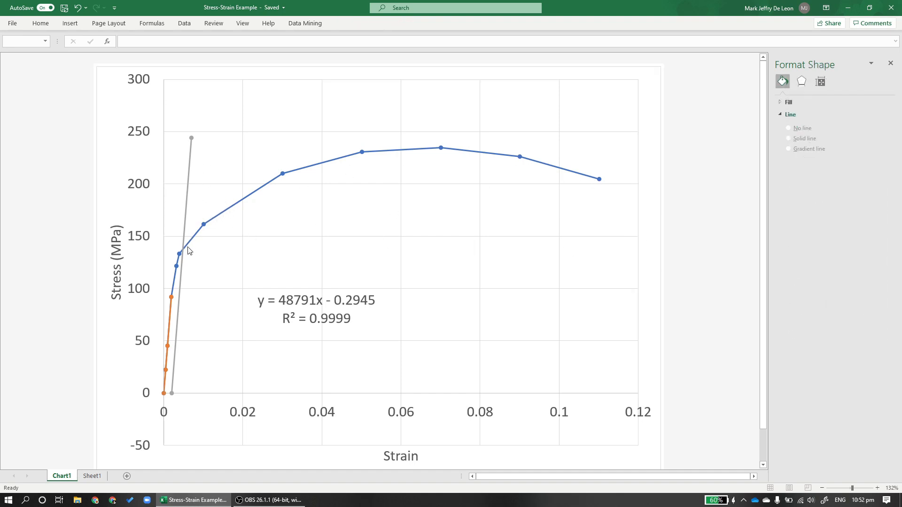
pyautogui.moveTo(85, 228)
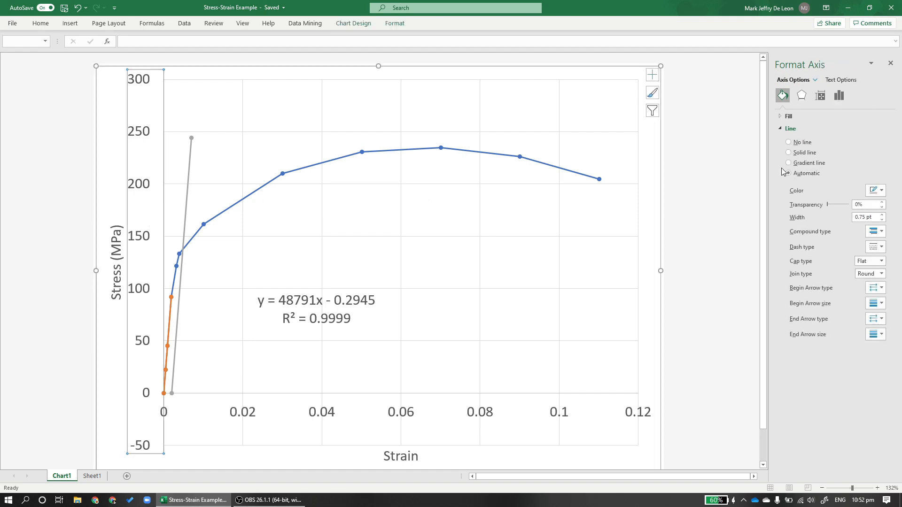
pyautogui.click(652, 75)
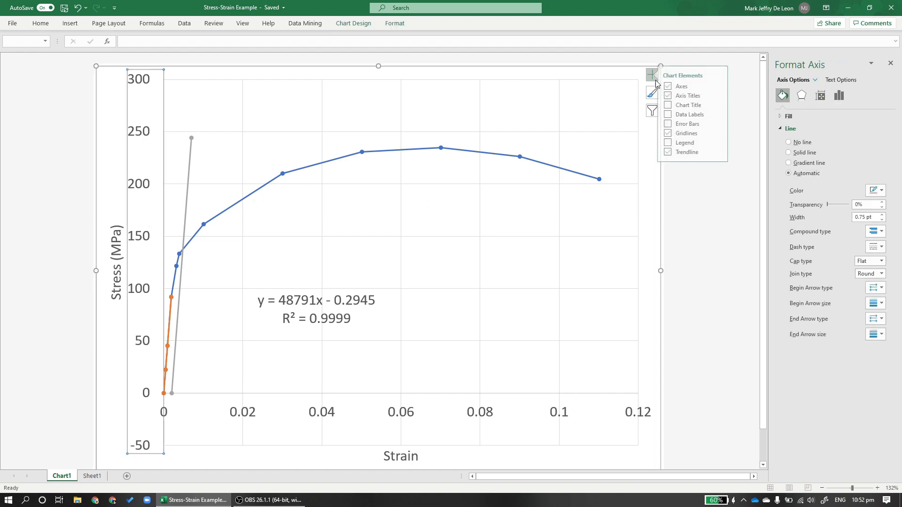
pyautogui.click(718, 87)
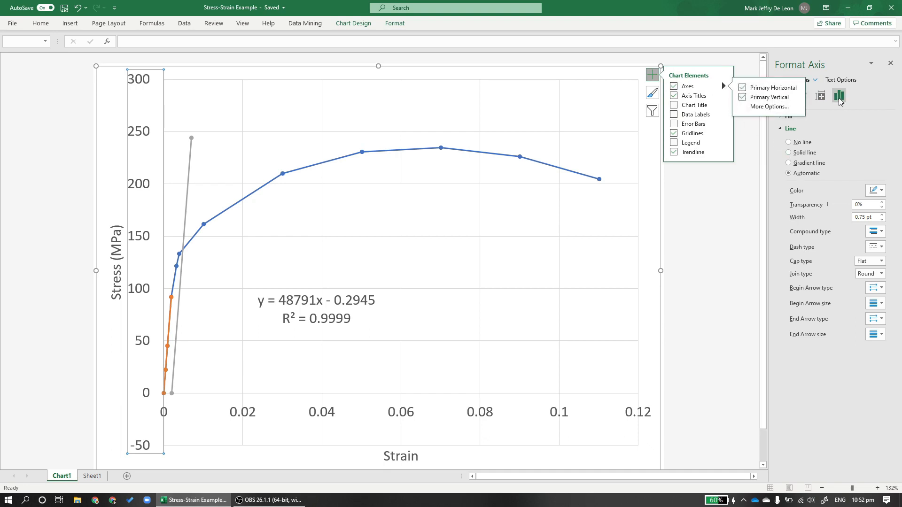
pyautogui.click(820, 95)
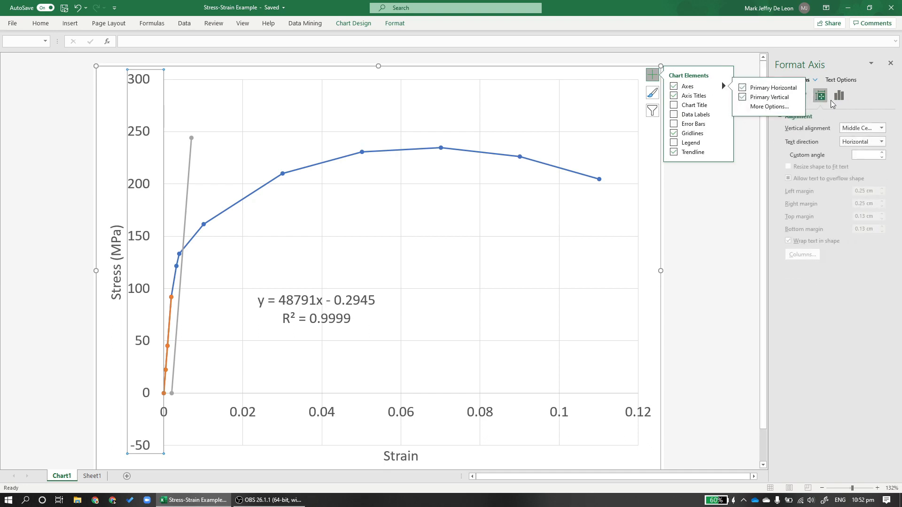
pyautogui.click(839, 95)
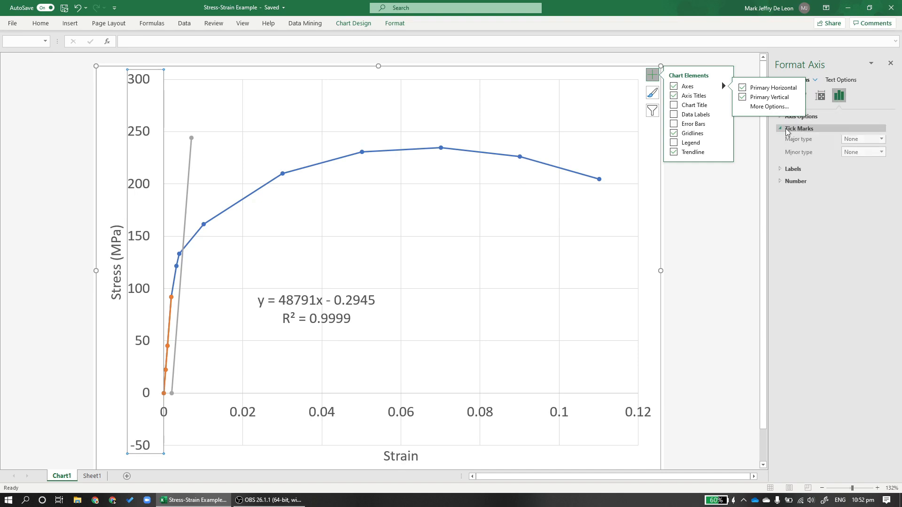
pyautogui.click(863, 153)
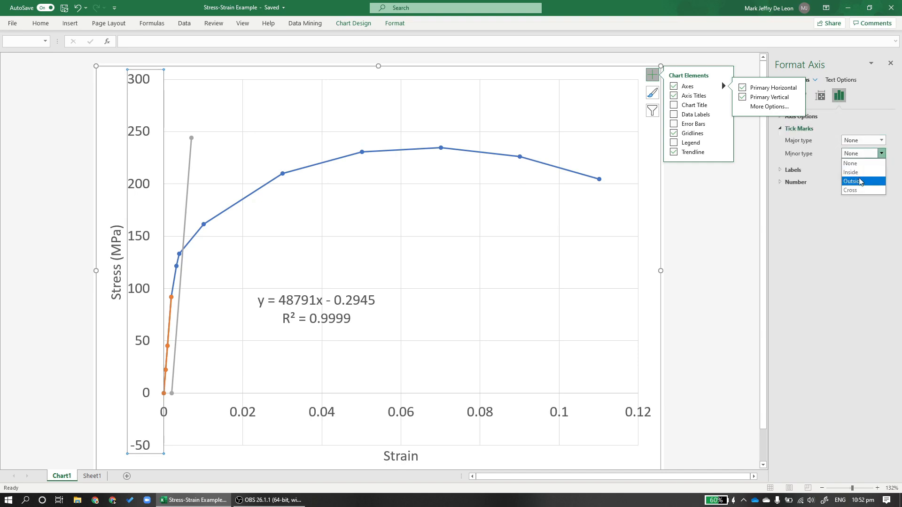
pyautogui.click(880, 140)
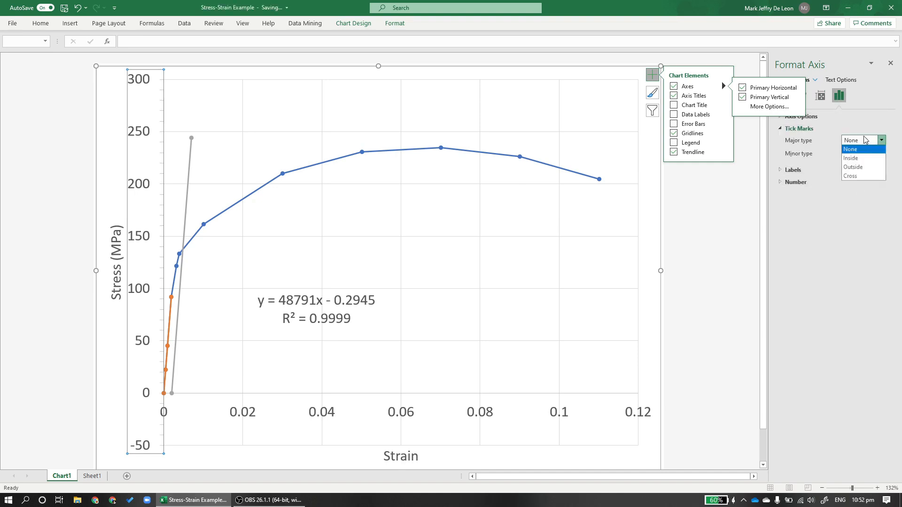
pyautogui.click(852, 166)
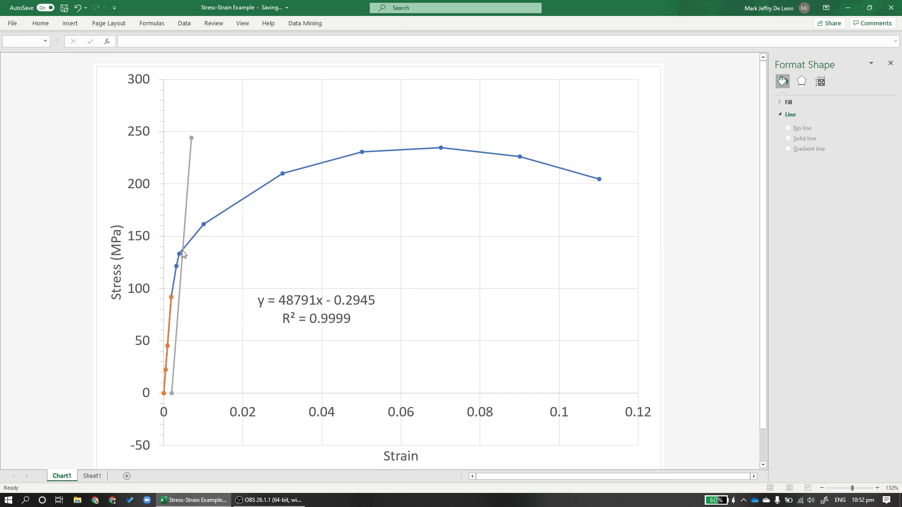
pyautogui.moveTo(136, 348)
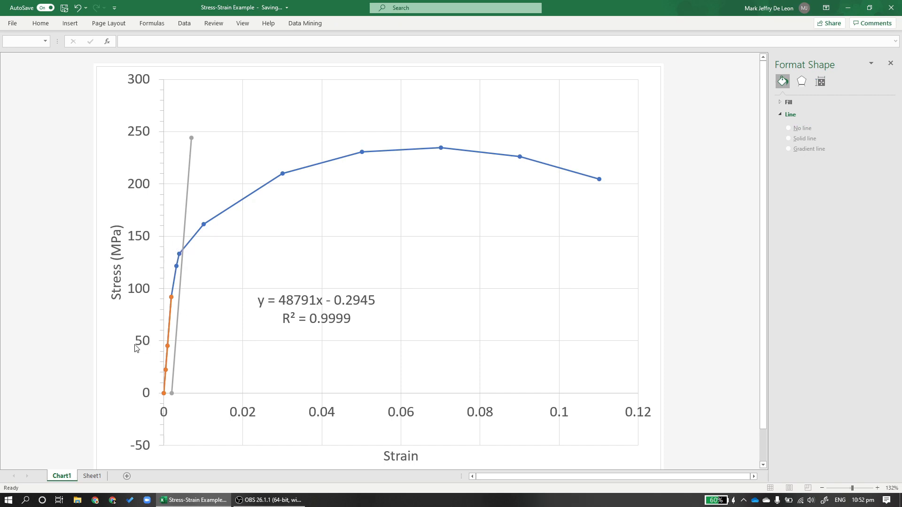
pyautogui.moveTo(187, 251)
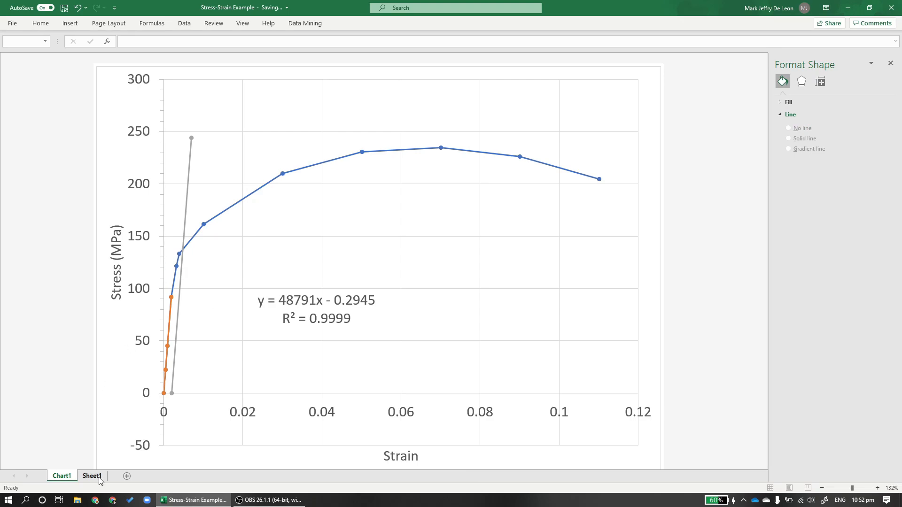
# On Sheet1, enter the part c yield strength as 140 MPa in H5
pyautogui.click(92, 475)
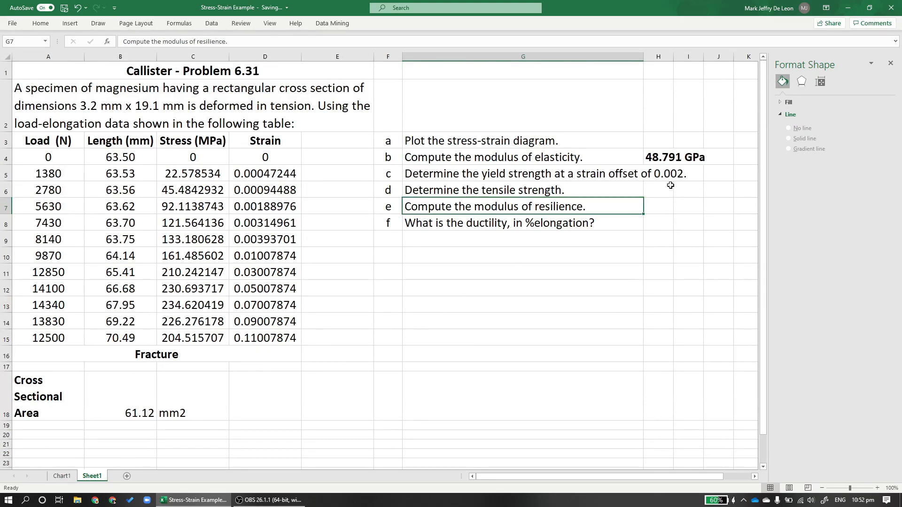
pyautogui.click(687, 174)
pyautogui.write('14')
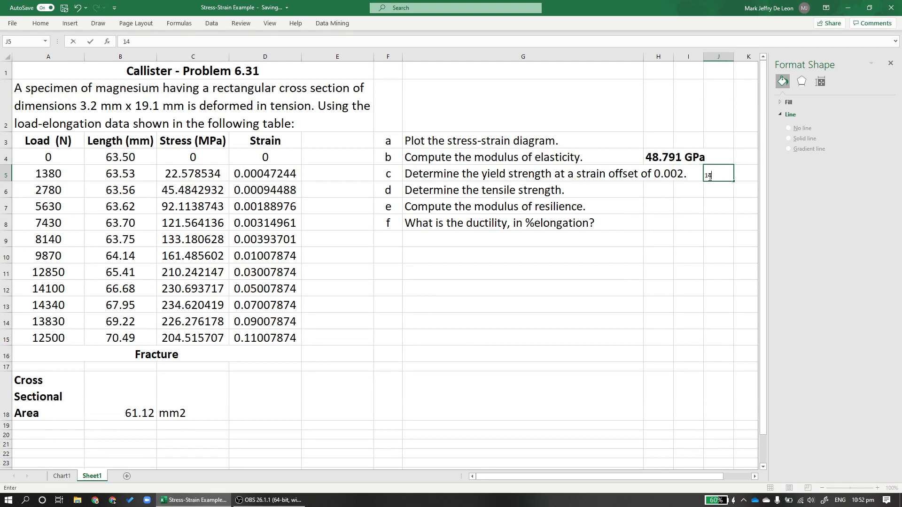
pyautogui.write('0 MP')
pyautogui.click(658, 173)
pyautogui.write('140')
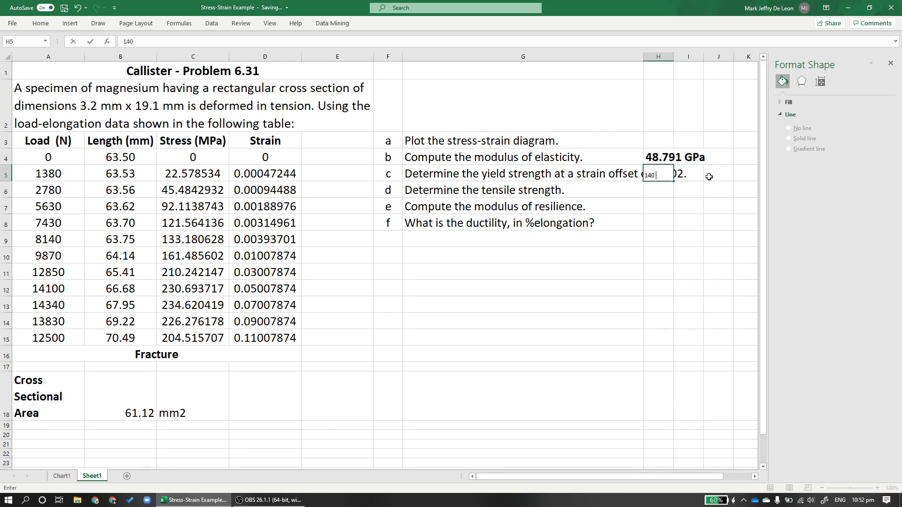
pyautogui.write('MPa')
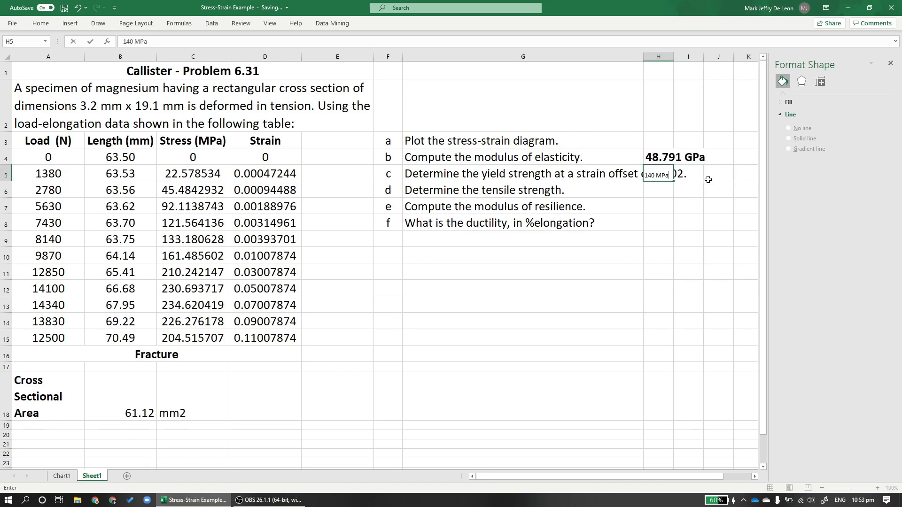
pyautogui.press('Return')
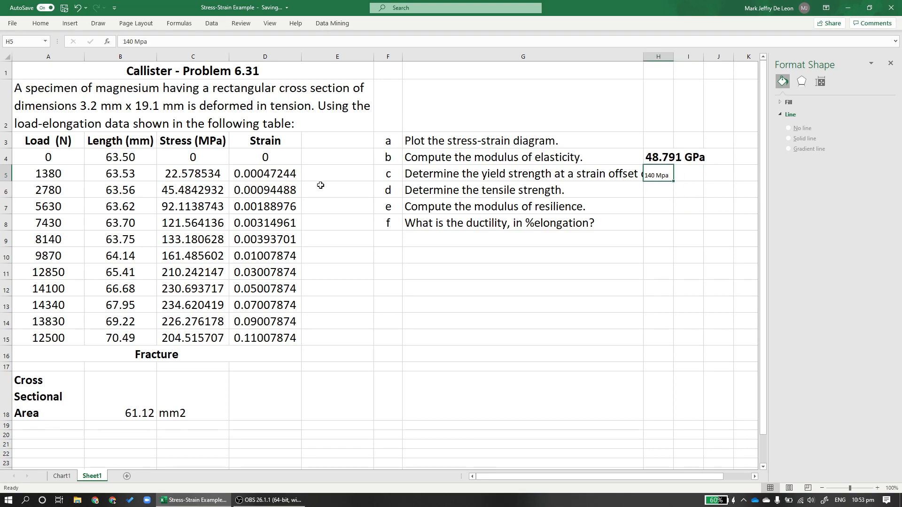
pyautogui.moveTo(320, 185)
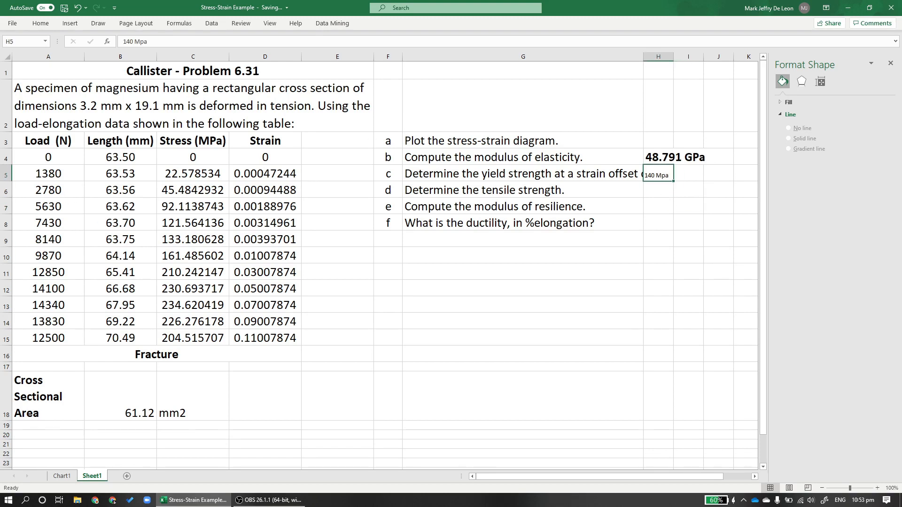
# Select the part d tensile strength question in G6, then return to the chart
pyautogui.click(453, 239)
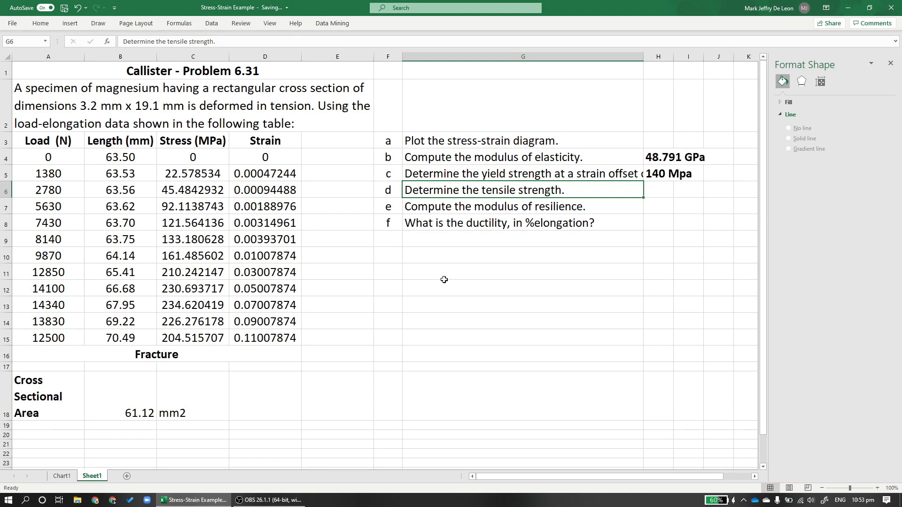
pyautogui.moveTo(349, 324)
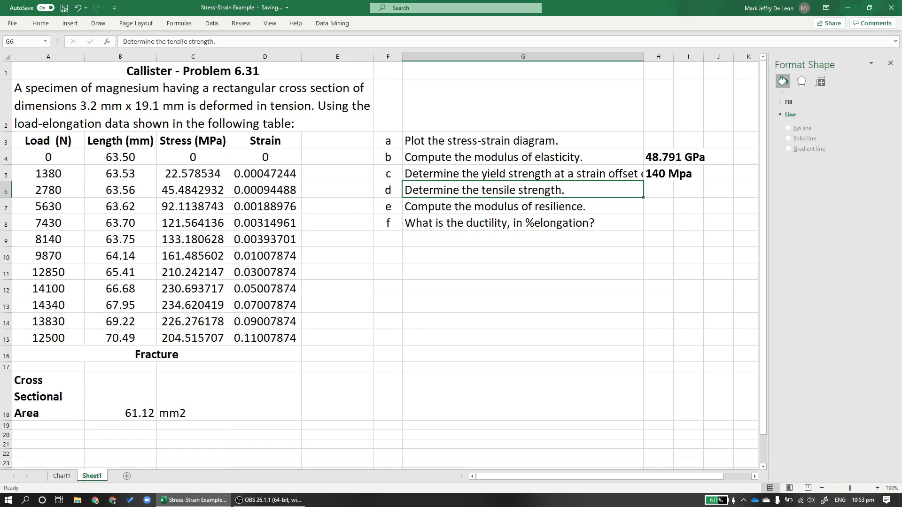
pyautogui.click(61, 476)
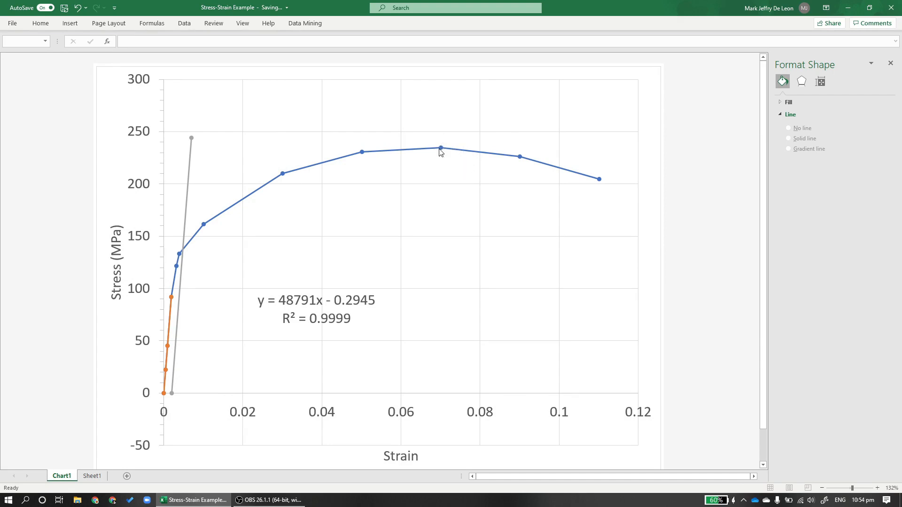
# Check the 234.620419 peak in C13 and enter 234.62 MPa in H6, fixing the units
pyautogui.click(92, 476)
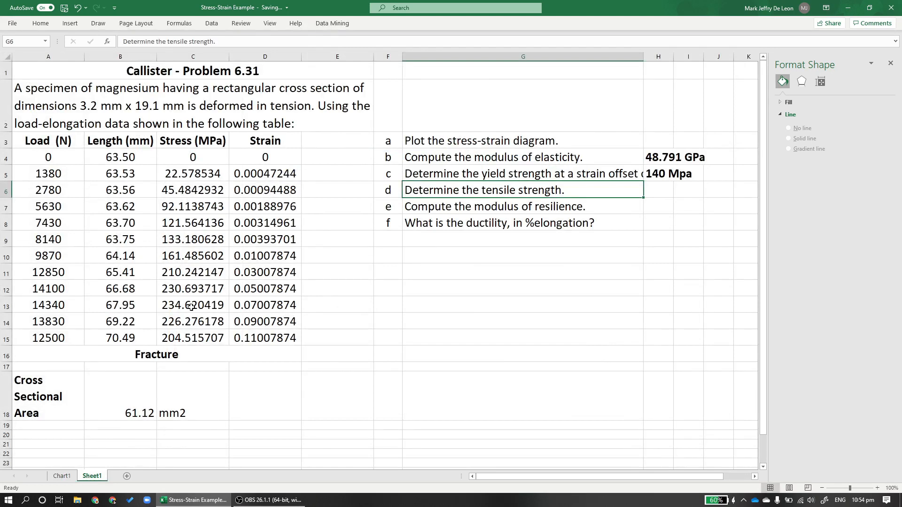
pyautogui.click(192, 305)
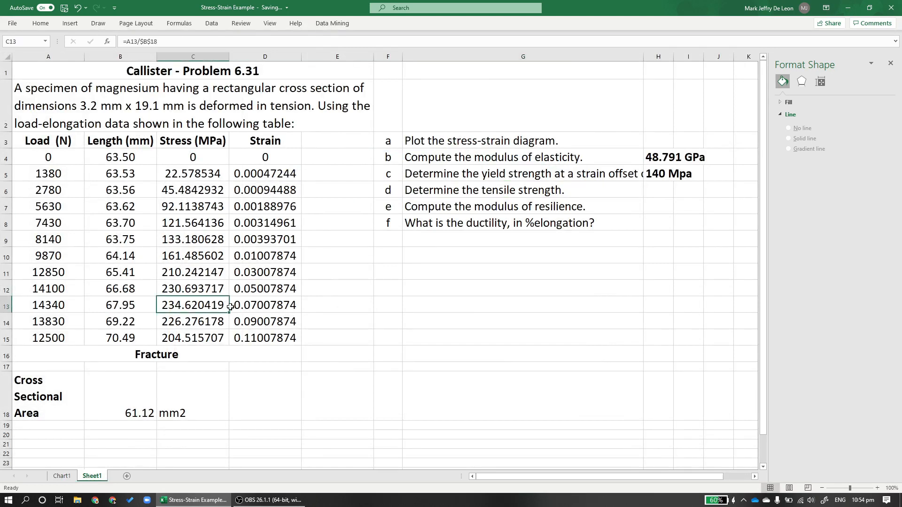
pyautogui.click(658, 190)
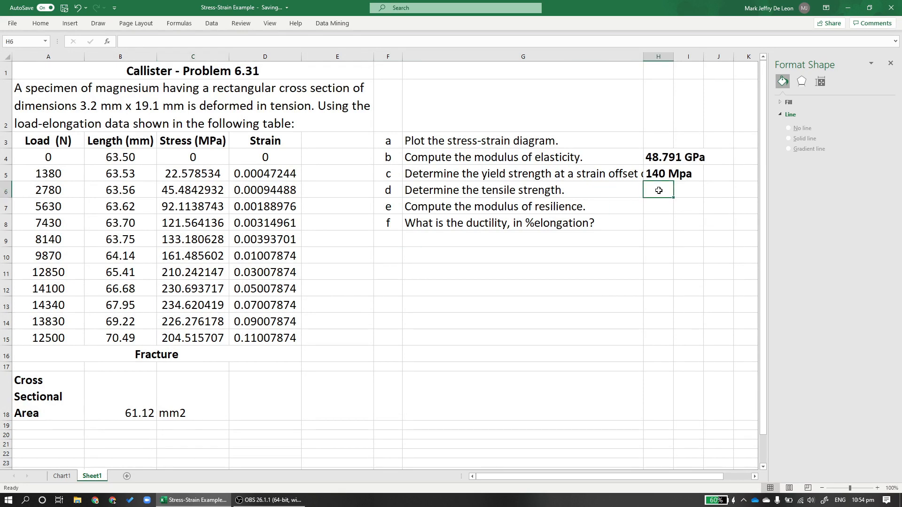
pyautogui.write('234')
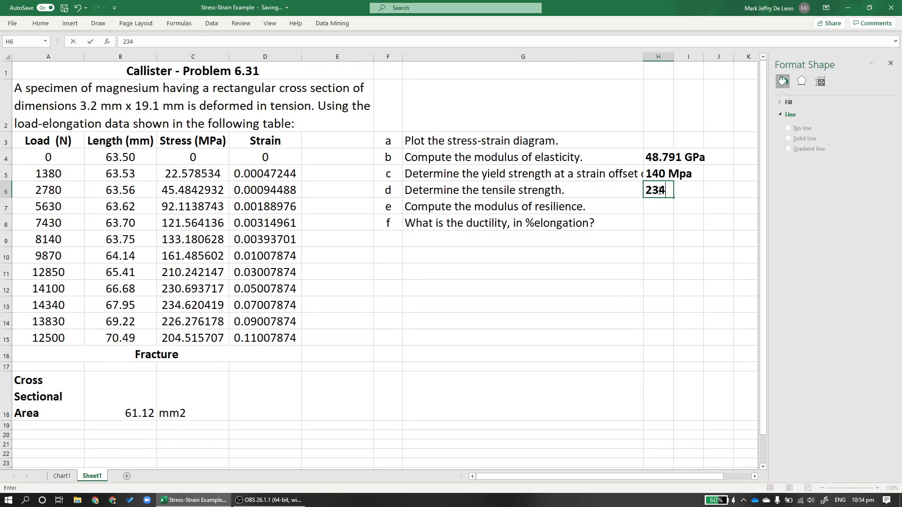
pyautogui.write('.62 Mpa')
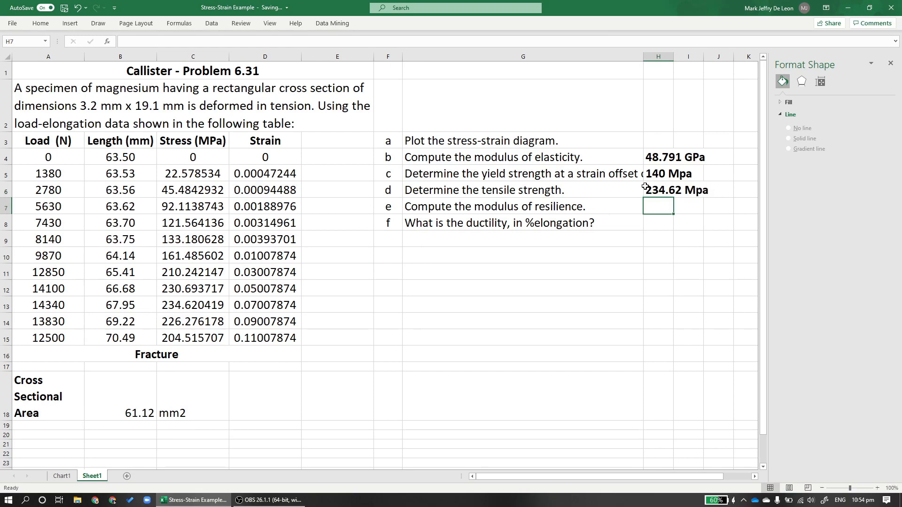
pyautogui.doubleClick(658, 173)
pyautogui.write('P')
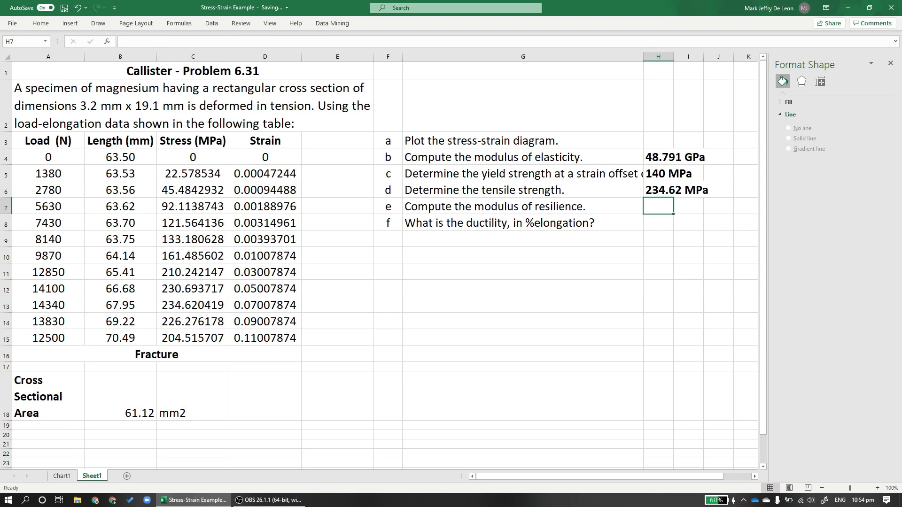
pyautogui.click(507, 206)
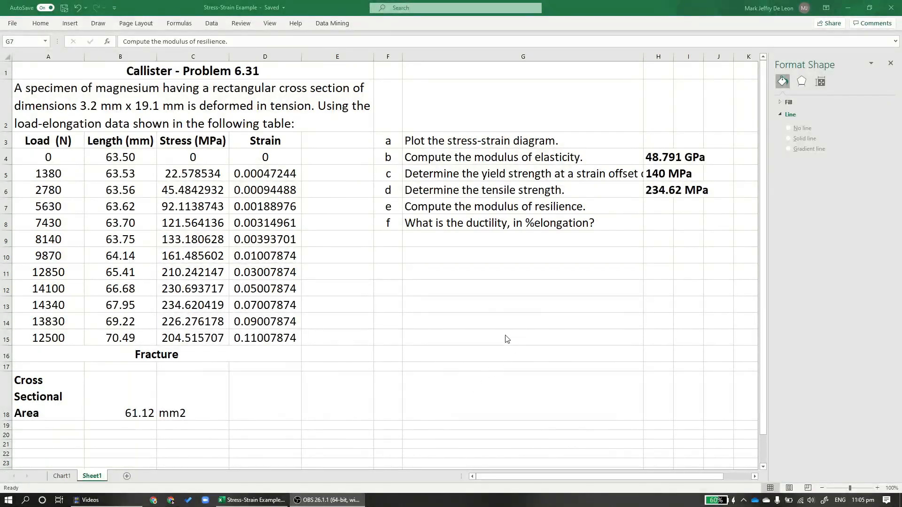
pyautogui.click(523, 206)
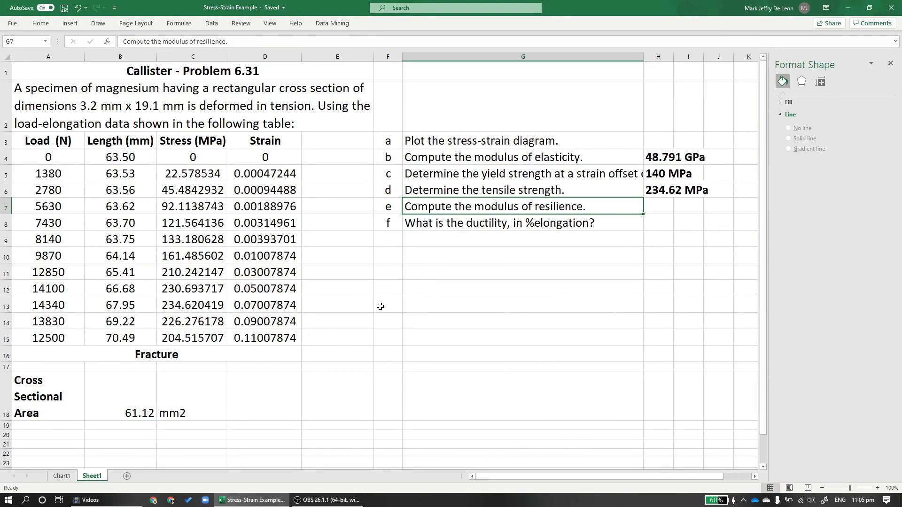
pyautogui.moveTo(263, 395)
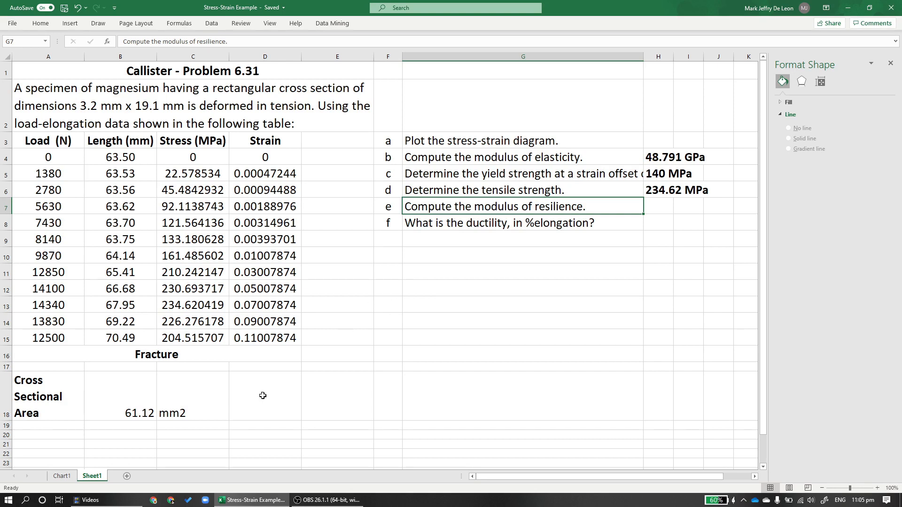
pyautogui.moveTo(61, 450)
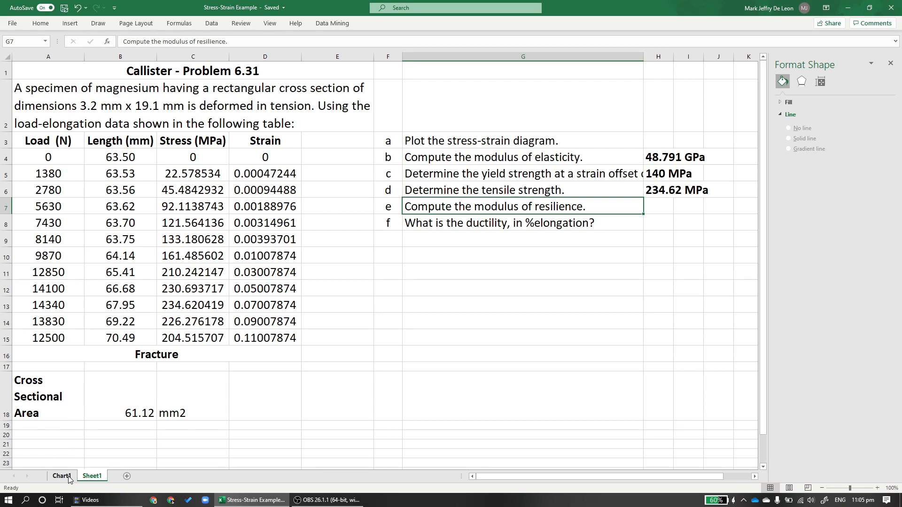
pyautogui.click(60, 476)
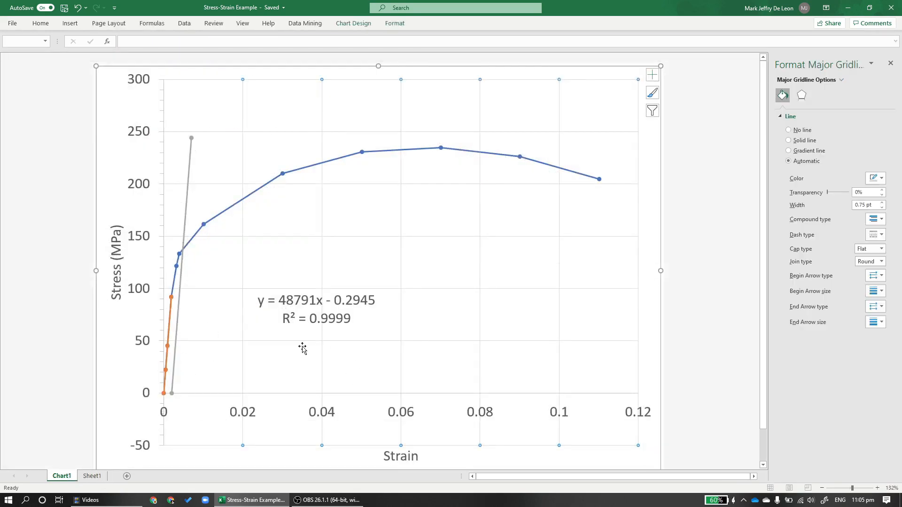
pyautogui.moveTo(197, 292)
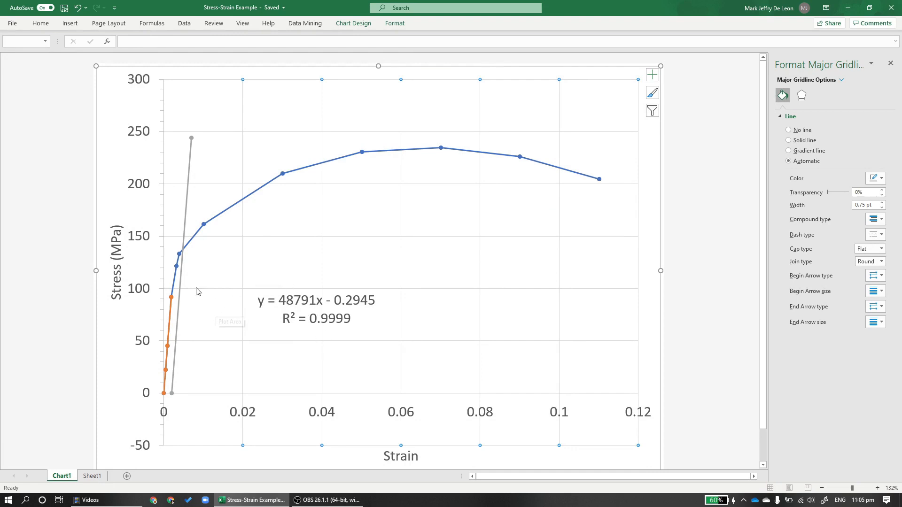
pyautogui.moveTo(185, 252)
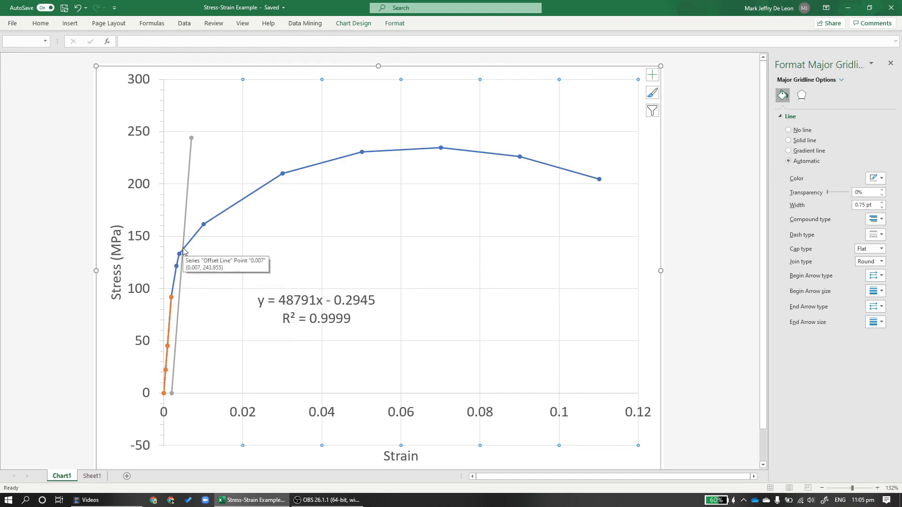
pyautogui.moveTo(195, 228)
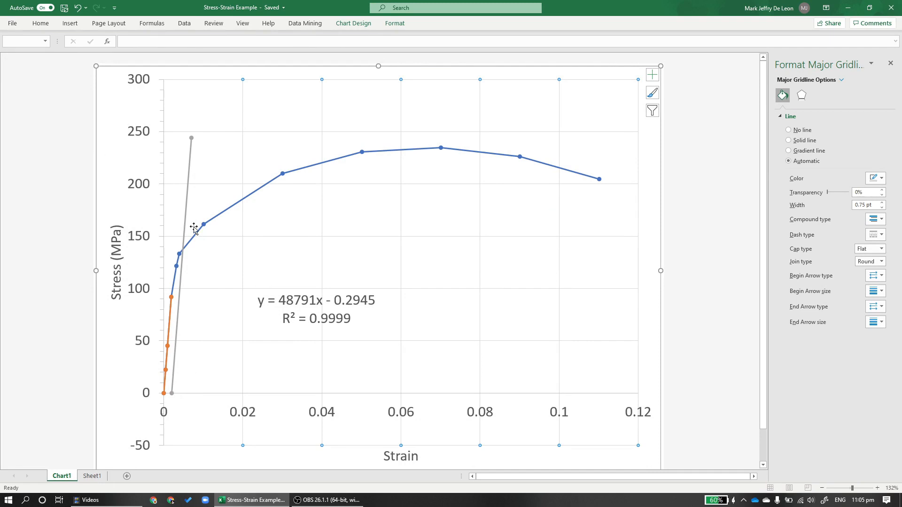
pyautogui.moveTo(177, 373)
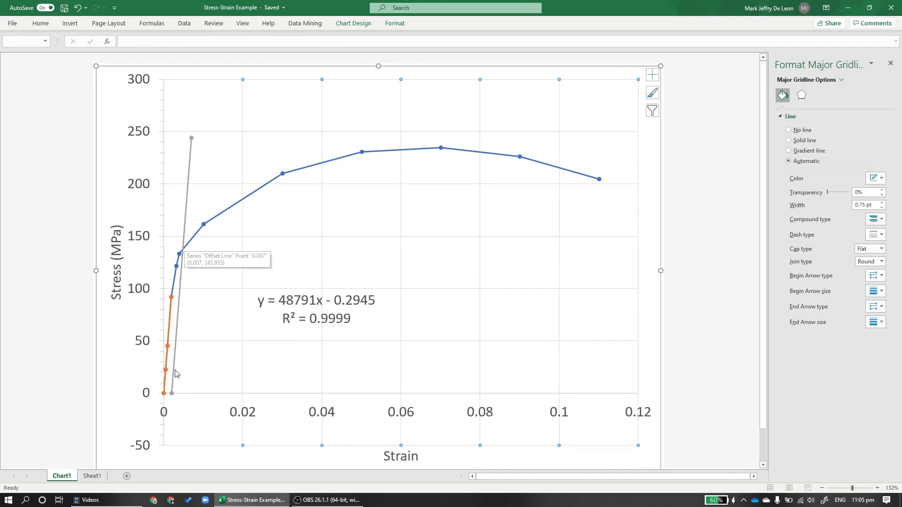
pyautogui.moveTo(177, 362)
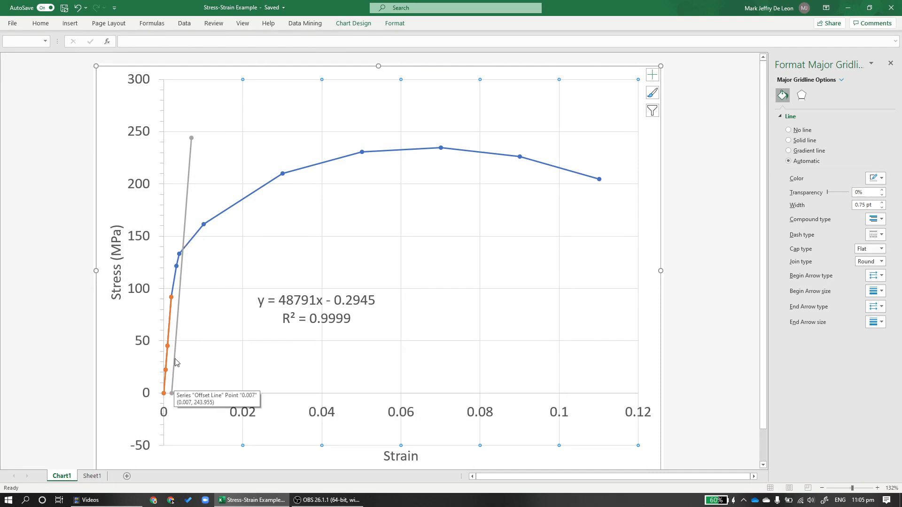
pyautogui.moveTo(179, 348)
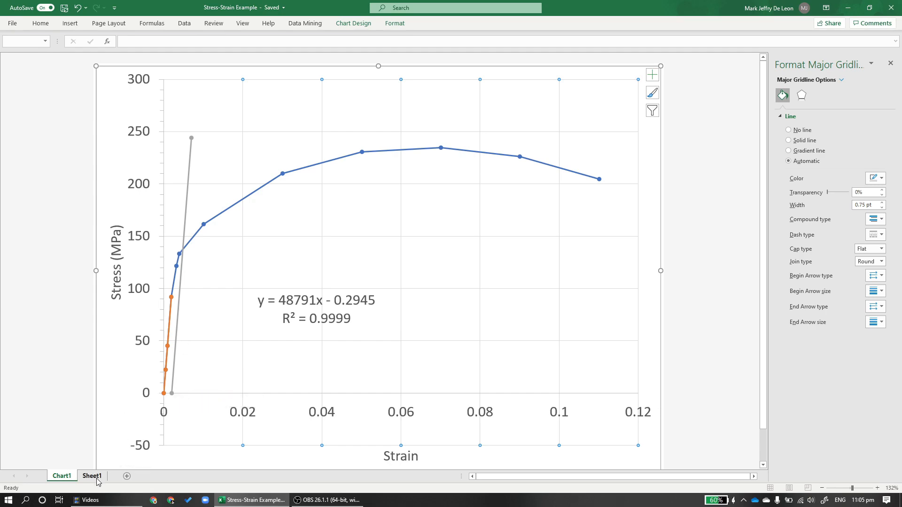
# Select the 140 MPa answer in H5, flip to Chart1, and come back to Sheet1
pyautogui.click(91, 476)
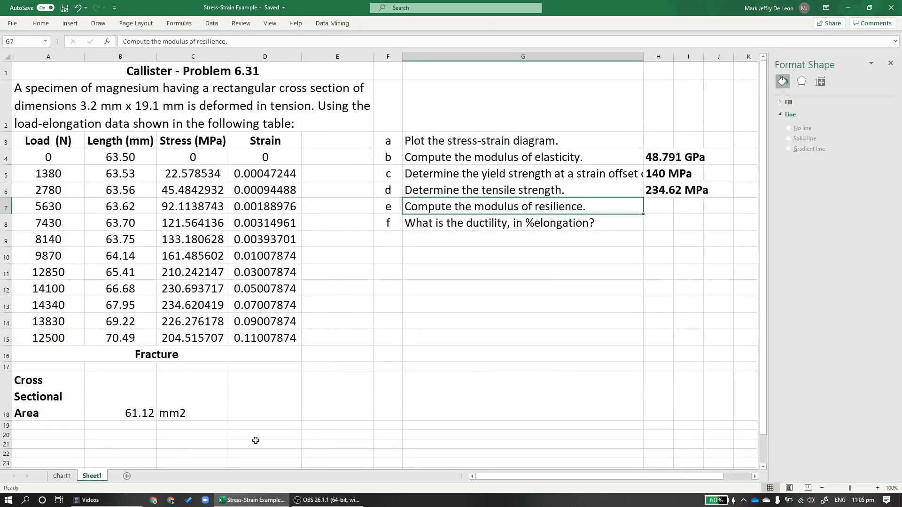
pyautogui.click(658, 174)
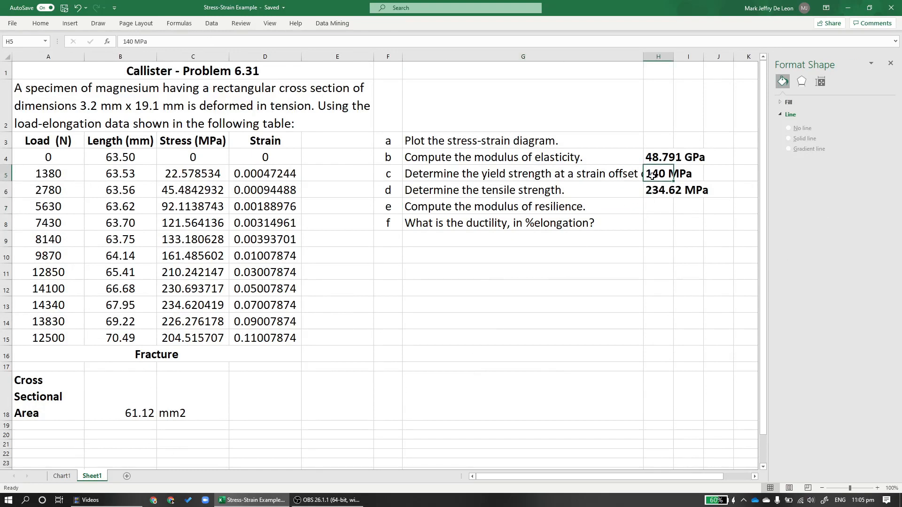
pyautogui.moveTo(620, 261)
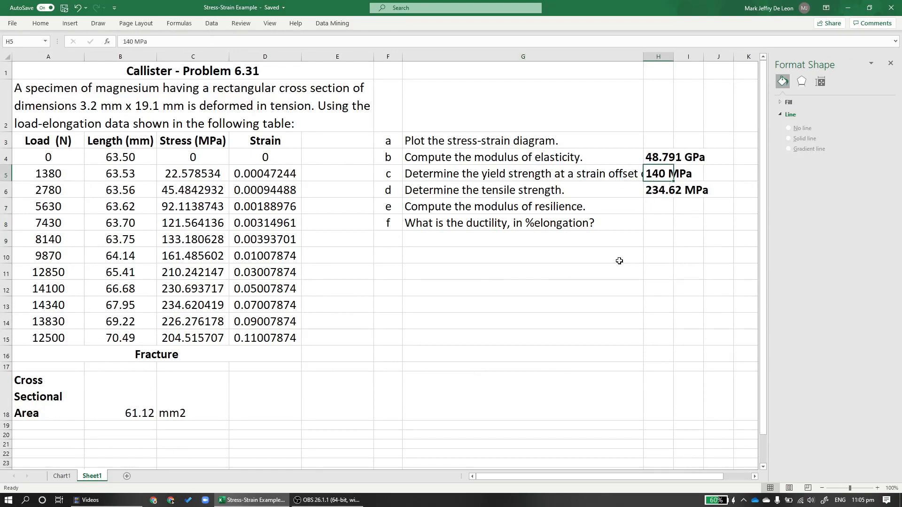
pyautogui.moveTo(556, 269)
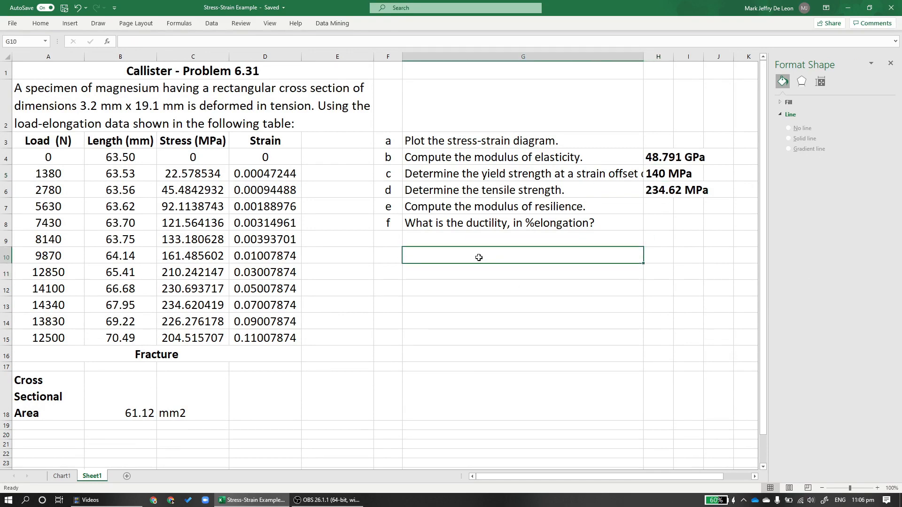
pyautogui.moveTo(194, 413)
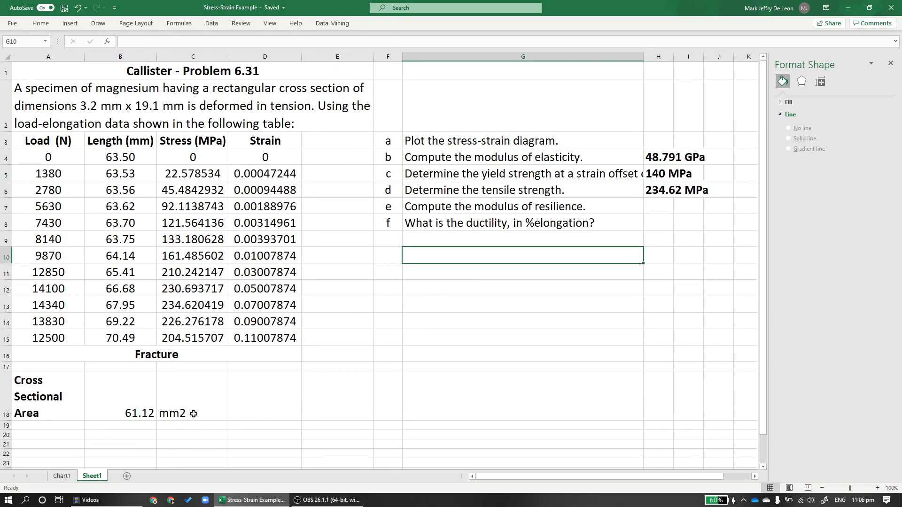
pyautogui.click(61, 476)
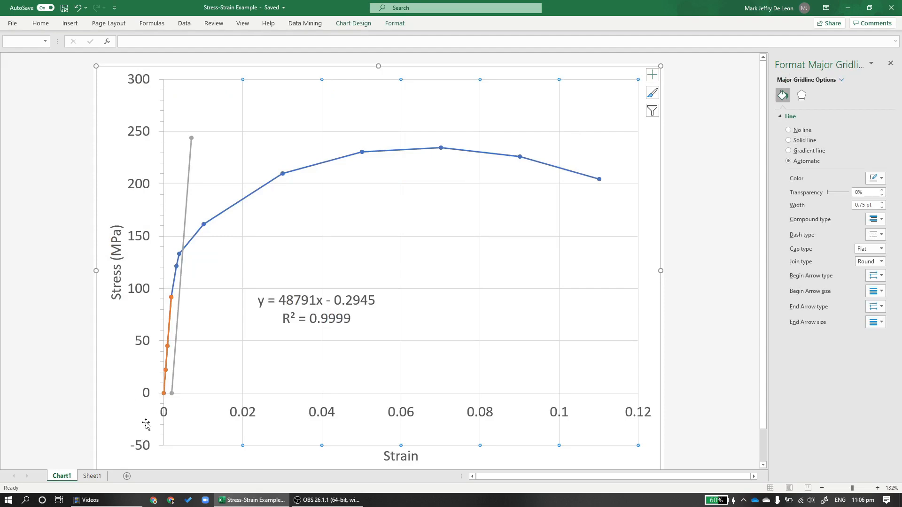
pyautogui.click(92, 476)
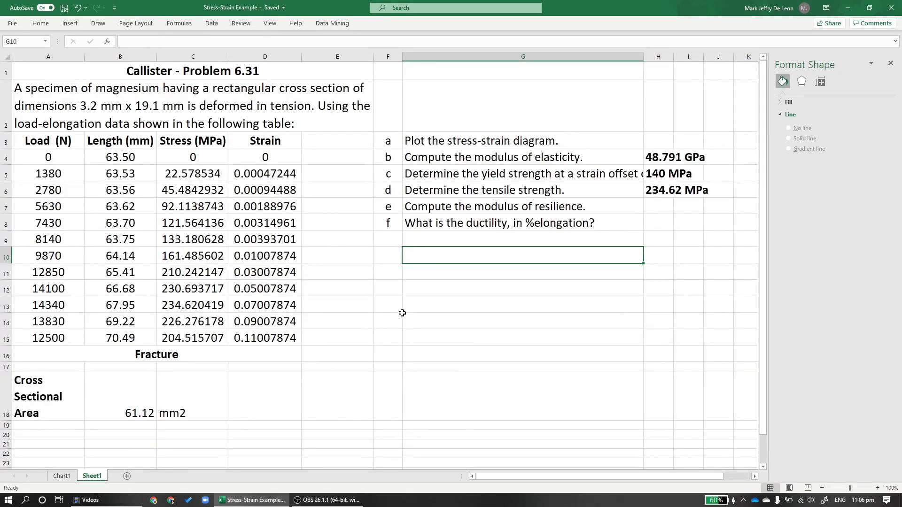
# Write the notes 'stress = E*strain' in G10 and 'strain = stress/E' in G11
pyautogui.write('stress')
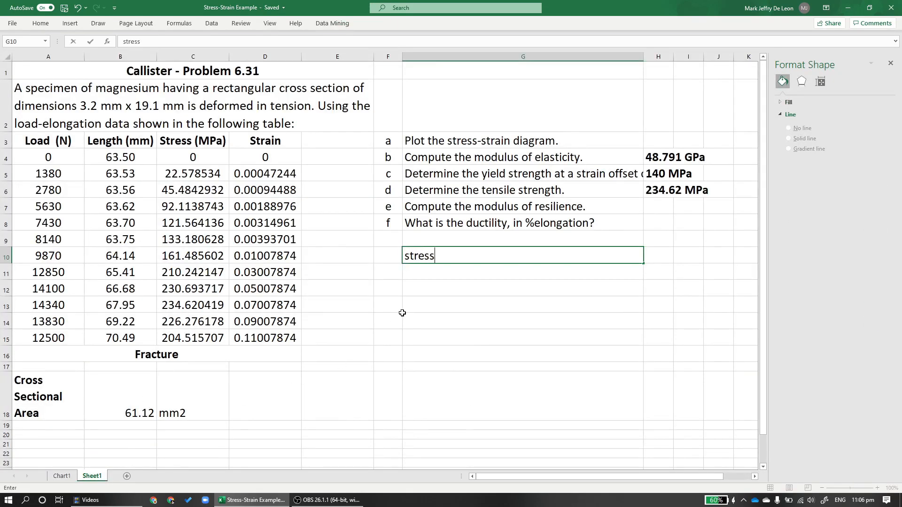
pyautogui.write('= E*')
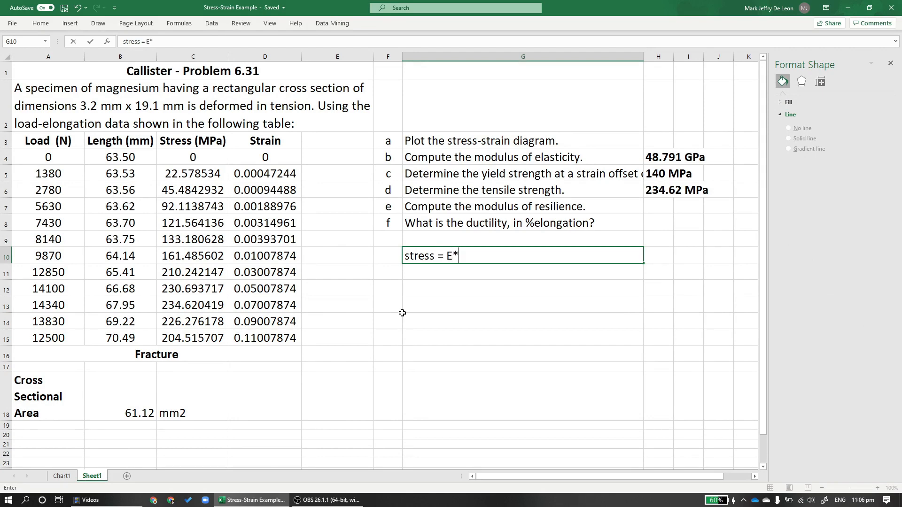
pyautogui.write('strain')
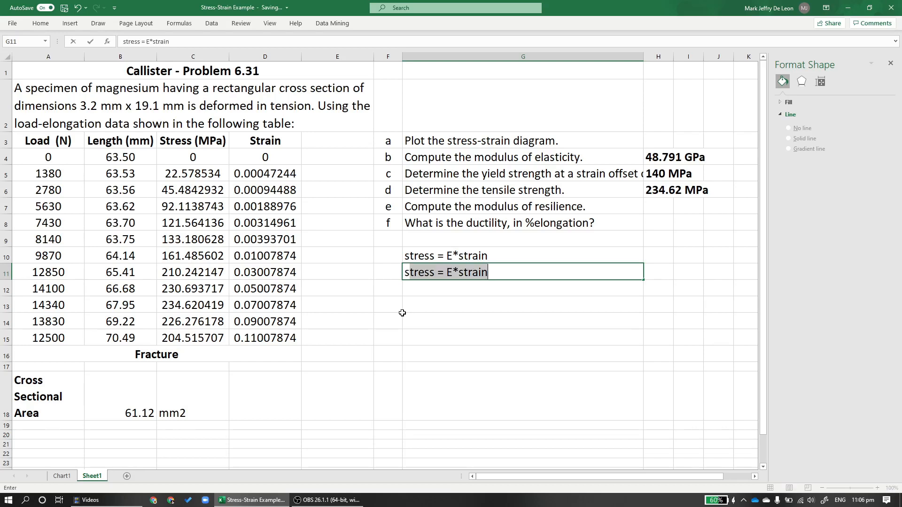
pyautogui.write('strain =')
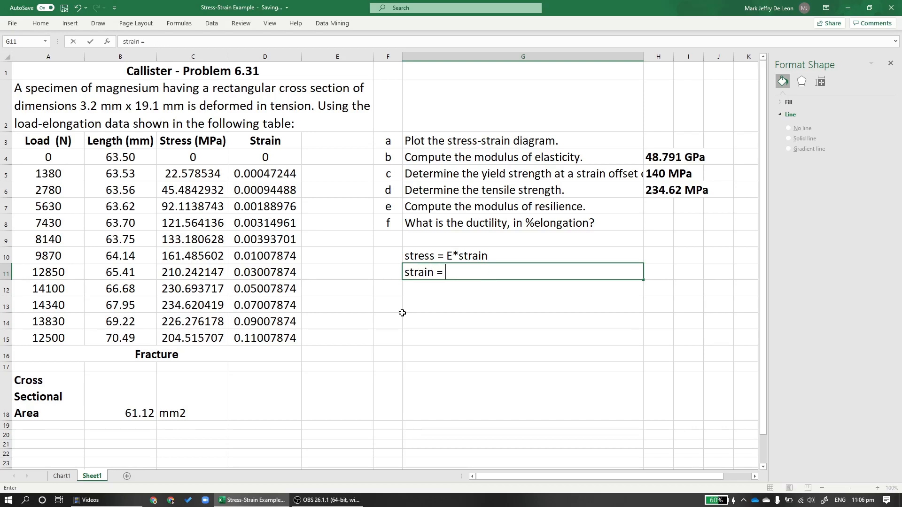
pyautogui.write('str')
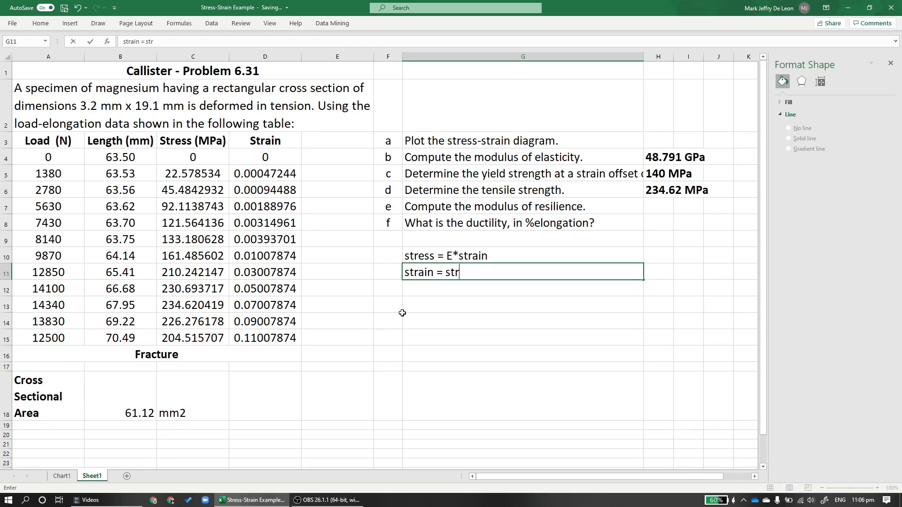
pyautogui.write('ess E')
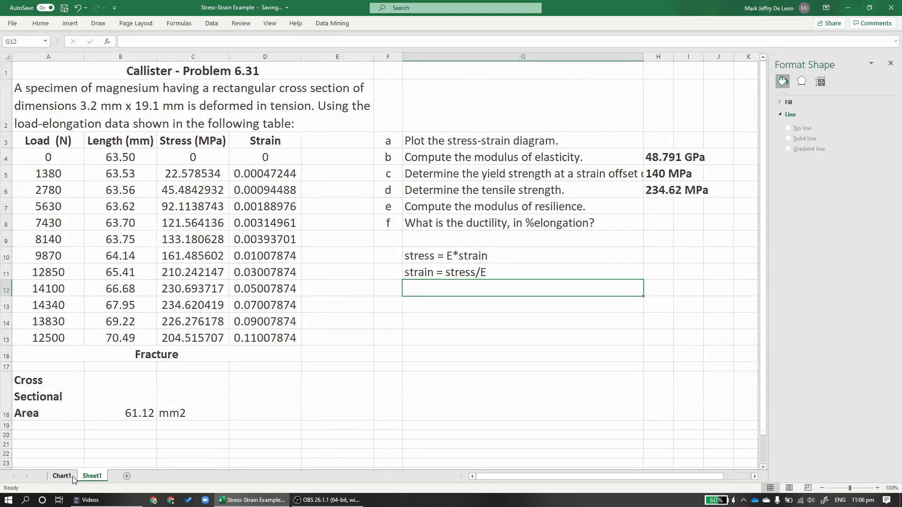
pyautogui.click(61, 476)
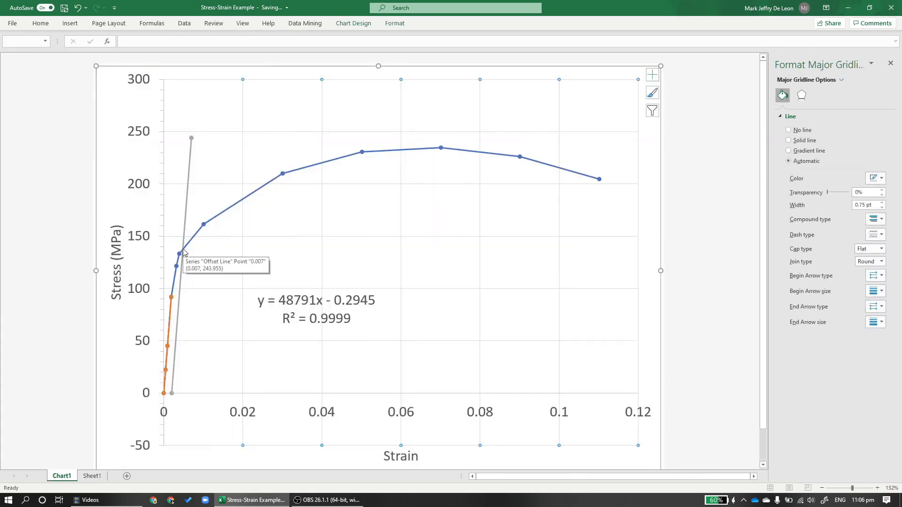
pyautogui.moveTo(186, 248)
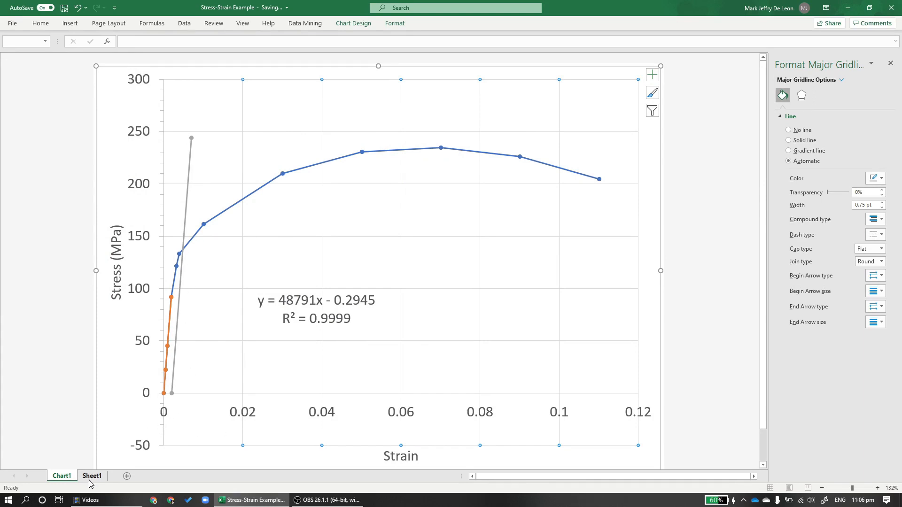
pyautogui.click(91, 476)
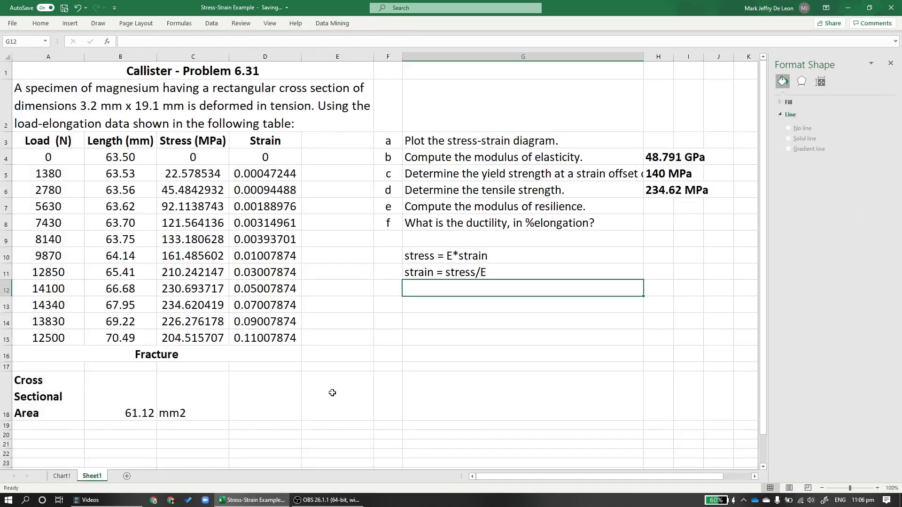
# Type the G12 note 'area of triangle = 0.5*b*h = 0.5*yield strength*yiel…'
pyautogui.write('area o')
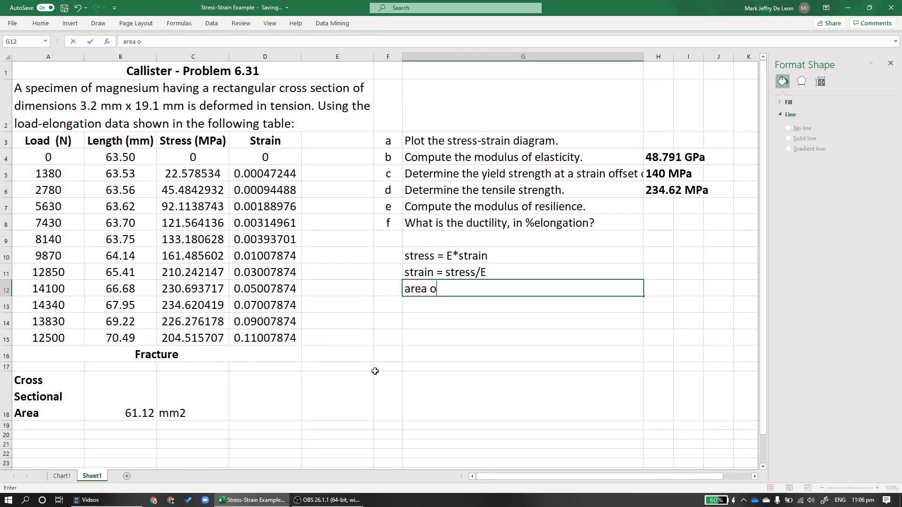
pyautogui.write('f tr')
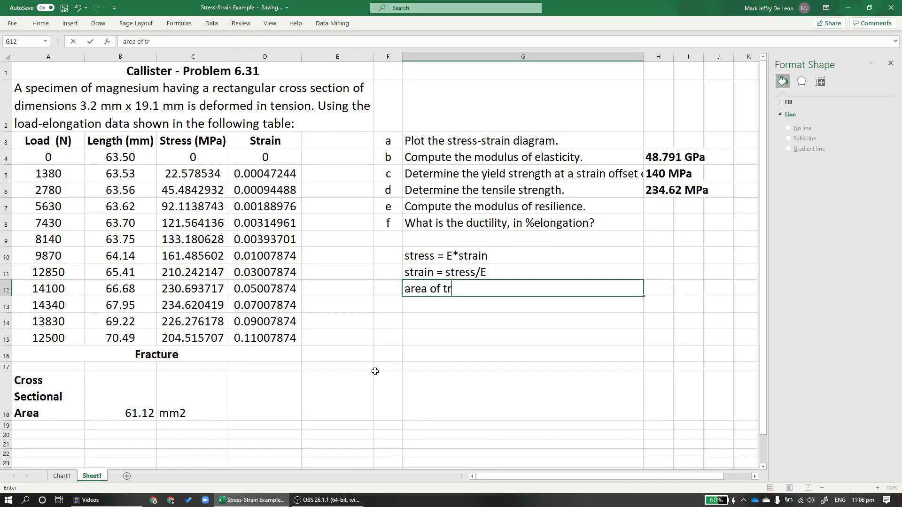
pyautogui.write('iangle =')
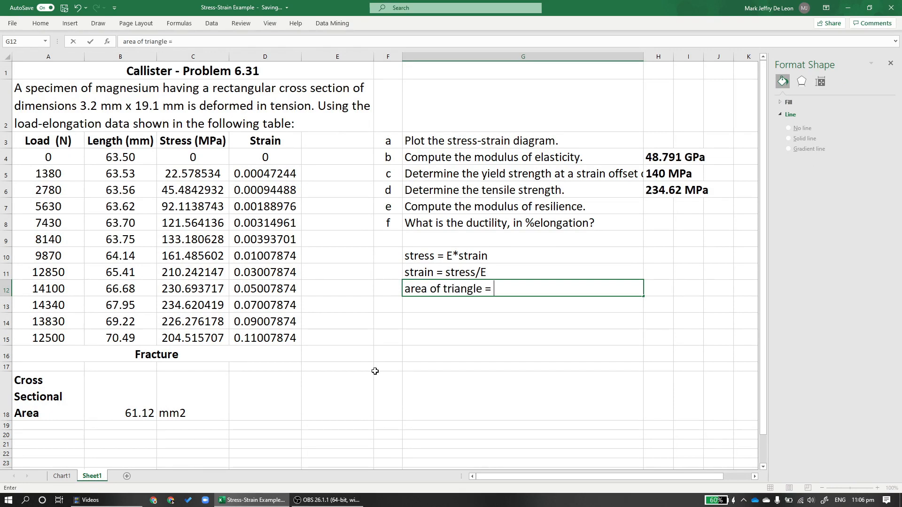
pyautogui.write('0.5')
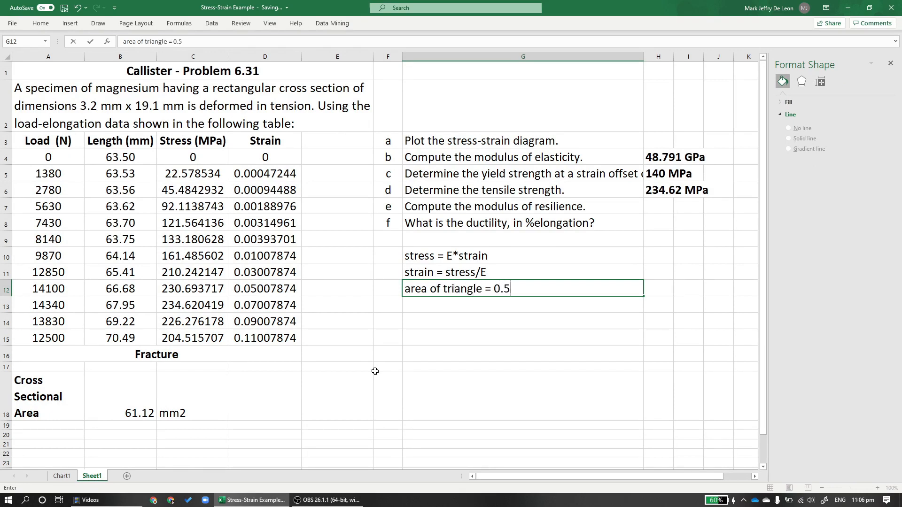
pyautogui.write('b*')
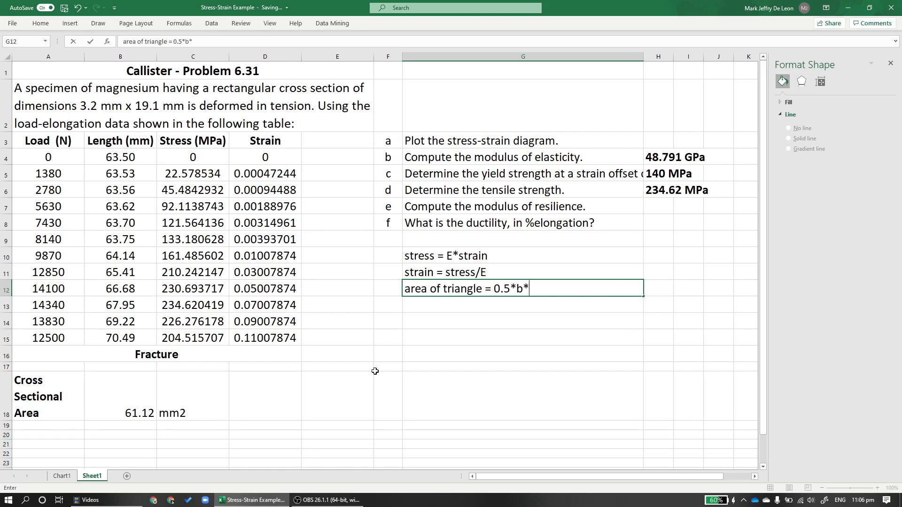
pyautogui.write('h =')
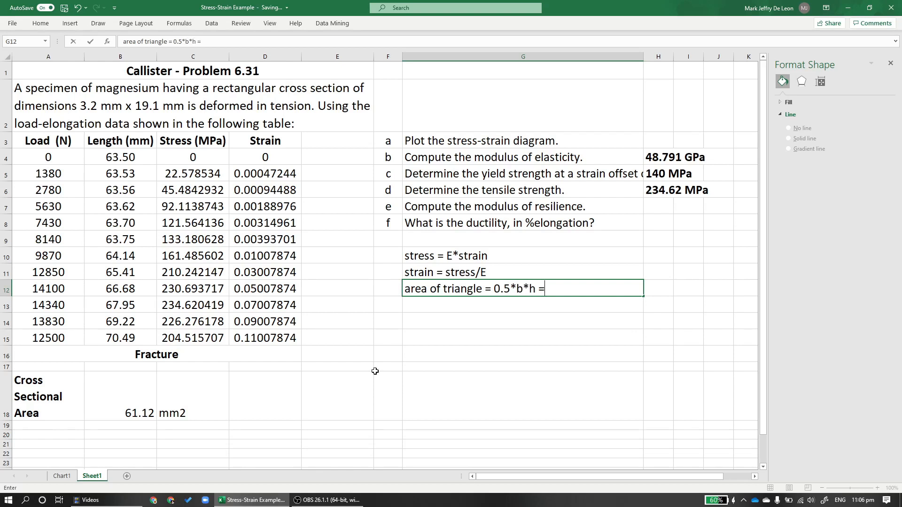
pyautogui.write('0.5')
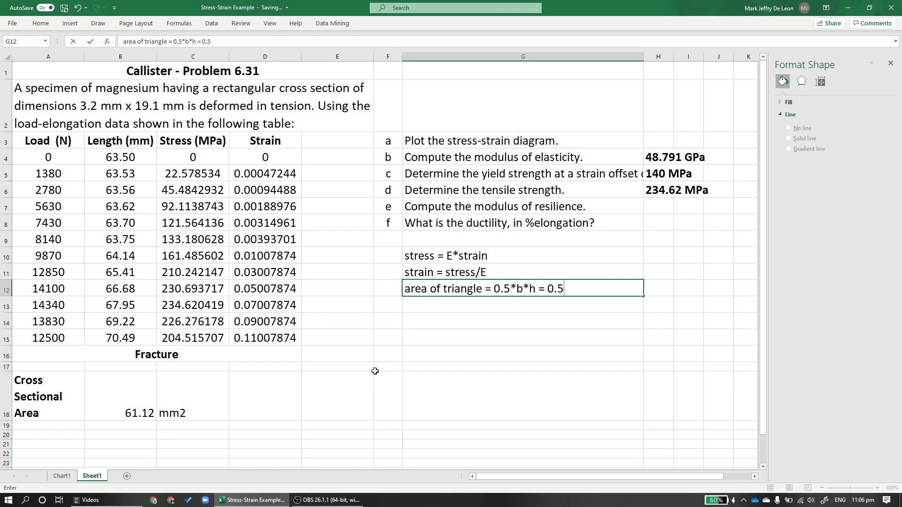
pyautogui.write('yiel')
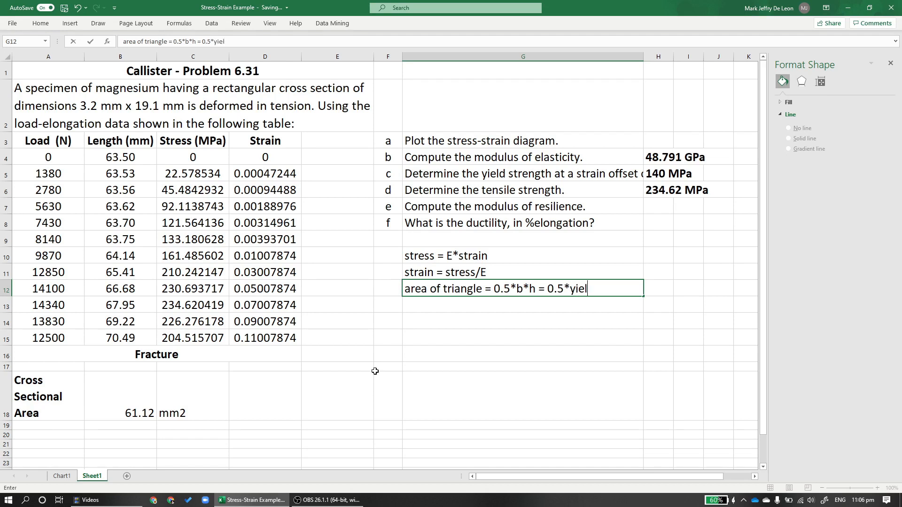
pyautogui.write('d stren')
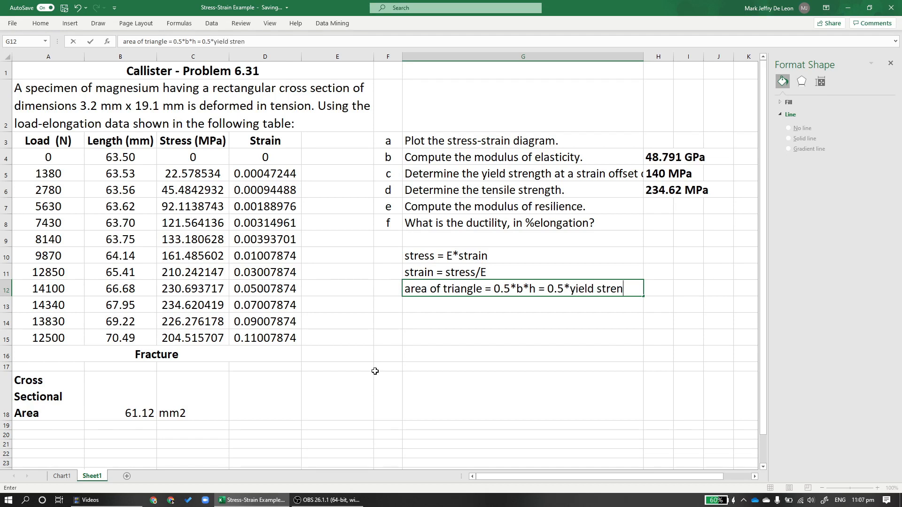
pyautogui.write('gth')
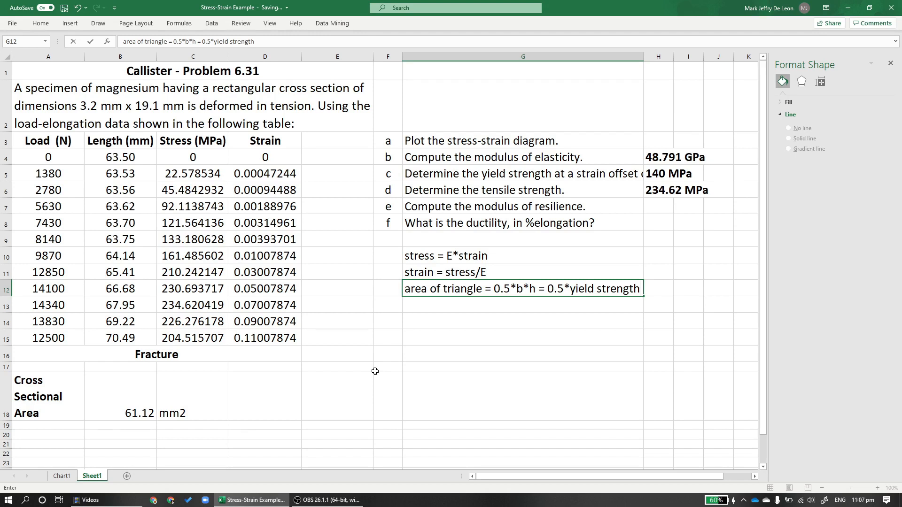
pyautogui.write('*yield strain')
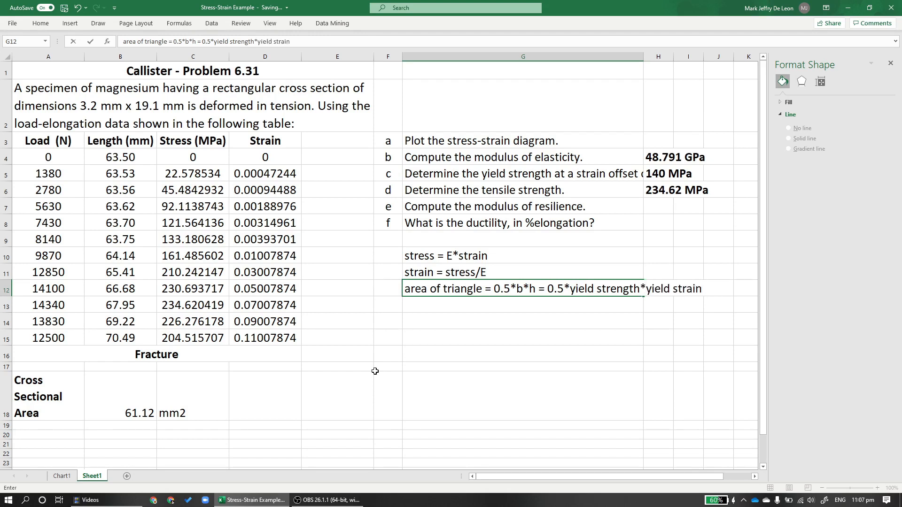
# Reorder the note's terms so it ends '0.5*yield strain*yield strength'
pyautogui.press('enter')
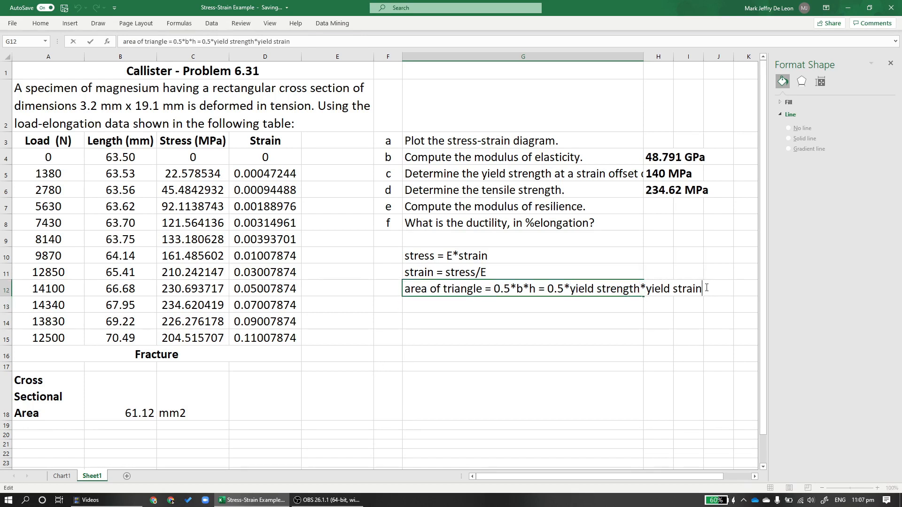
pyautogui.write('*yield strength')
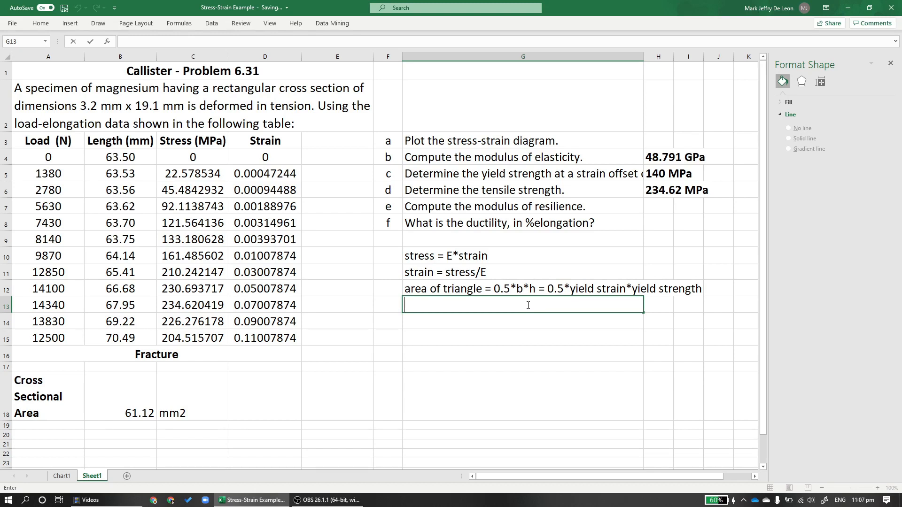
pyautogui.moveTo(540, 277)
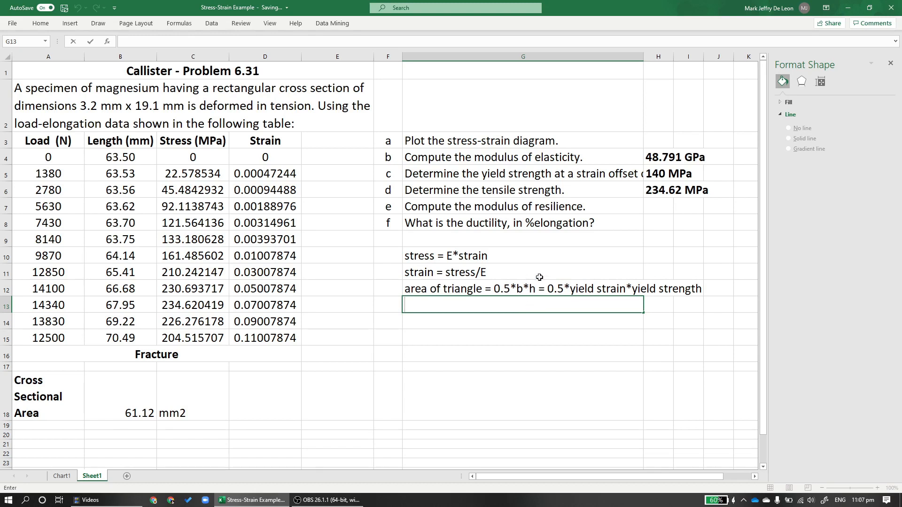
pyautogui.click(658, 271)
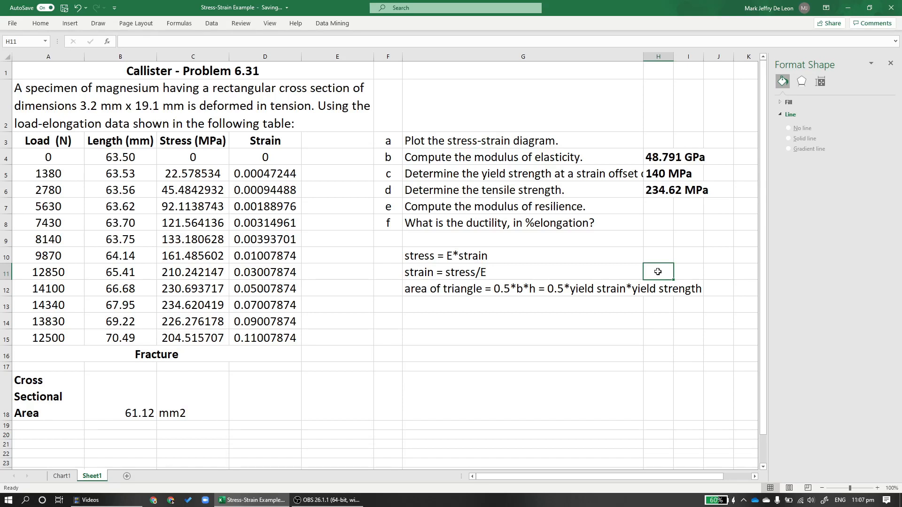
# Enter the yield strain as stress over modulus, 140/48791, in H11, showing 0.002869
pyautogui.write('140')
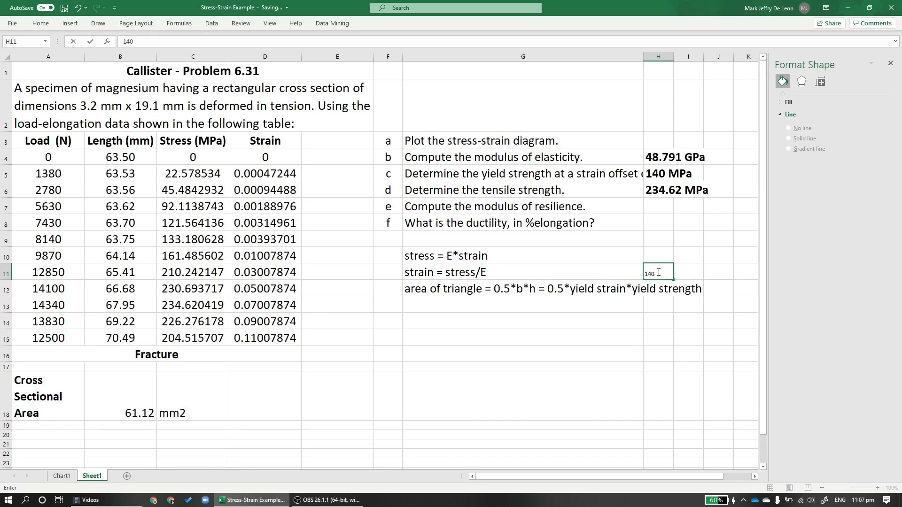
pyautogui.write('*')
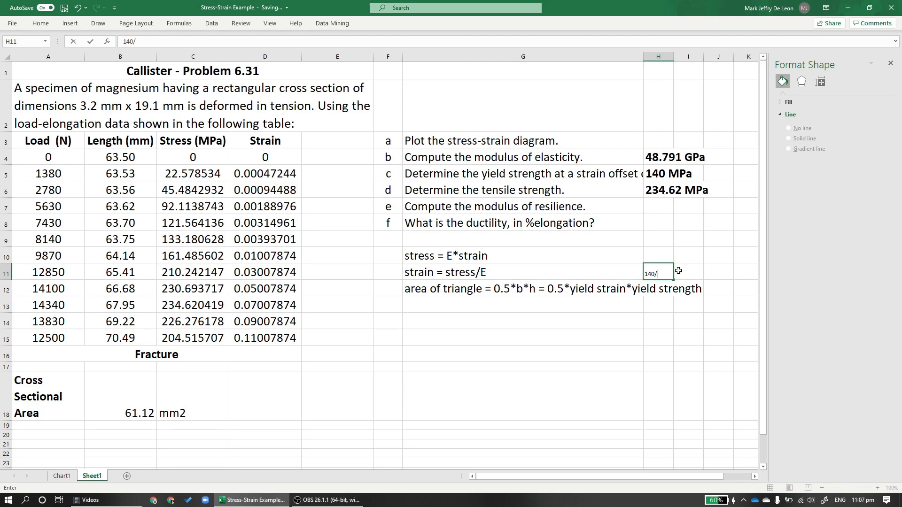
pyautogui.write('48791')
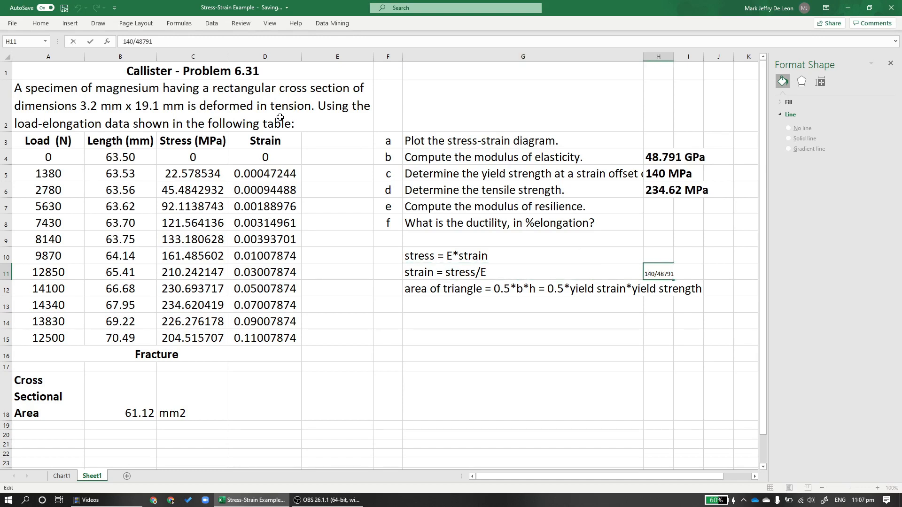
pyautogui.press('Return')
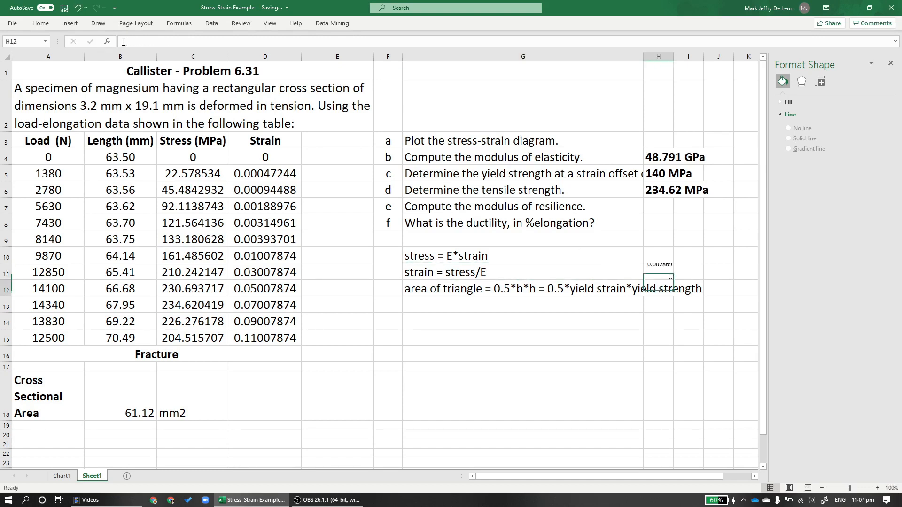
pyautogui.click(658, 272)
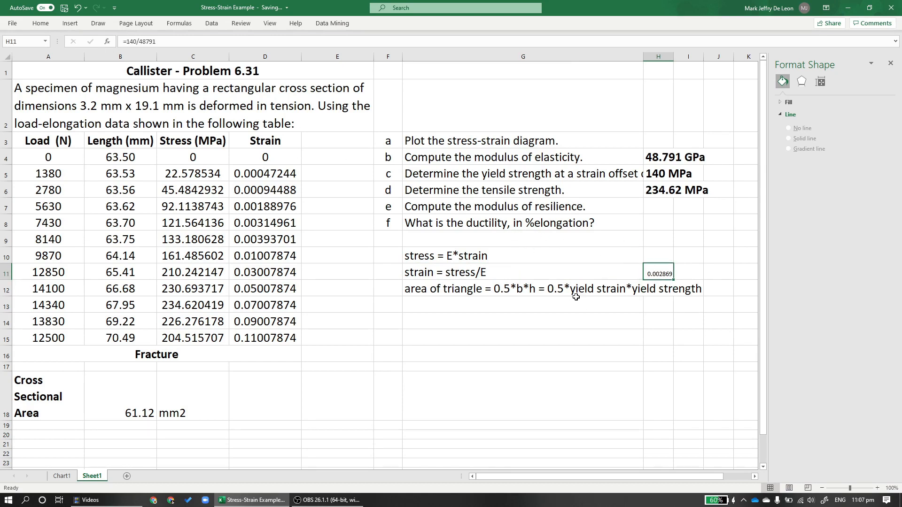
pyautogui.click(523, 288)
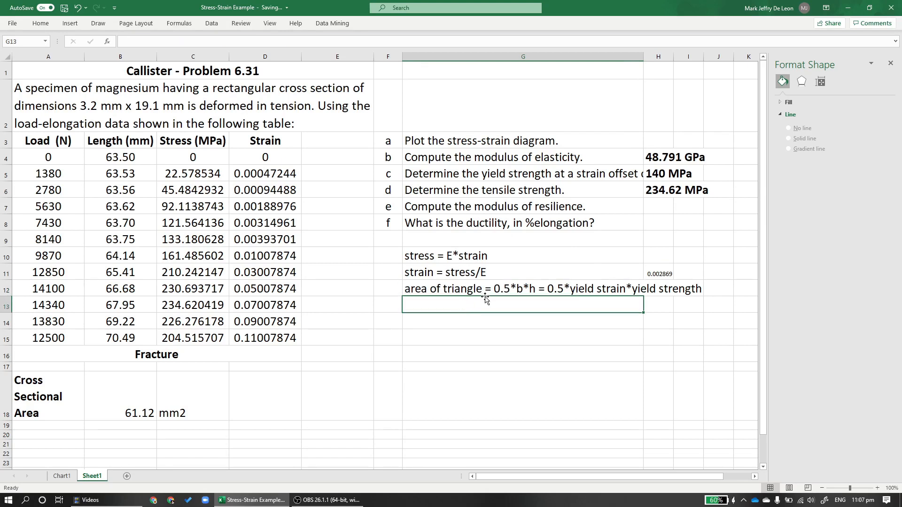
pyautogui.moveTo(574, 292)
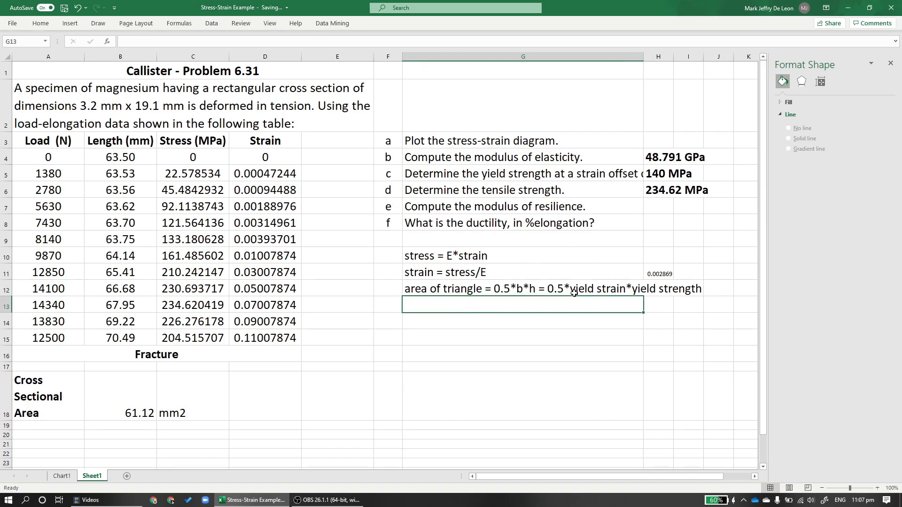
# Enter =0.5*H11*140 in G13 for a modulus of resilience of about 0.2009
pyautogui.write('0.5')
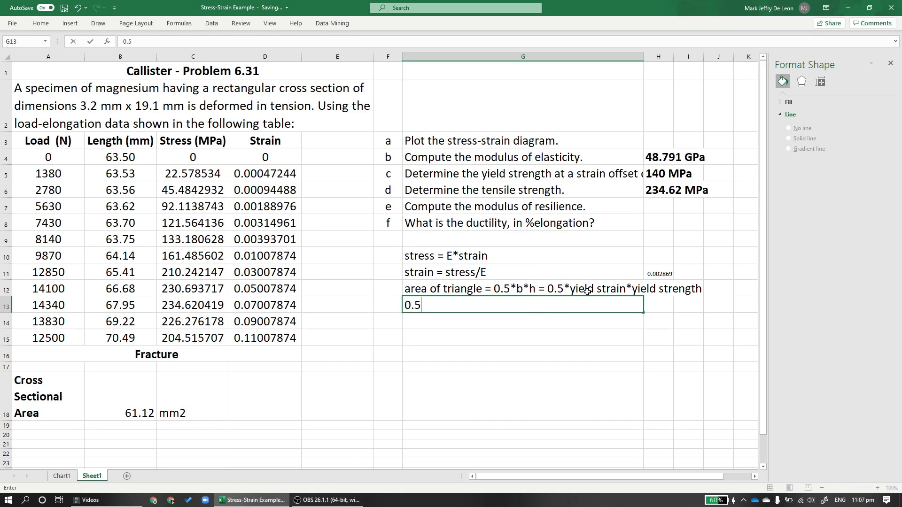
pyautogui.write('-')
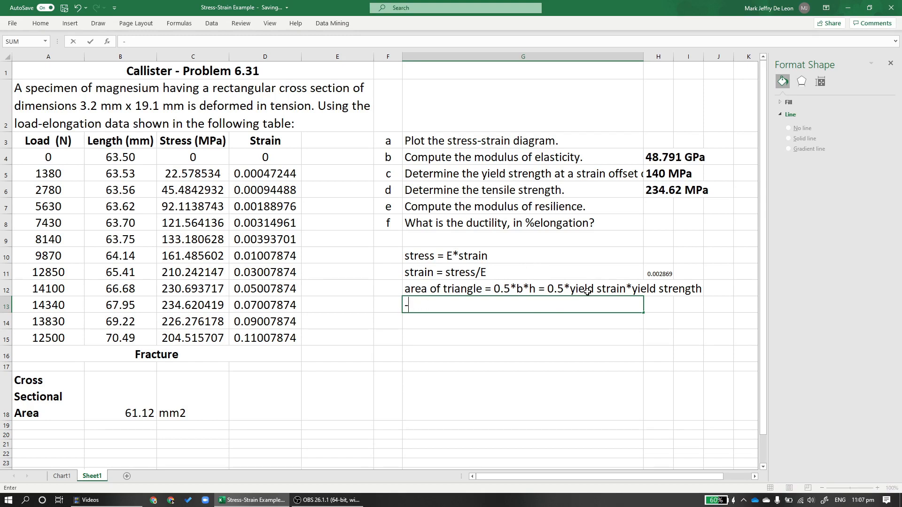
pyautogui.write('=0/')
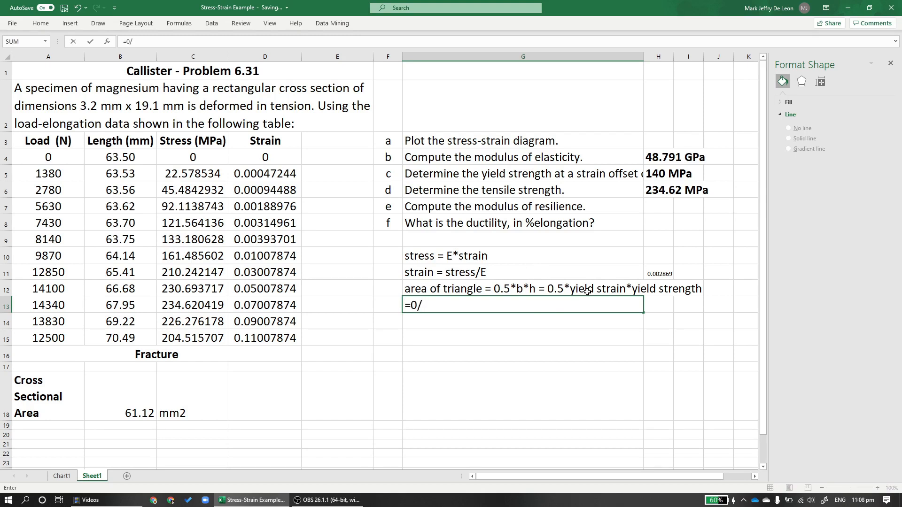
pyautogui.write('.5*')
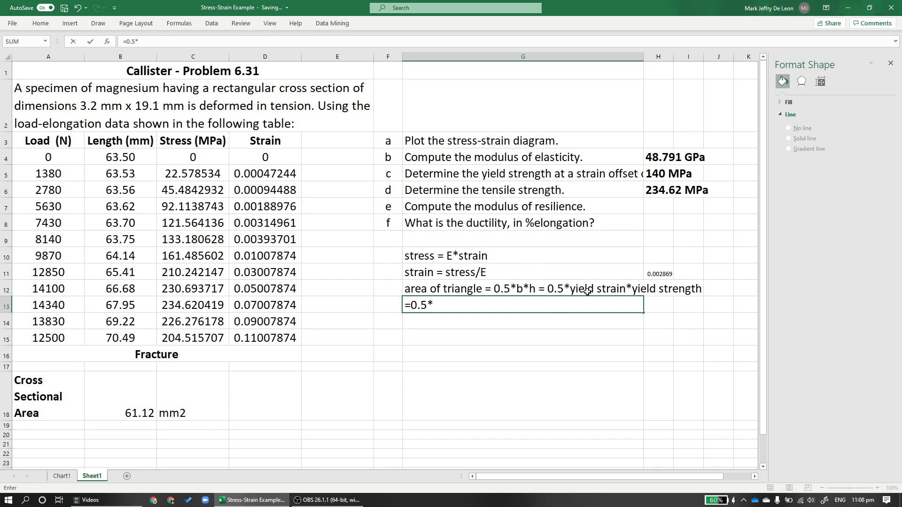
pyautogui.write('140')
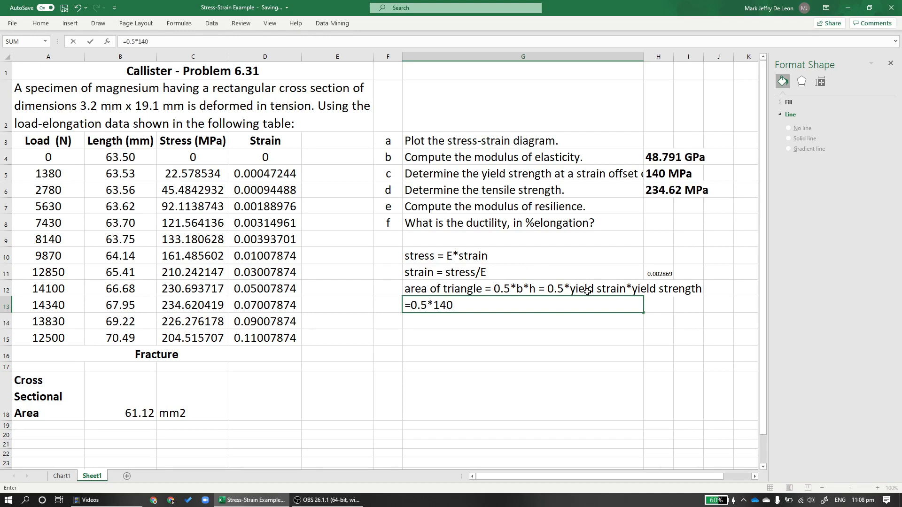
pyautogui.press('backspace')
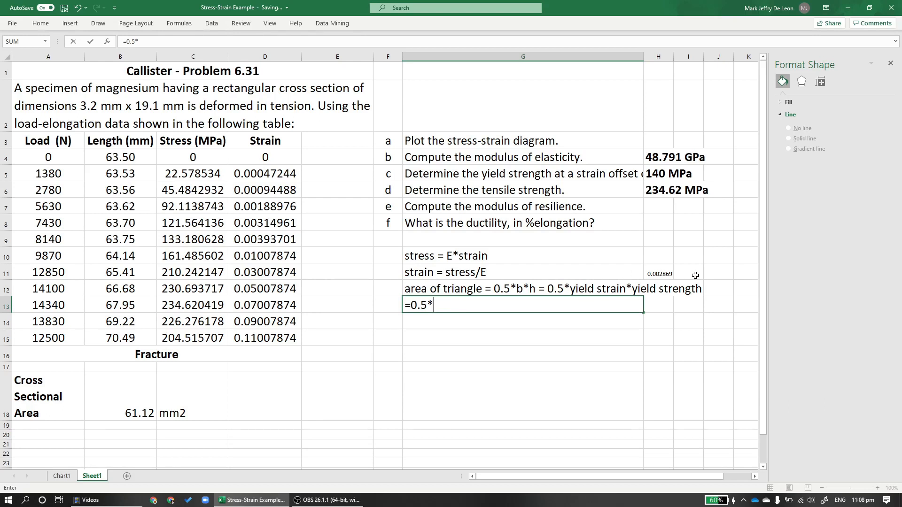
pyautogui.click(658, 274)
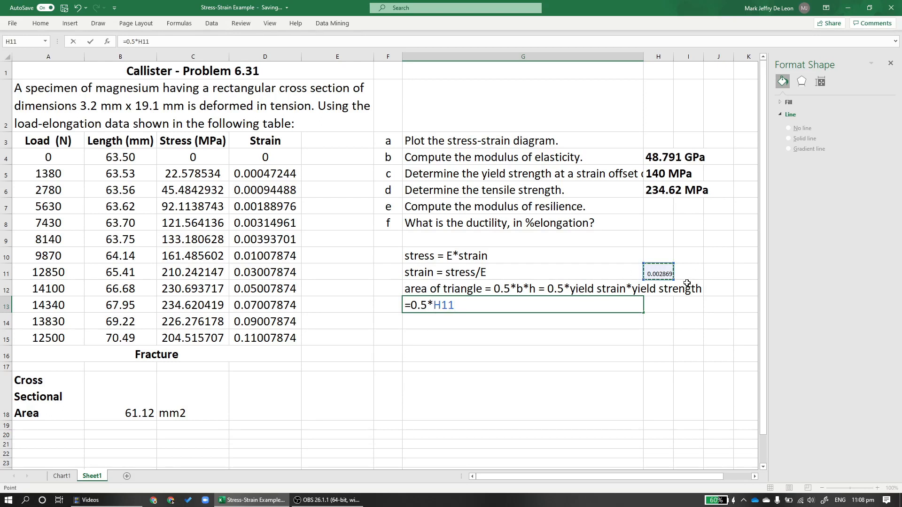
pyautogui.write('*')
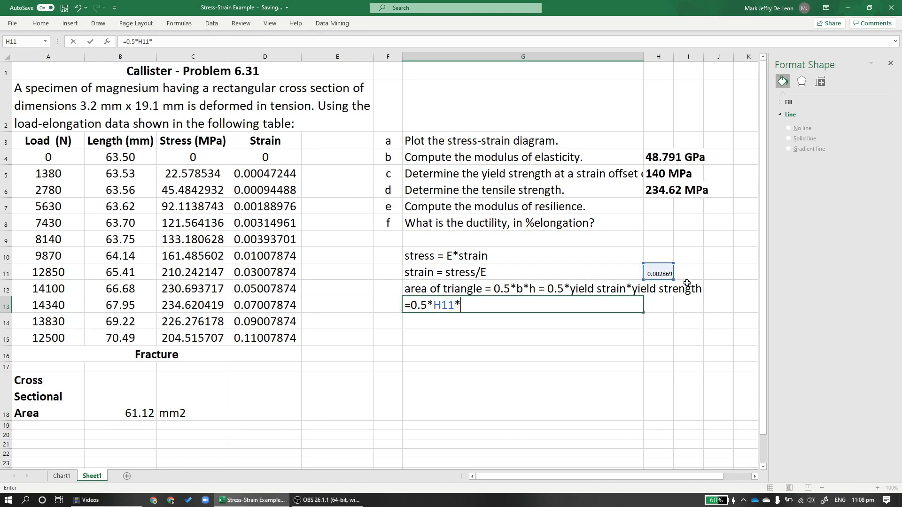
pyautogui.write('140')
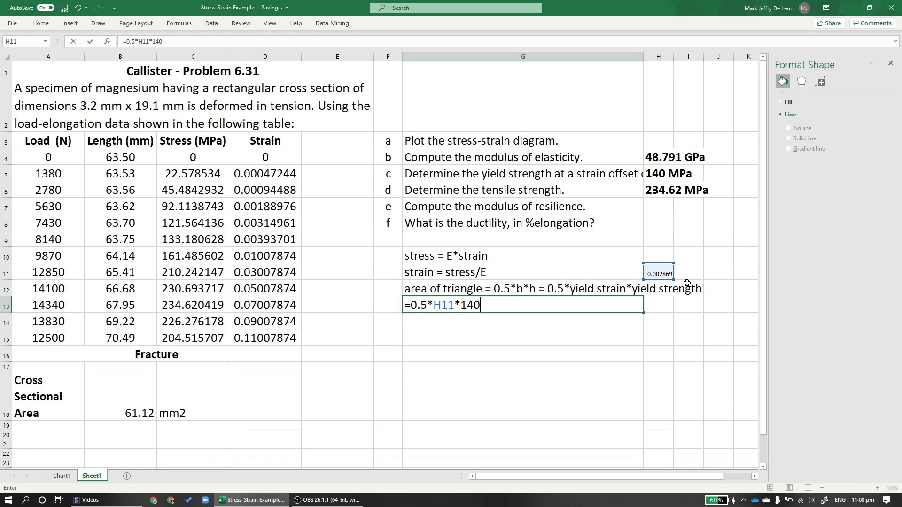
pyautogui.press('Return')
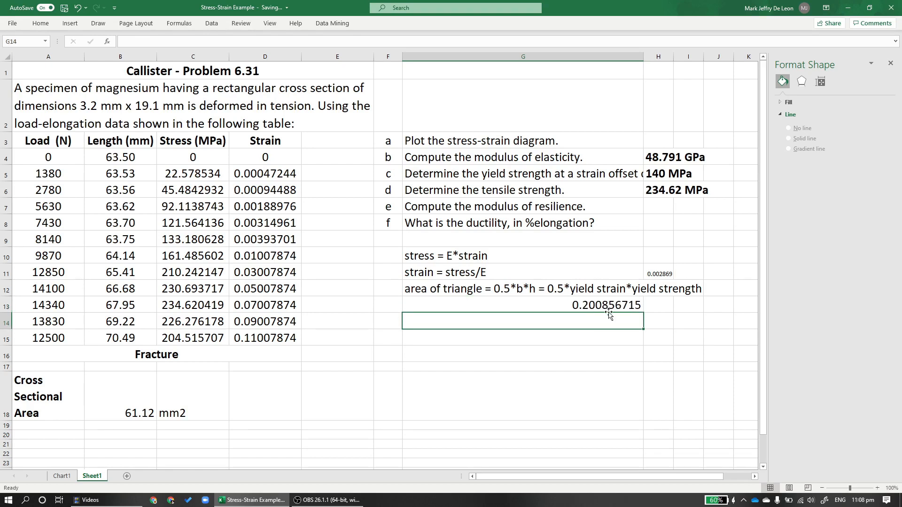
pyautogui.moveTo(614, 313)
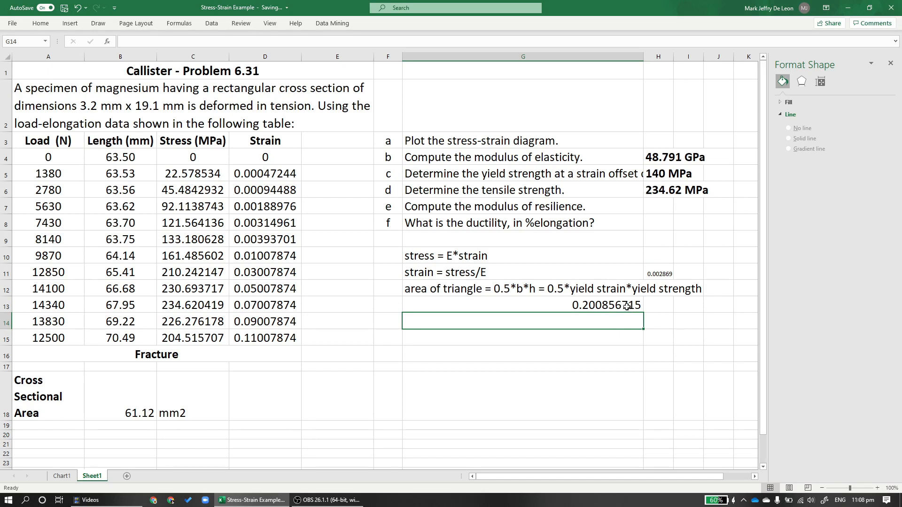
pyautogui.click(657, 305)
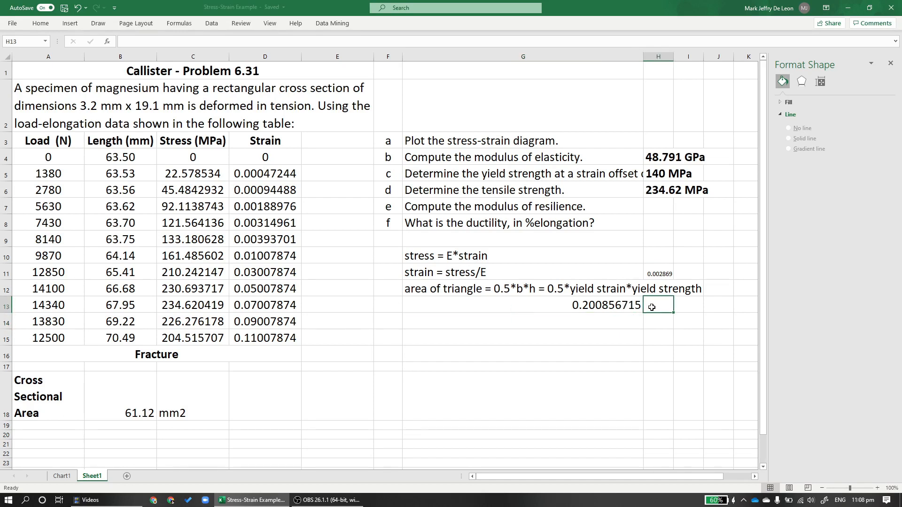
# Label the resilience result with units MPa and MJ/m3 in the adjacent cells
pyautogui.write('MPa')
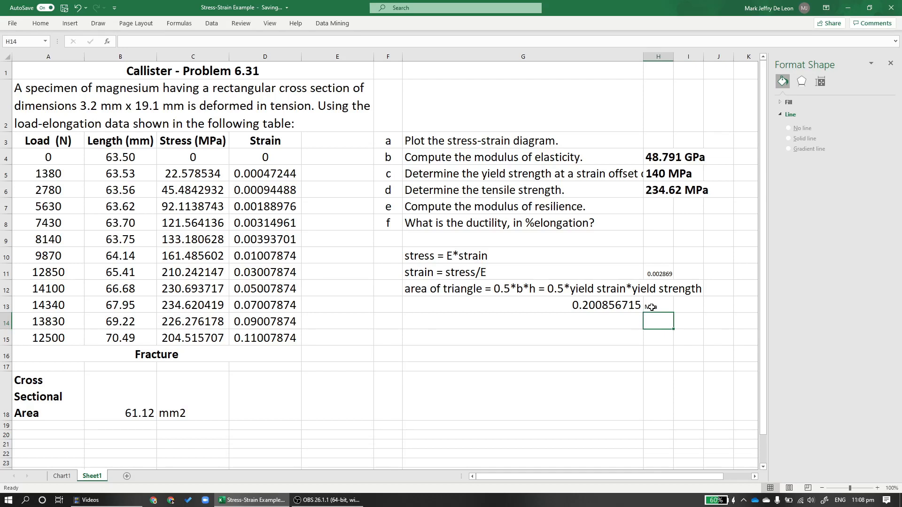
pyautogui.click(687, 305)
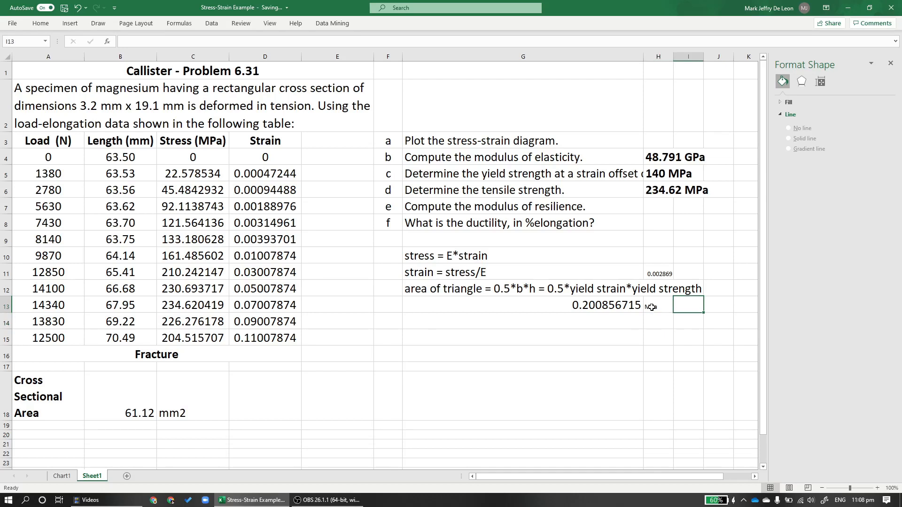
pyautogui.write('M')
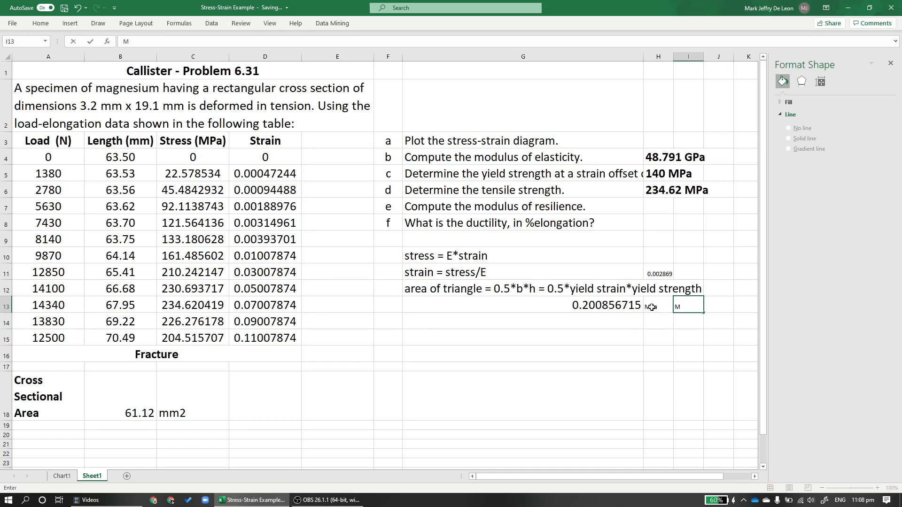
pyautogui.write('J/m')
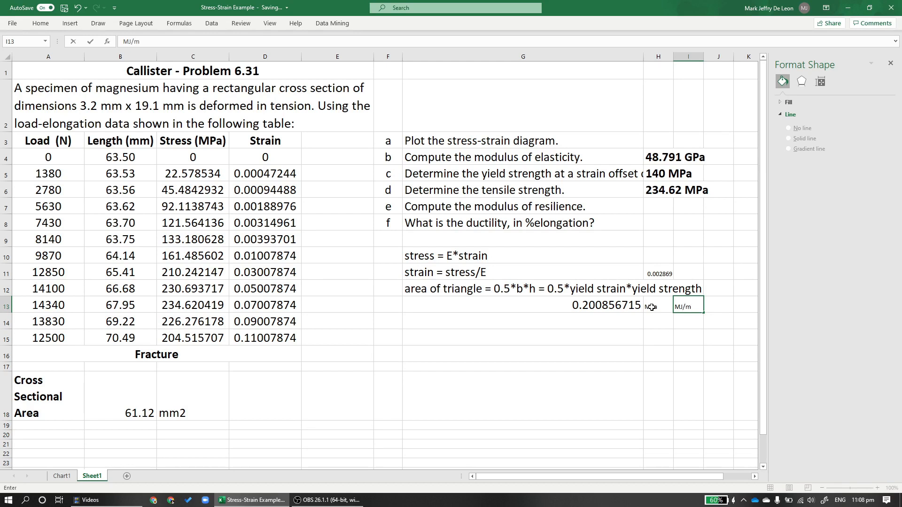
pyautogui.press('enter')
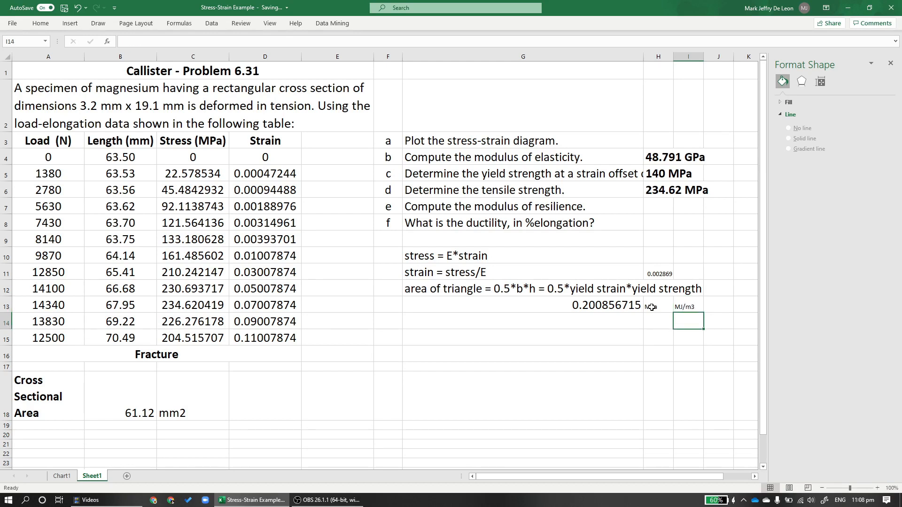
pyautogui.click(688, 305)
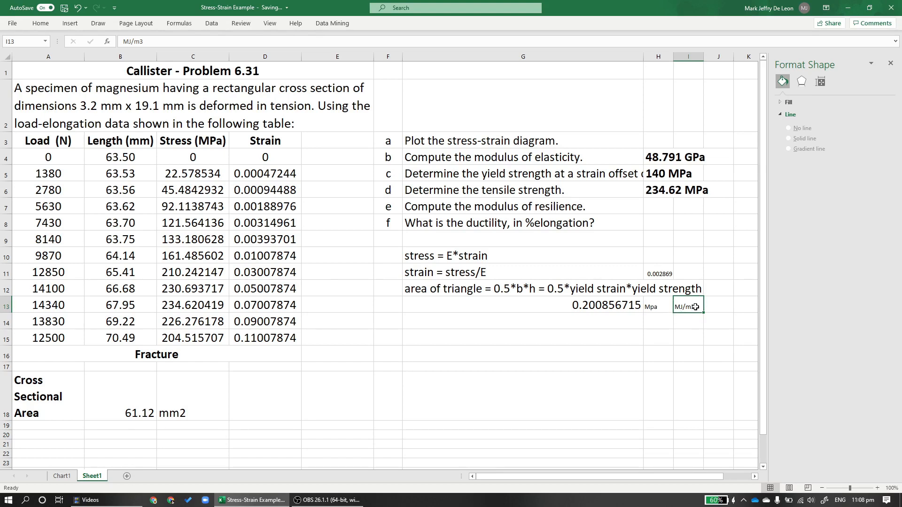
pyautogui.moveTo(656, 251)
pyautogui.write('0.')
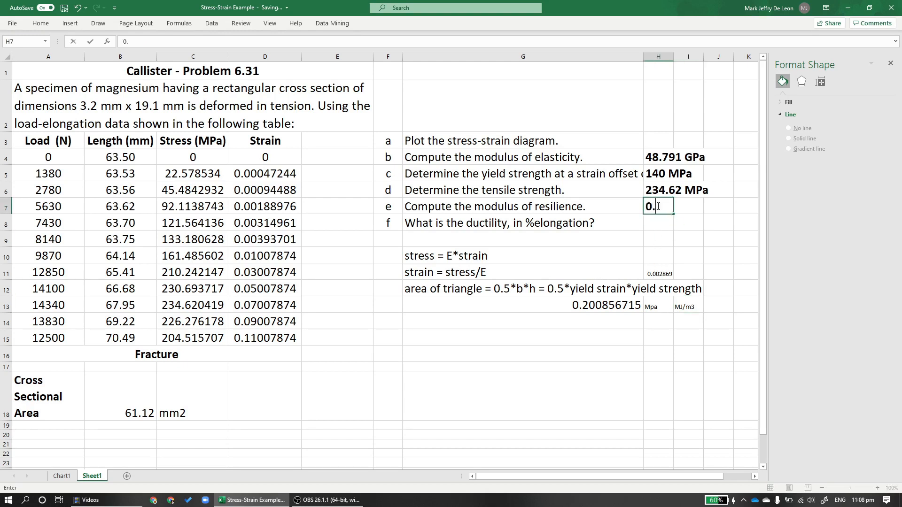
# Type the part e answer 0.200856 MJ/m3 in H7
pyautogui.write('200856')
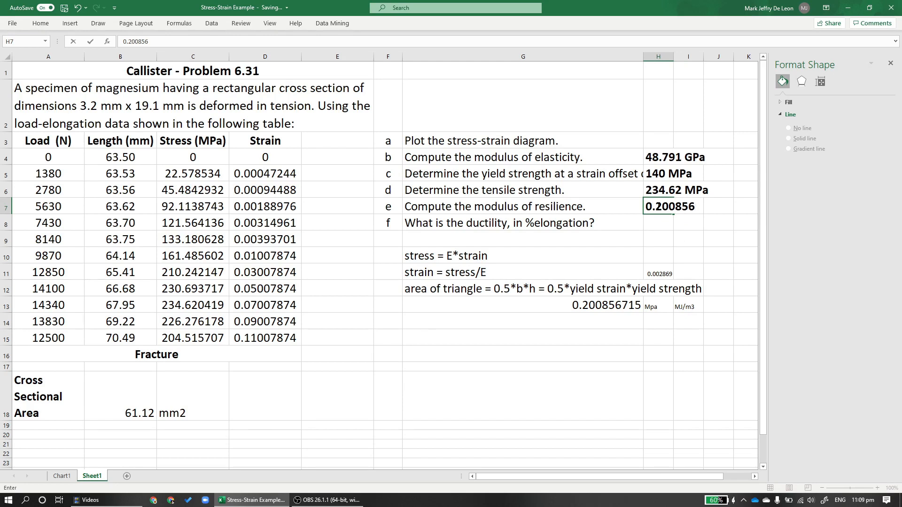
pyautogui.write('MJ/')
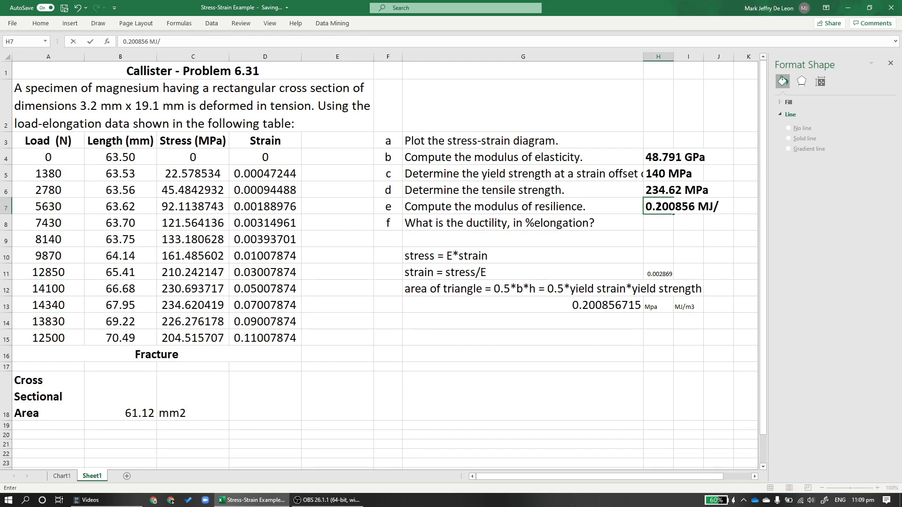
pyautogui.write('m3')
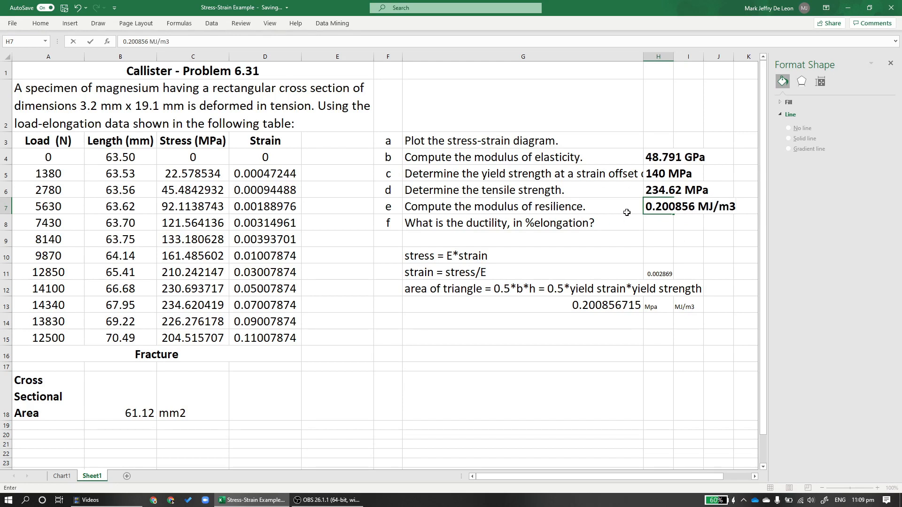
pyautogui.moveTo(632, 221)
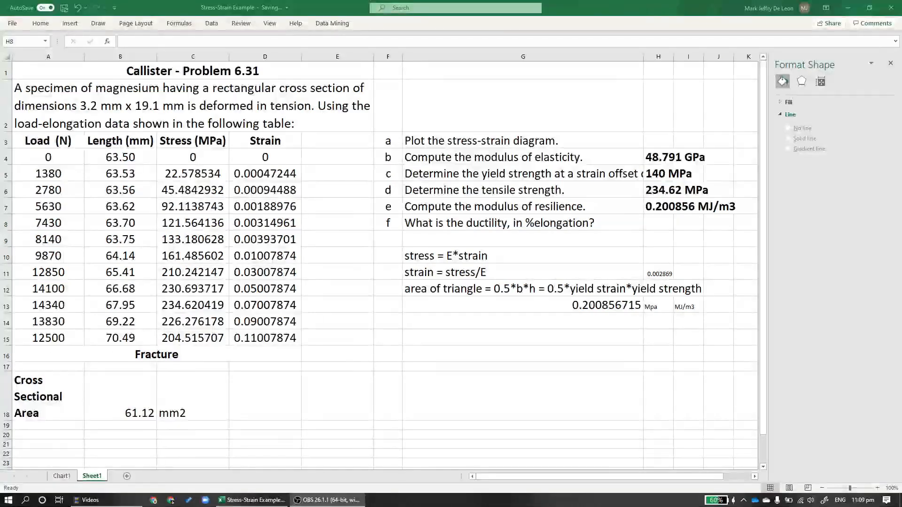
pyautogui.click(658, 223)
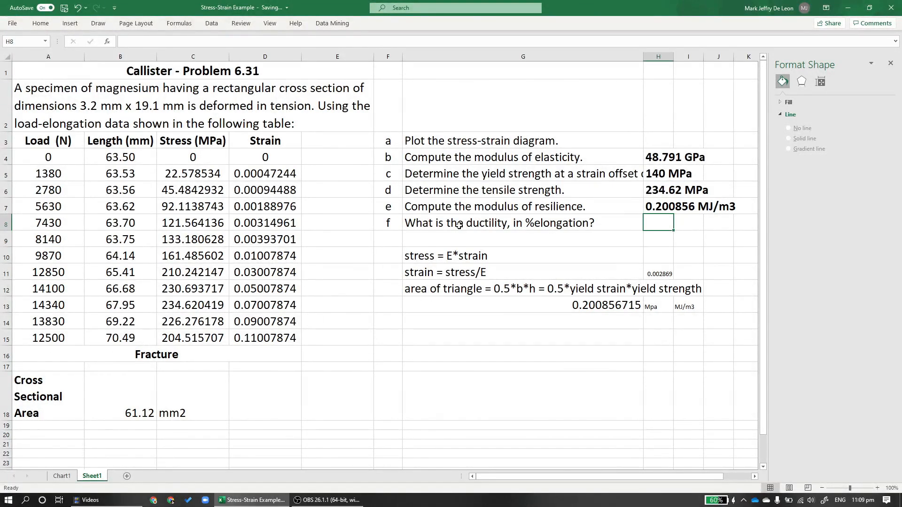
pyautogui.click(523, 222)
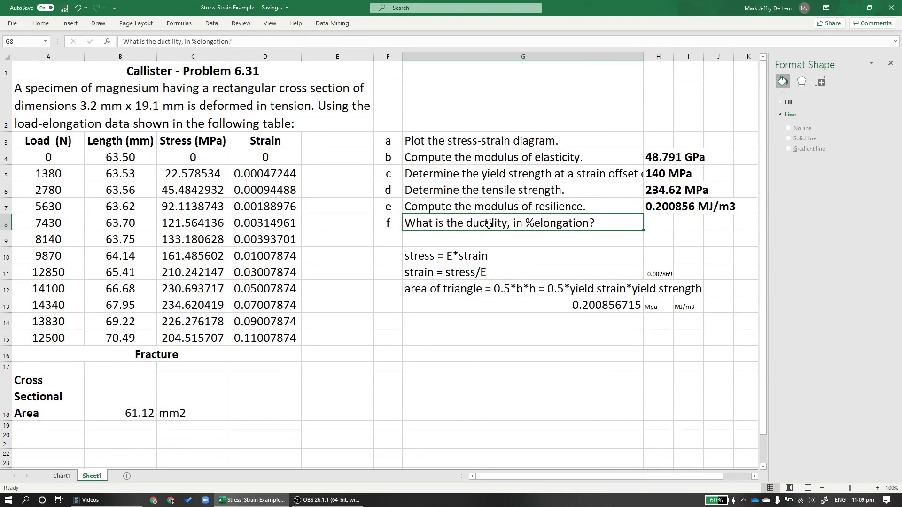
pyautogui.moveTo(564, 233)
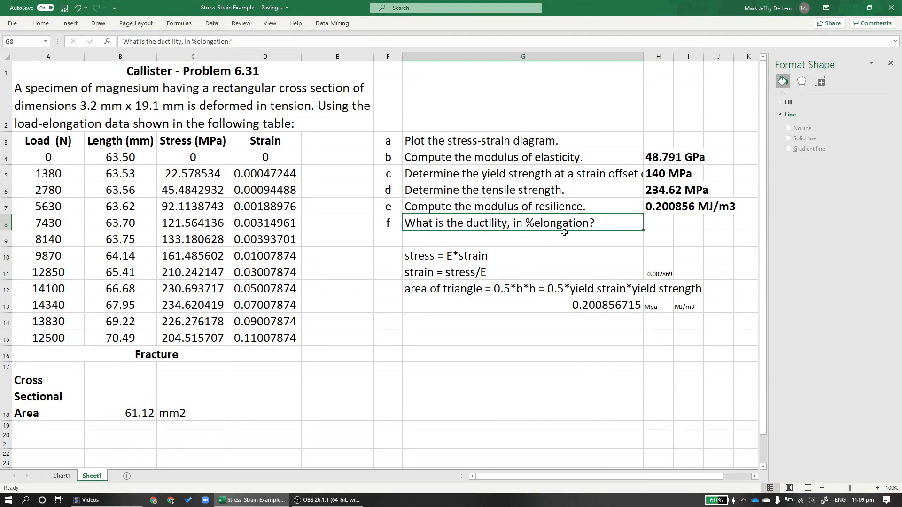
pyautogui.moveTo(538, 220)
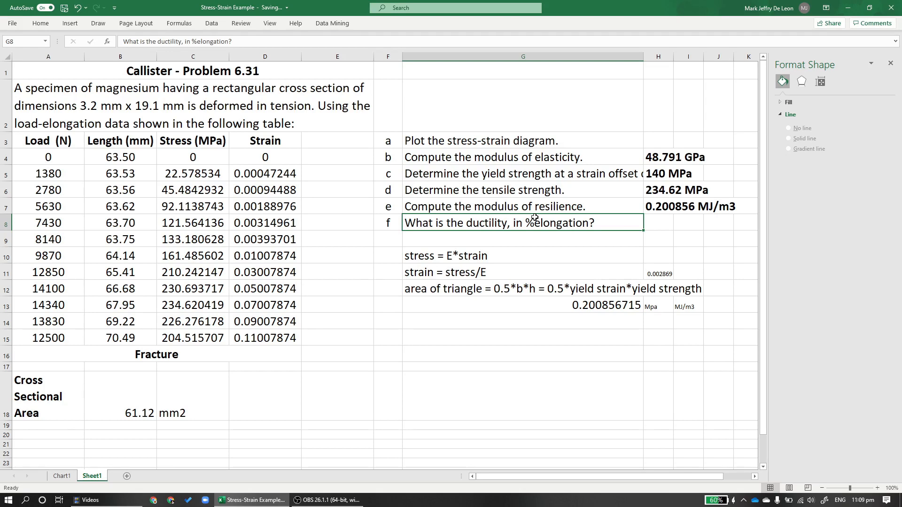
pyautogui.moveTo(70, 469)
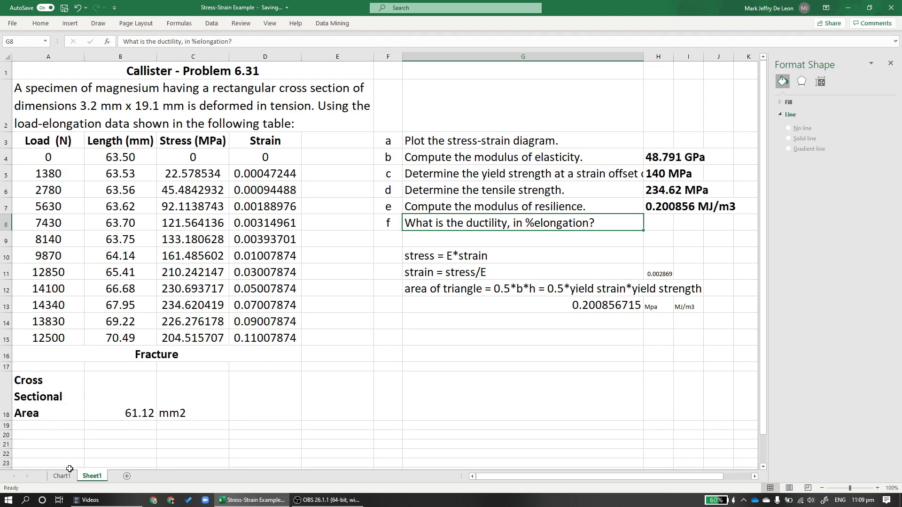
pyautogui.click(61, 475)
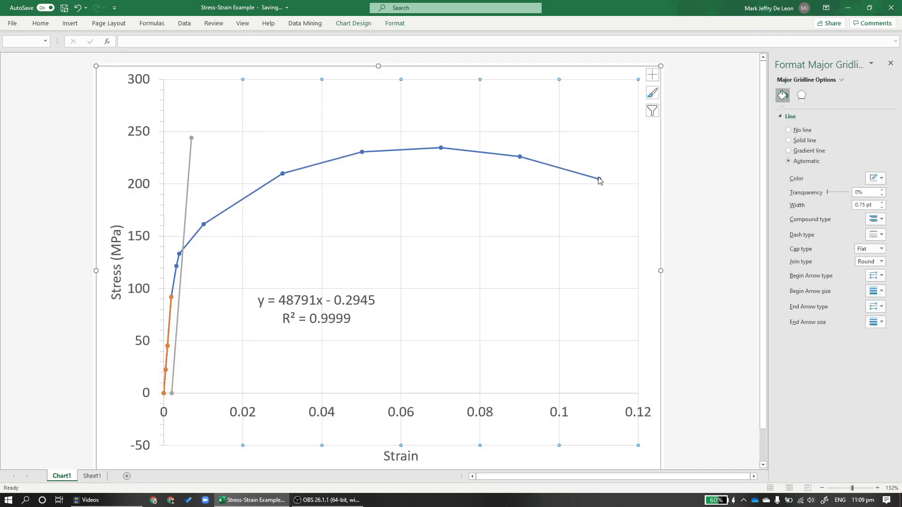
pyautogui.moveTo(600, 179)
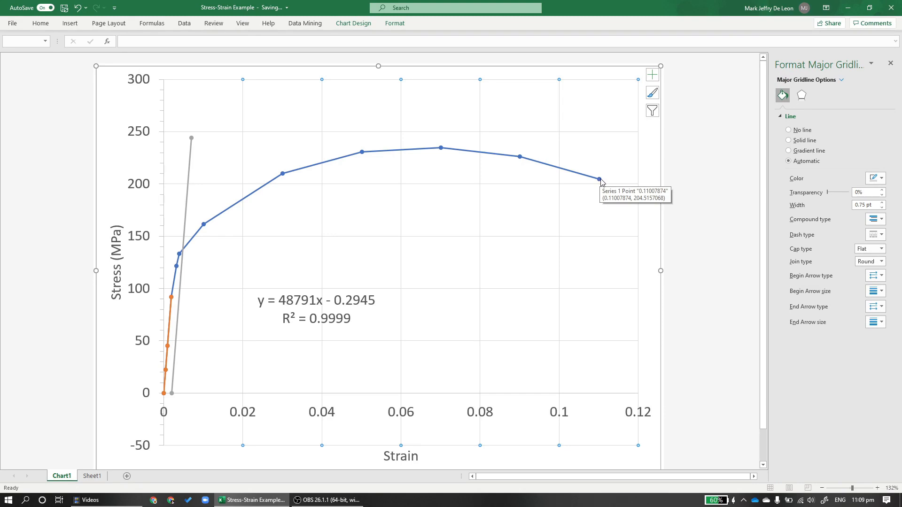
pyautogui.moveTo(374, 319)
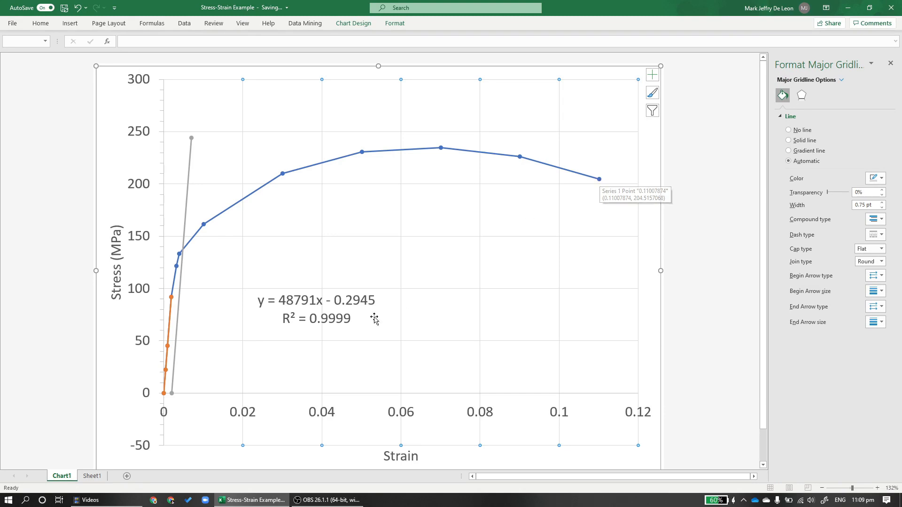
pyautogui.click(92, 476)
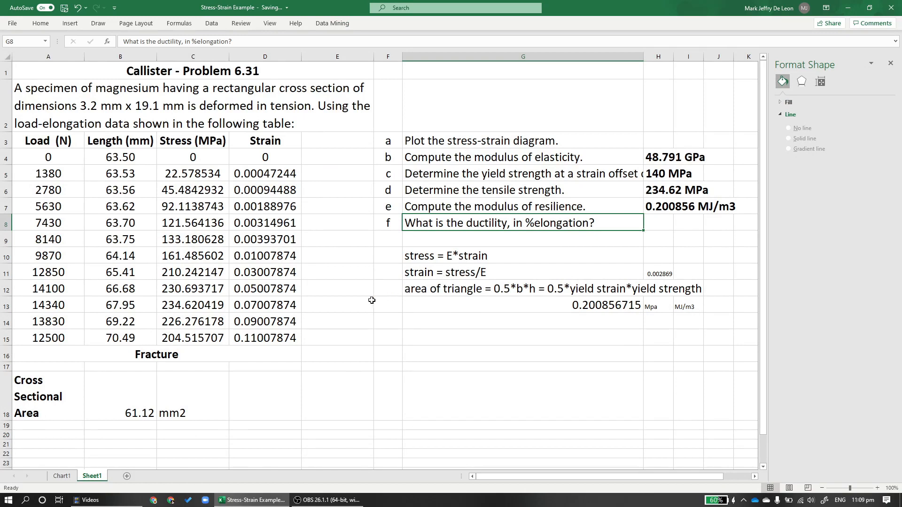
pyautogui.moveTo(274, 339)
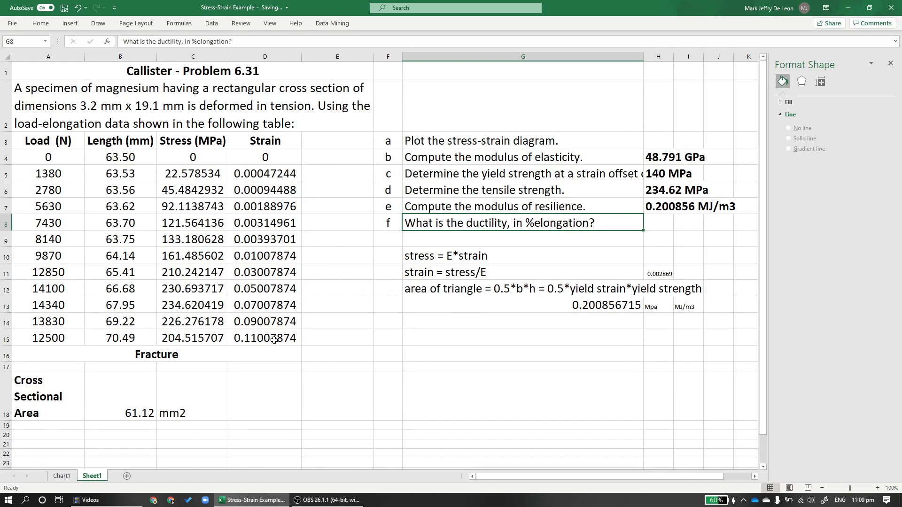
# Enter =D15*100 in H8 to give a ductility of 11 %elongation
pyautogui.click(264, 338)
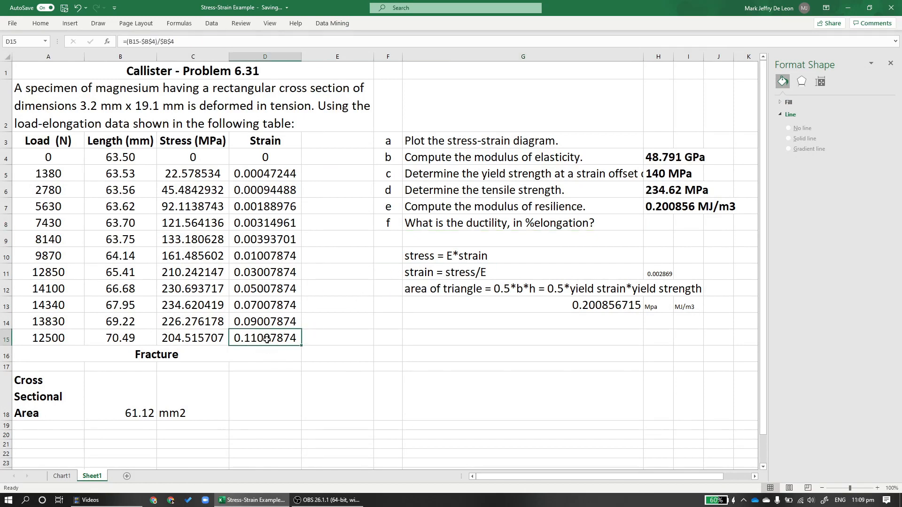
pyautogui.click(659, 222)
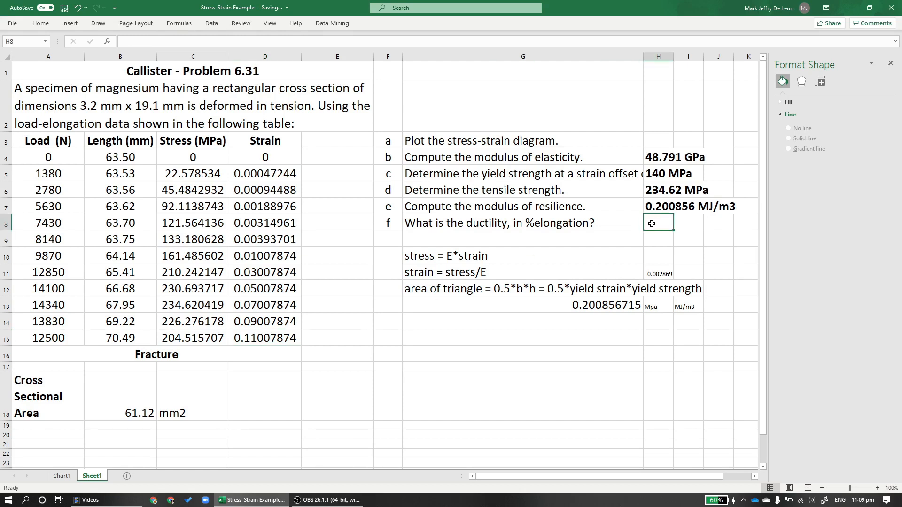
pyautogui.write('=')
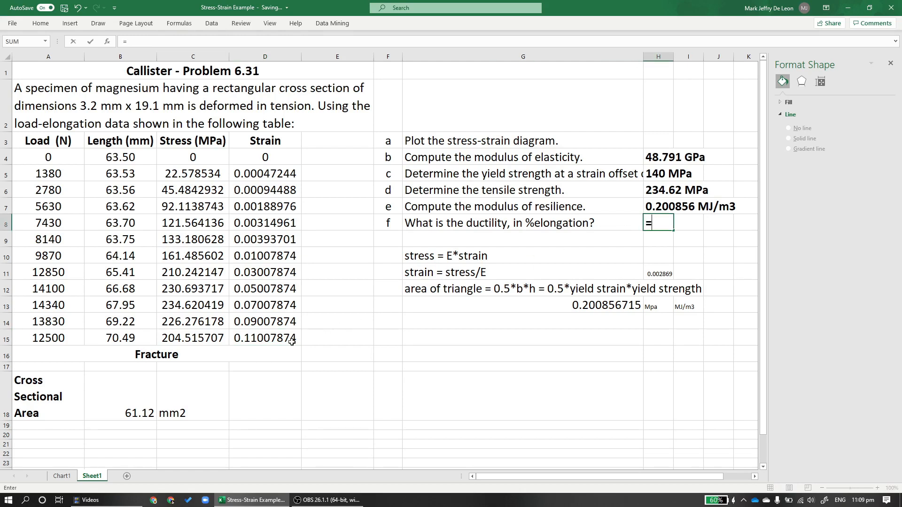
pyautogui.click(264, 338)
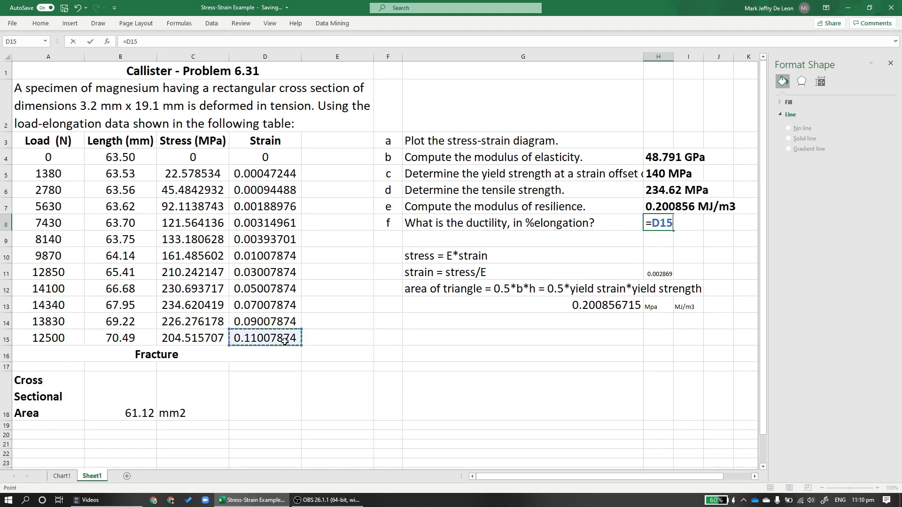
pyautogui.press('Return')
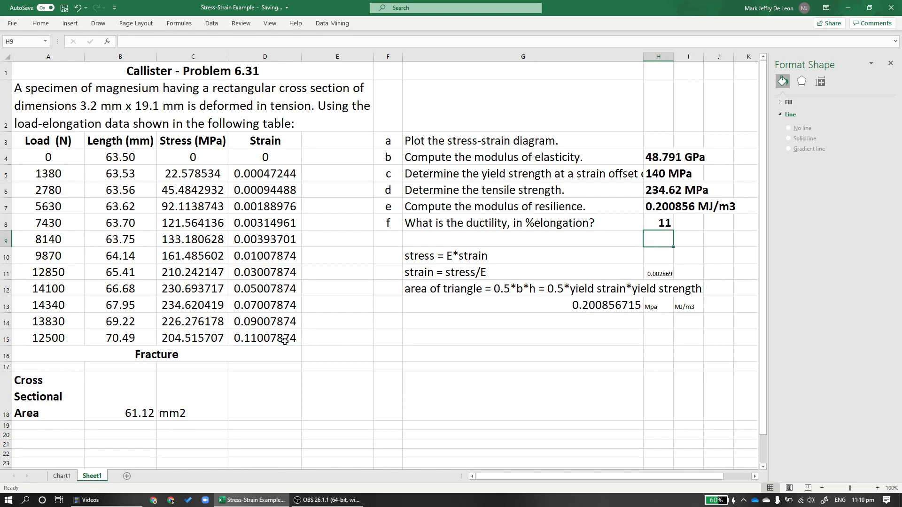
# Verify the H8 ductility formula, review Chart1, and return to Sheet1
pyautogui.click(658, 223)
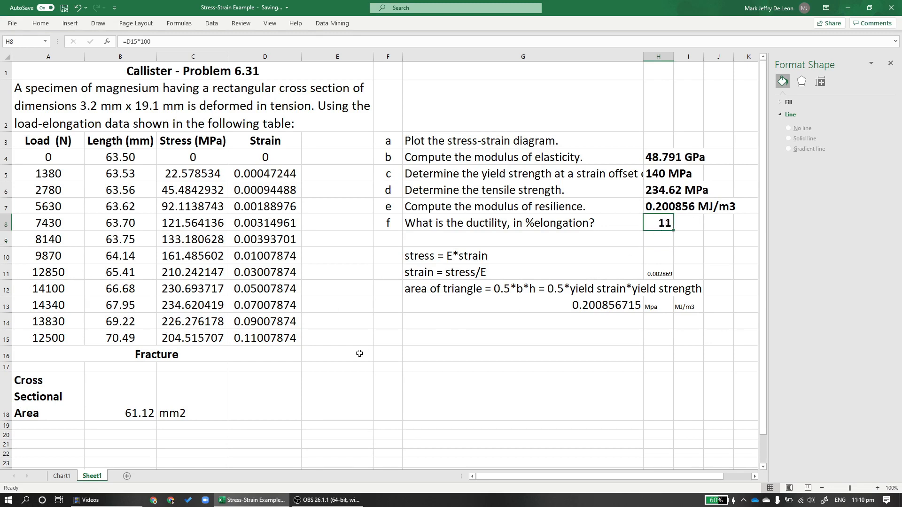
pyautogui.moveTo(359, 353)
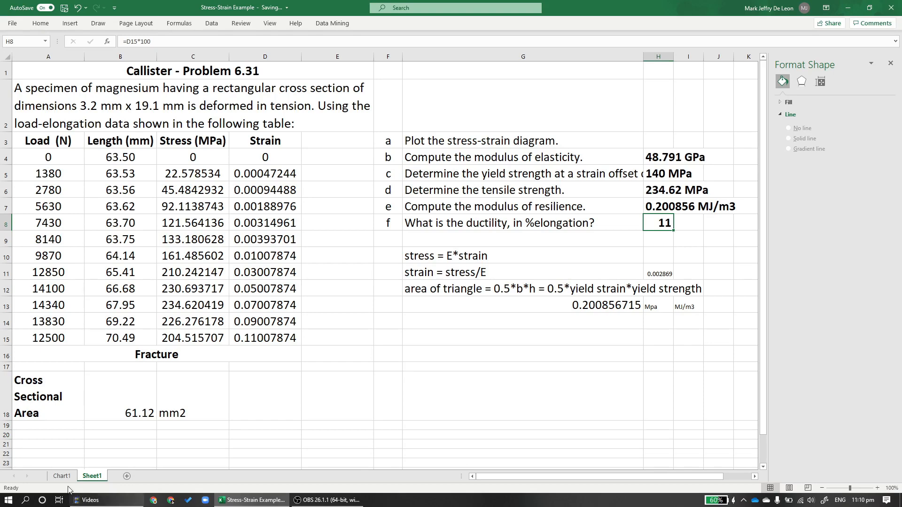
pyautogui.click(61, 476)
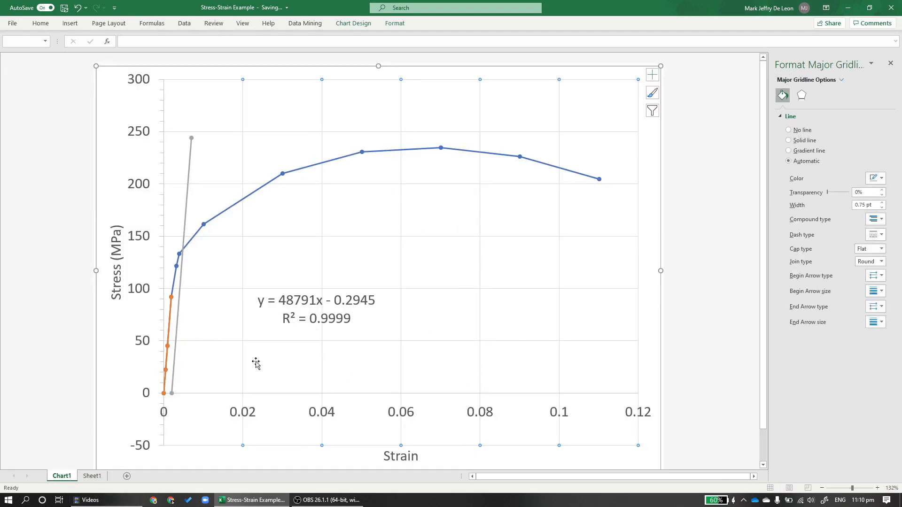
pyautogui.click(92, 476)
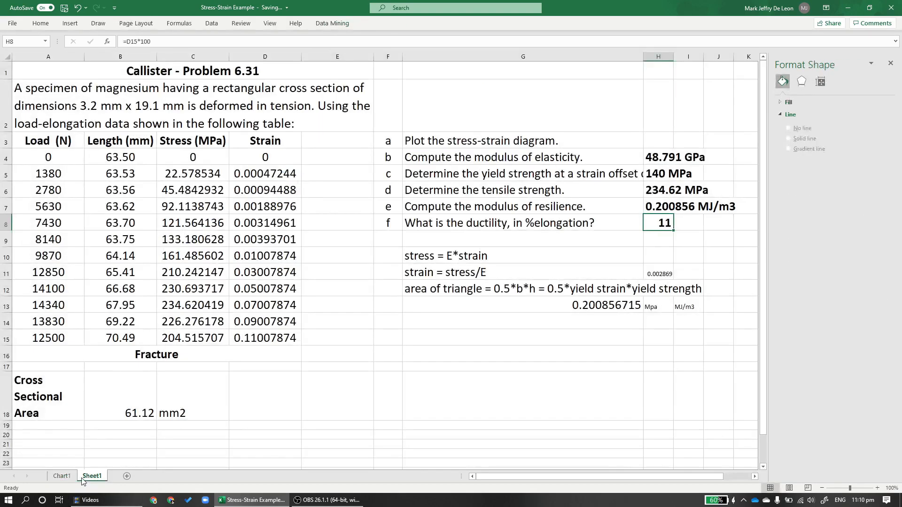